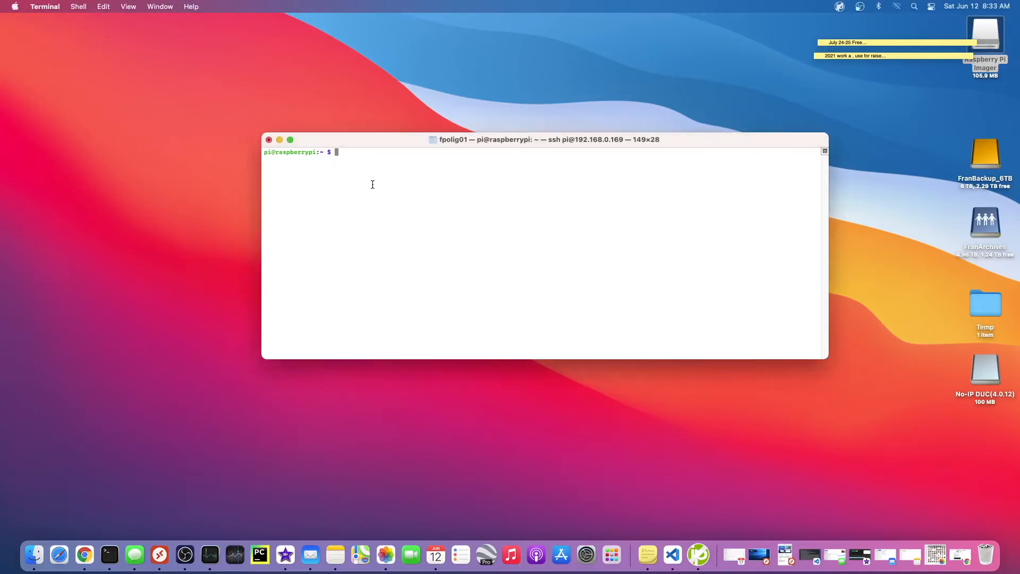
{"action": "mouse_move", "coordinate": [85, 554]}
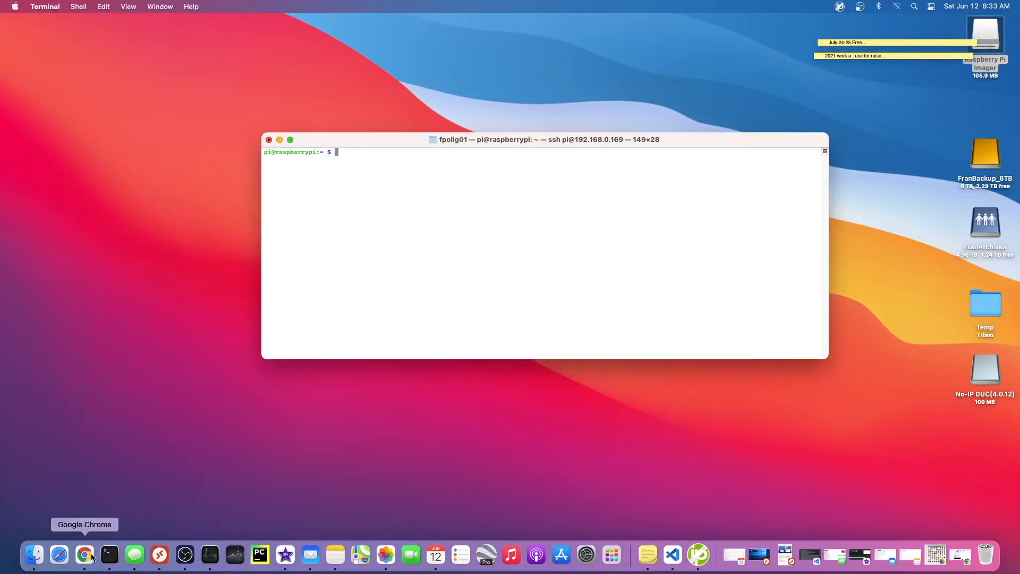
Copy the wget command for the OpenVPN install script from the raspberrytips tutorial.
{"action": "left_click", "coordinate": [85, 554]}
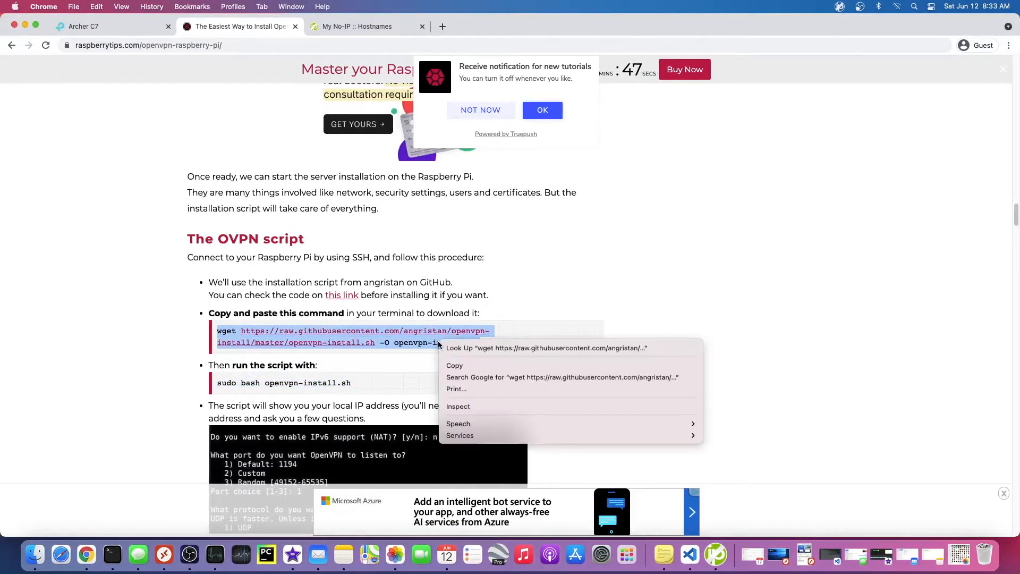
{"action": "left_click", "coordinate": [224, 339]}
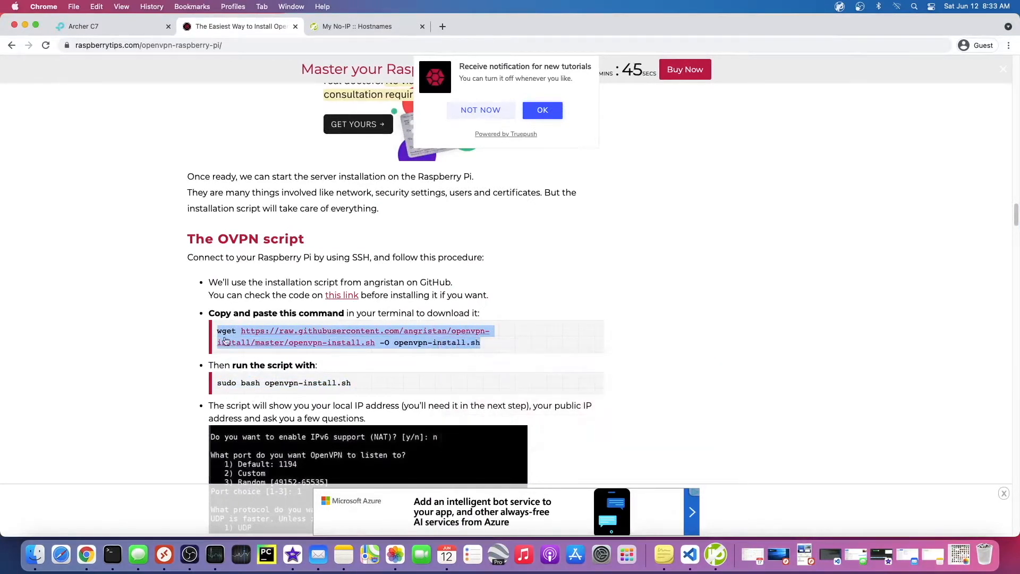
{"action": "mouse_move", "coordinate": [319, 346]}
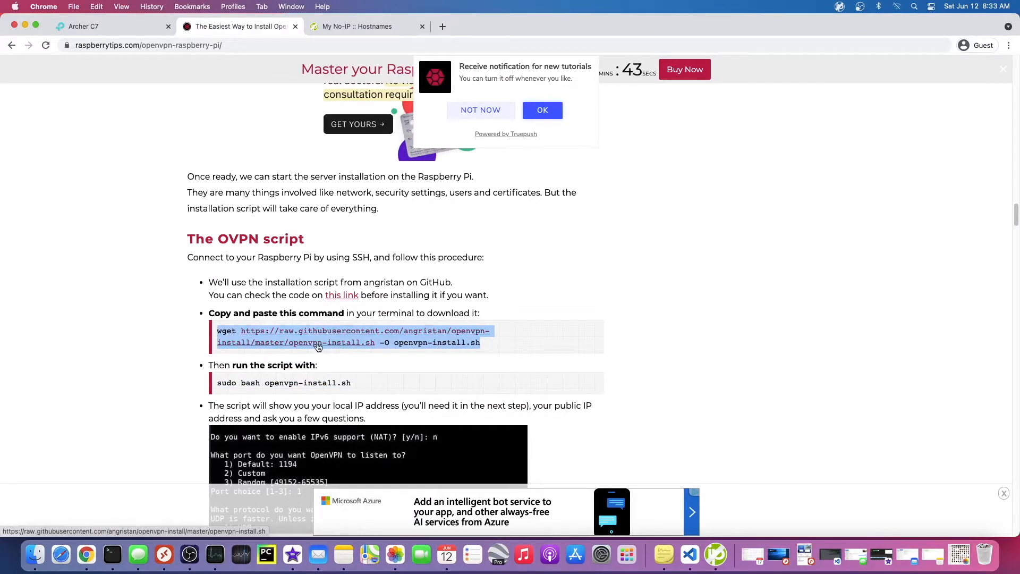
{"action": "mouse_move", "coordinate": [241, 371]}
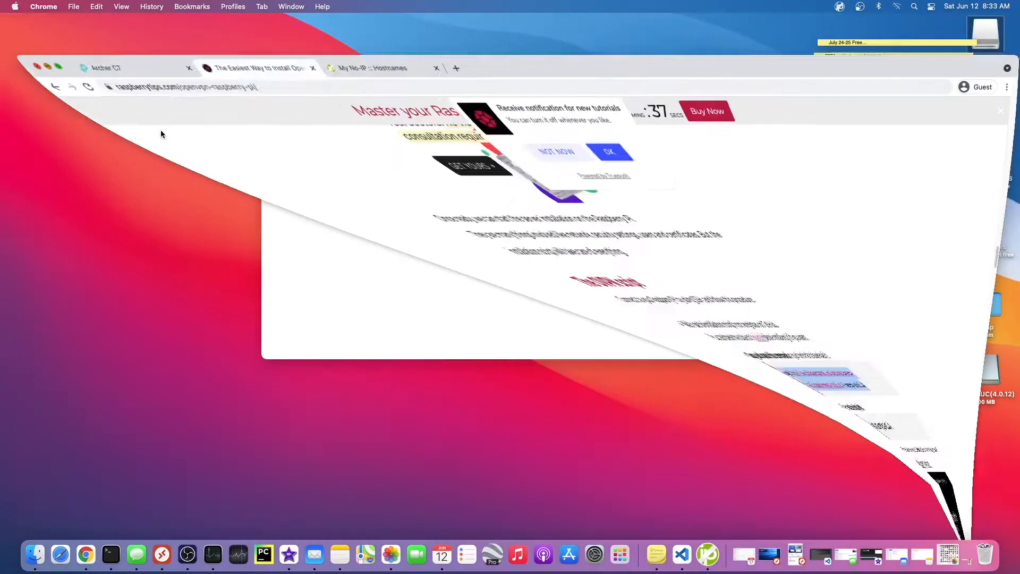
Download openvpn-install.sh on the Pi and run it with sudo bash.
{"action": "right_click", "coordinate": [336, 152]}
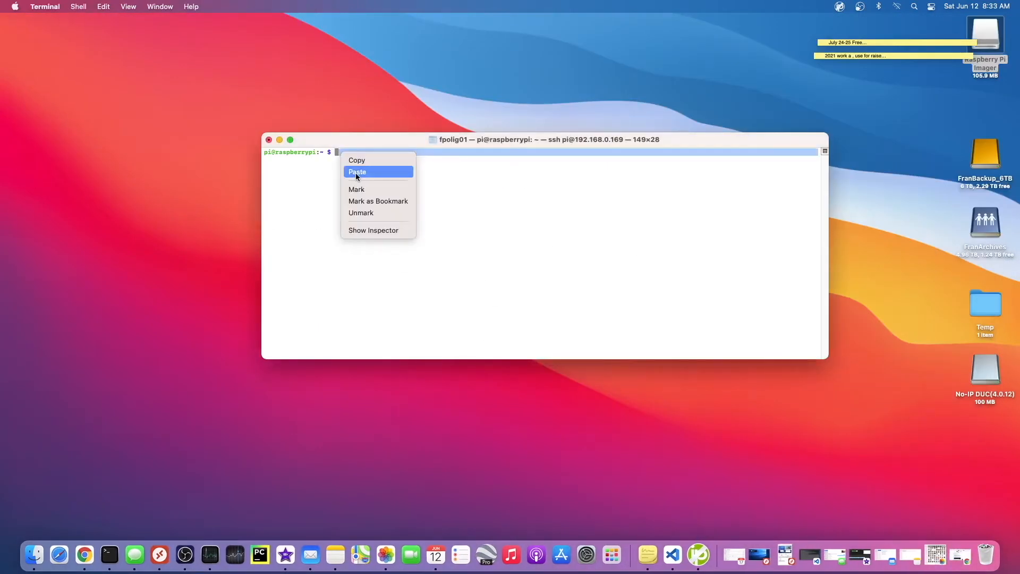
{"action": "left_click", "coordinate": [357, 172]}
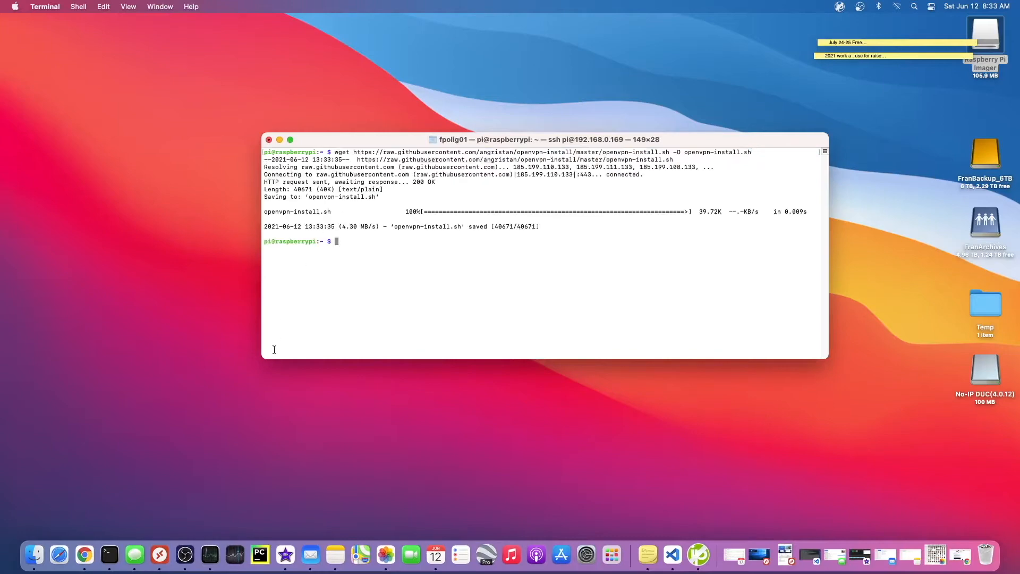
{"action": "left_click", "coordinate": [84, 555]}
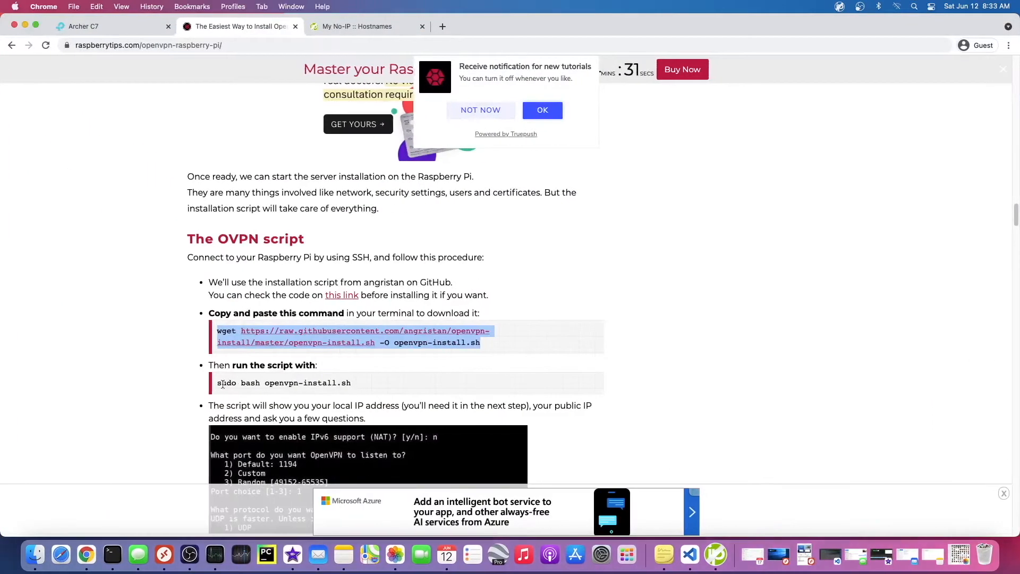
{"action": "right_click", "coordinate": [284, 383]}
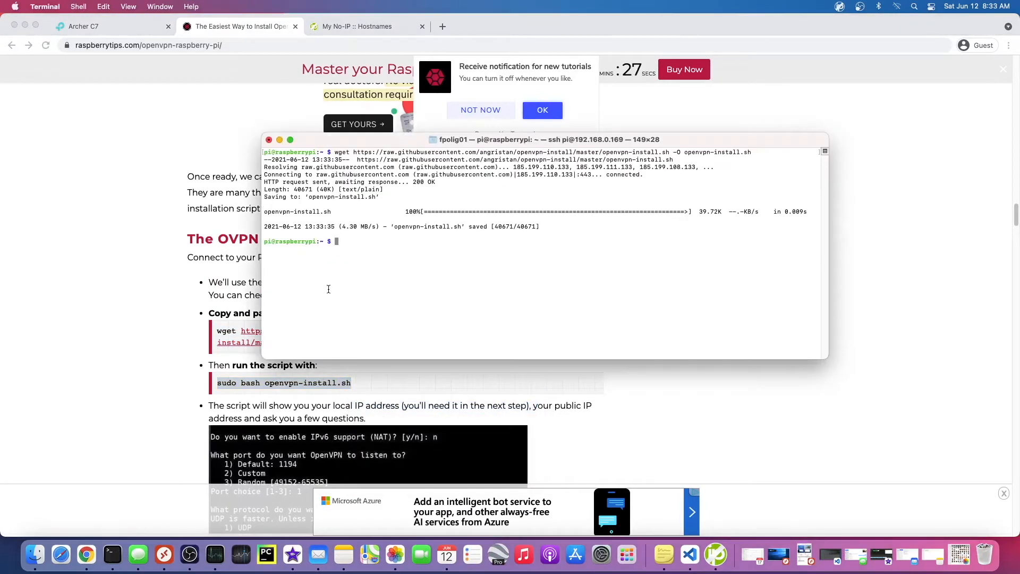
{"action": "type", "text": "sudo bash openvpn-install.sh"}
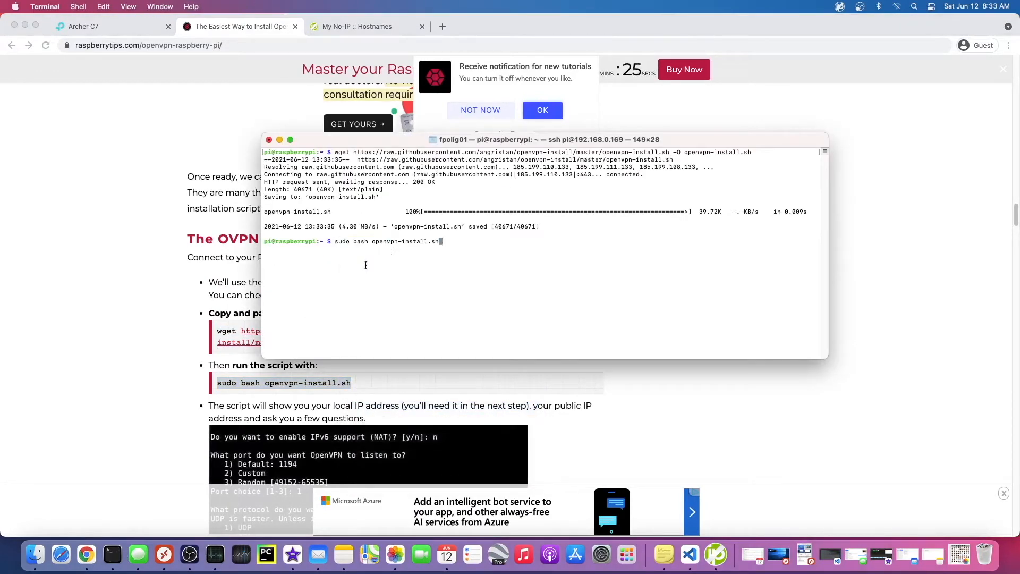
{"action": "key", "text": "Return"}
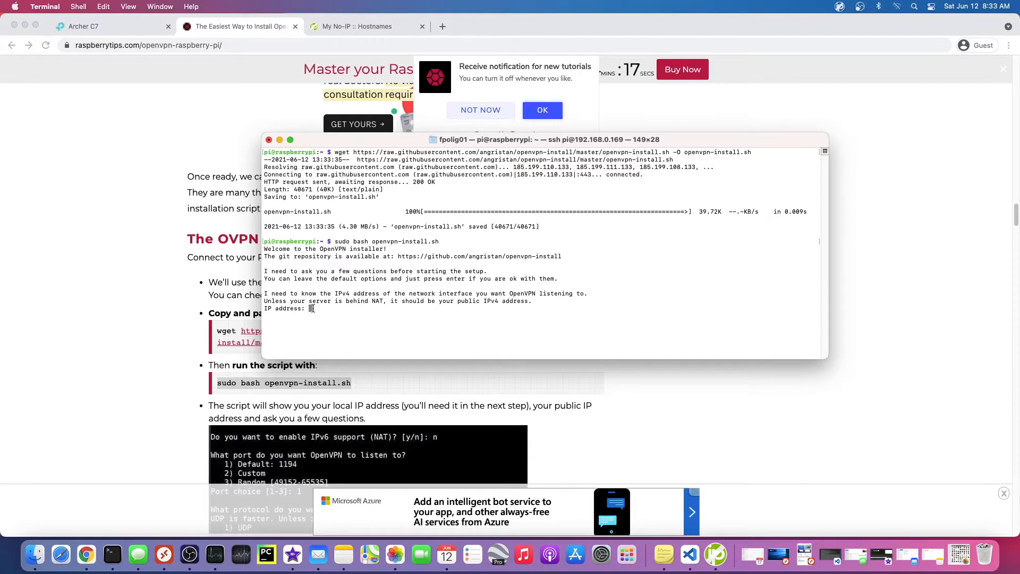
Select the first dynamic DNS hostname on the No-IP Hostnames page for the server address.
{"action": "left_click", "coordinate": [367, 25]}
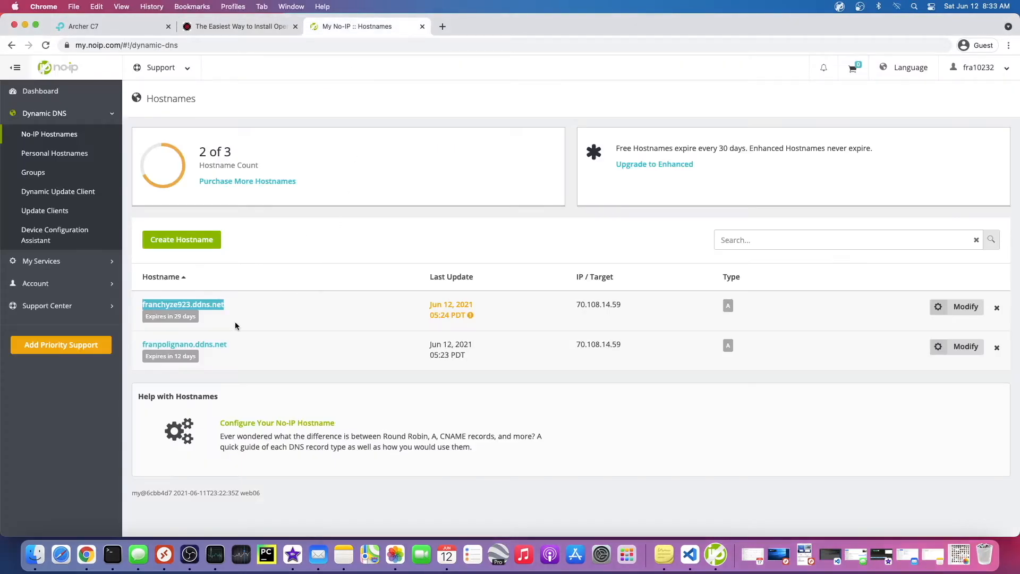
{"action": "mouse_move", "coordinate": [144, 308]}
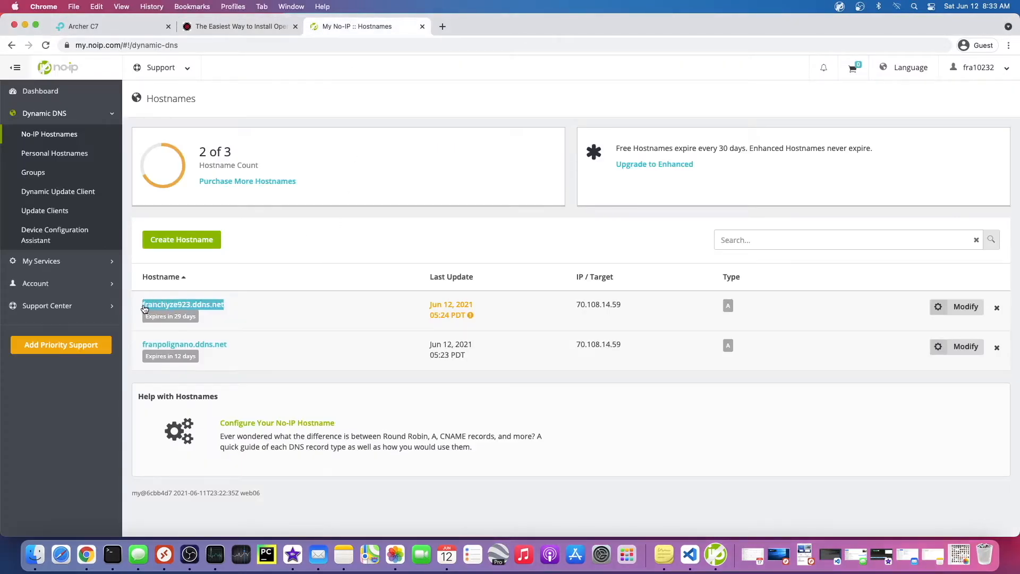
{"action": "mouse_move", "coordinate": [553, 303]}
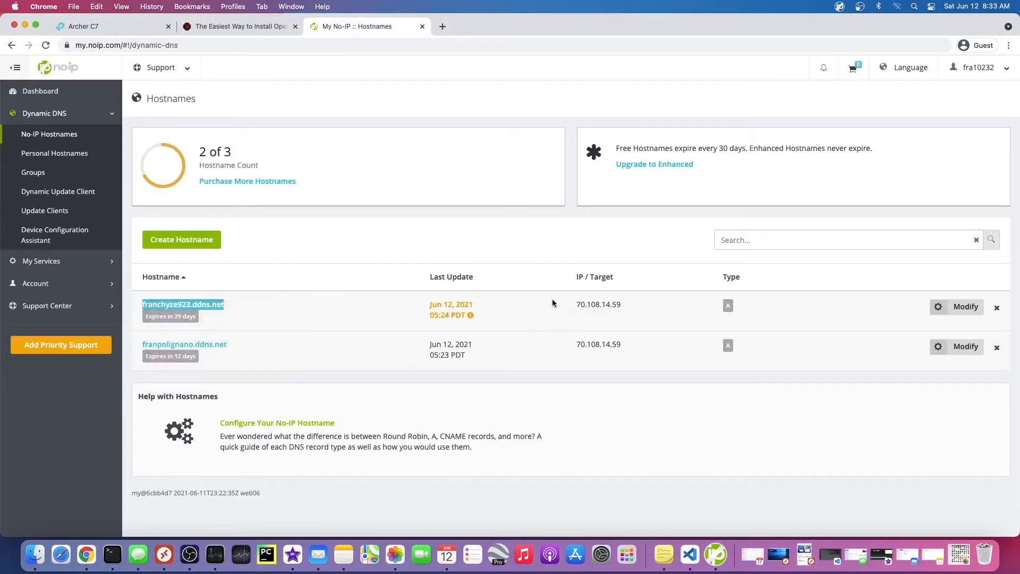
{"action": "double_click", "coordinate": [598, 305]}
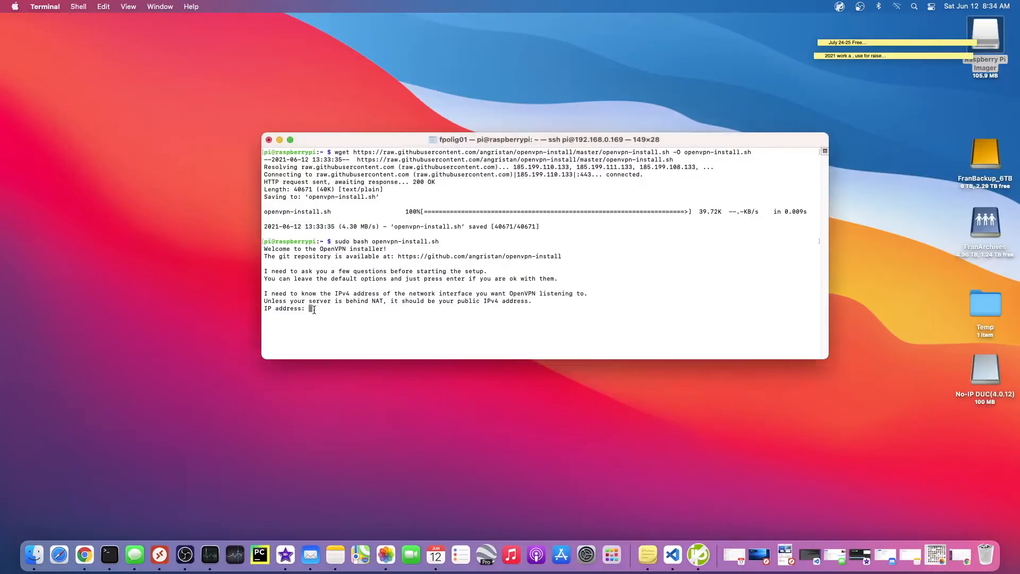
Answer the installer with franchyze923.ddns.net as address and option 9, Google DNS.
{"action": "type", "text": "franchyze923.ddns.net"}
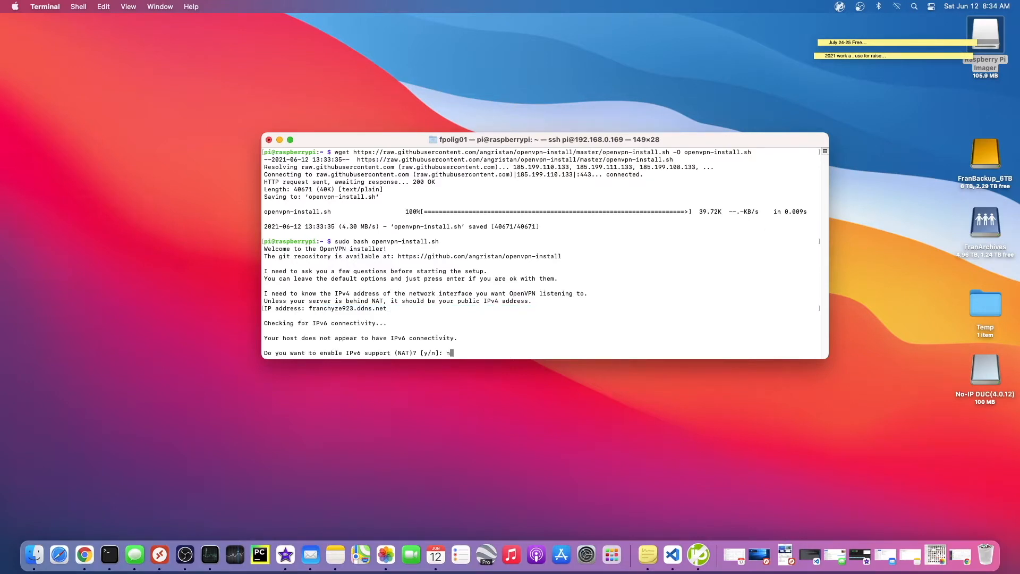
{"action": "key", "text": "Return"}
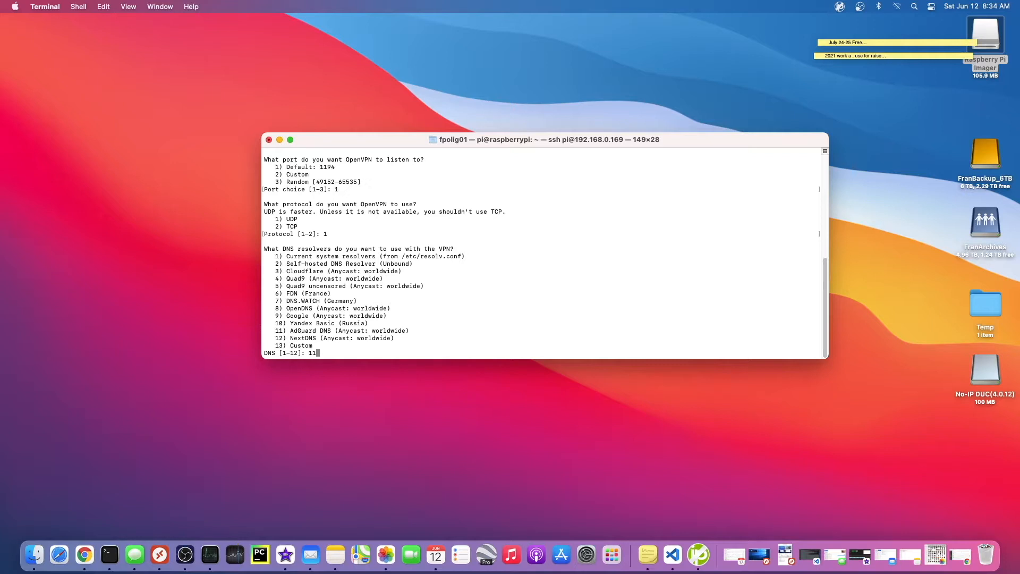
{"action": "key", "text": "backspace"}
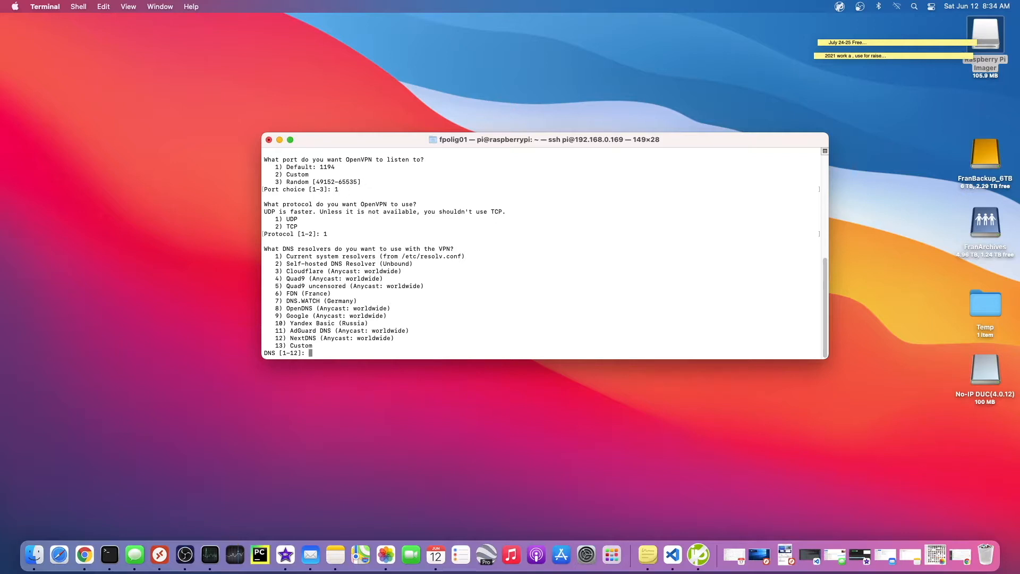
{"action": "type", "text": "9"}
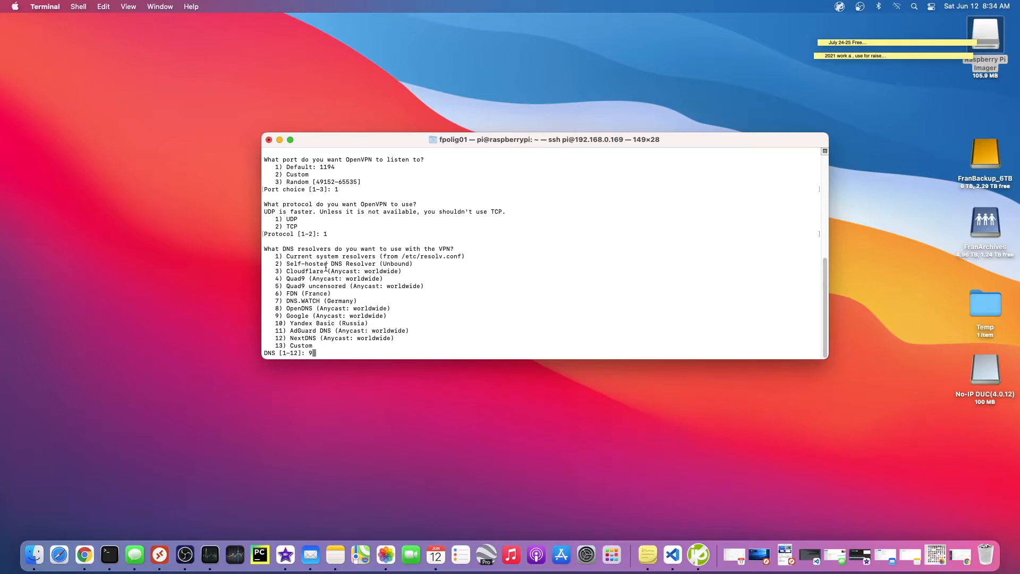
{"action": "key", "text": "Return"}
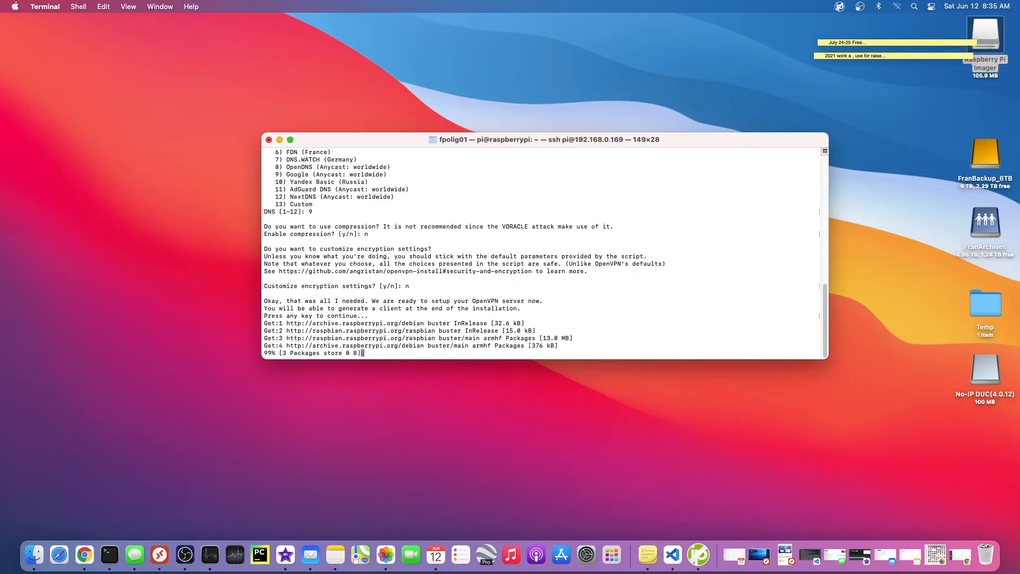
{"action": "mouse_move", "coordinate": [246, 224]}
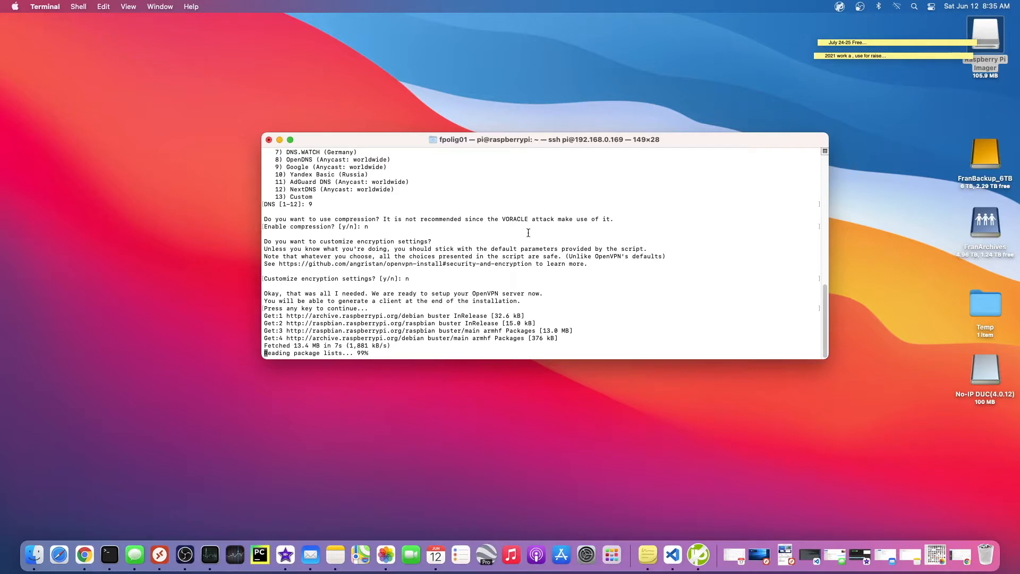
{"action": "mouse_move", "coordinate": [534, 236]}
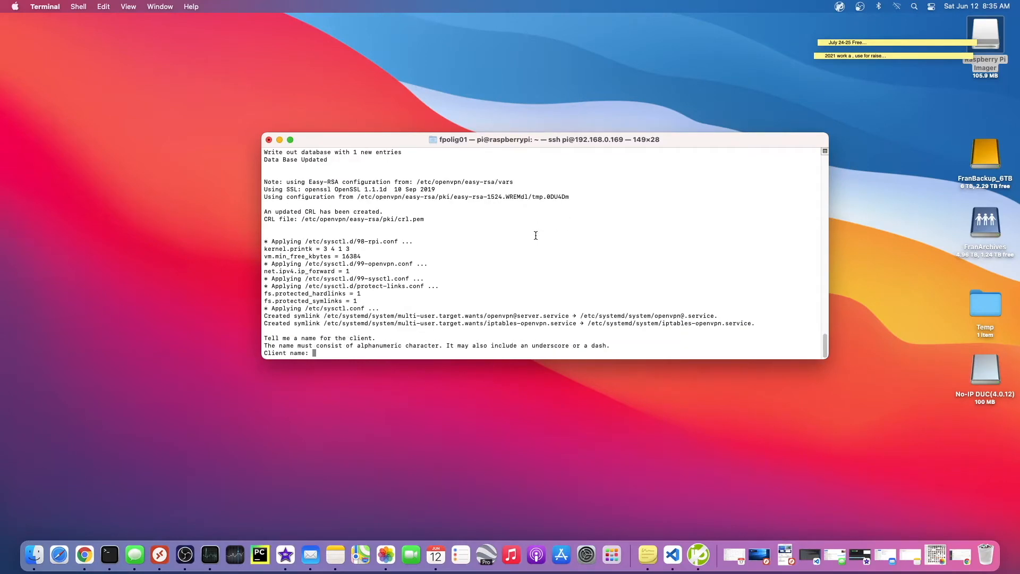
{"action": "mouse_move", "coordinate": [317, 365]}
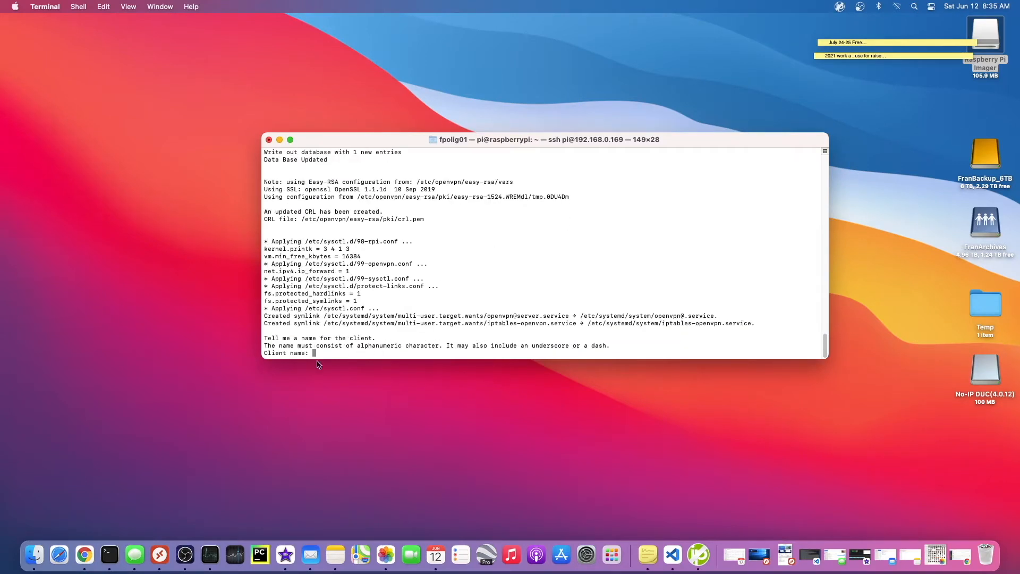
{"action": "mouse_move", "coordinate": [315, 351]}
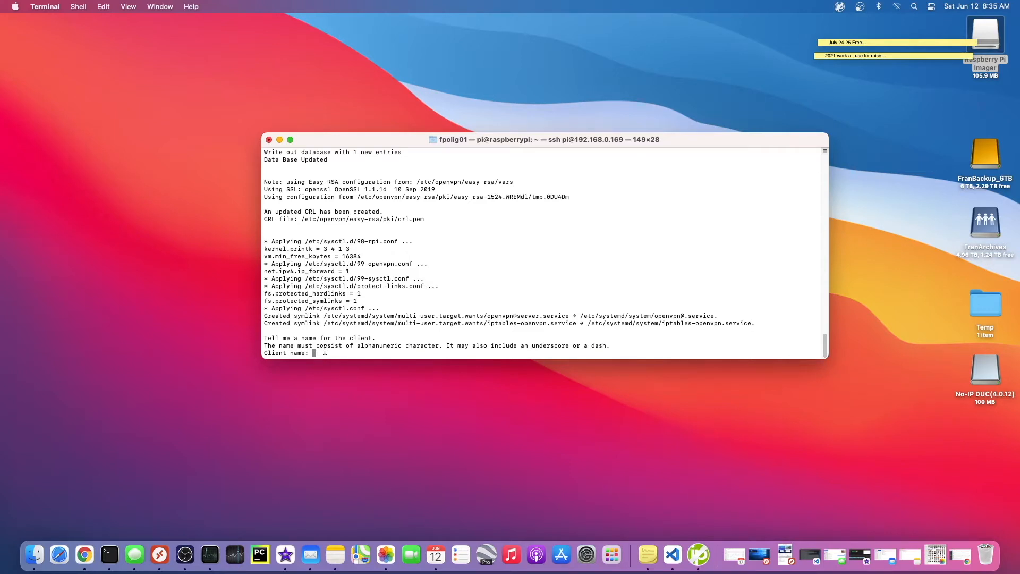
Name the new OpenVPN client franchyze923_iphone.
{"action": "type", "text": "franchy"}
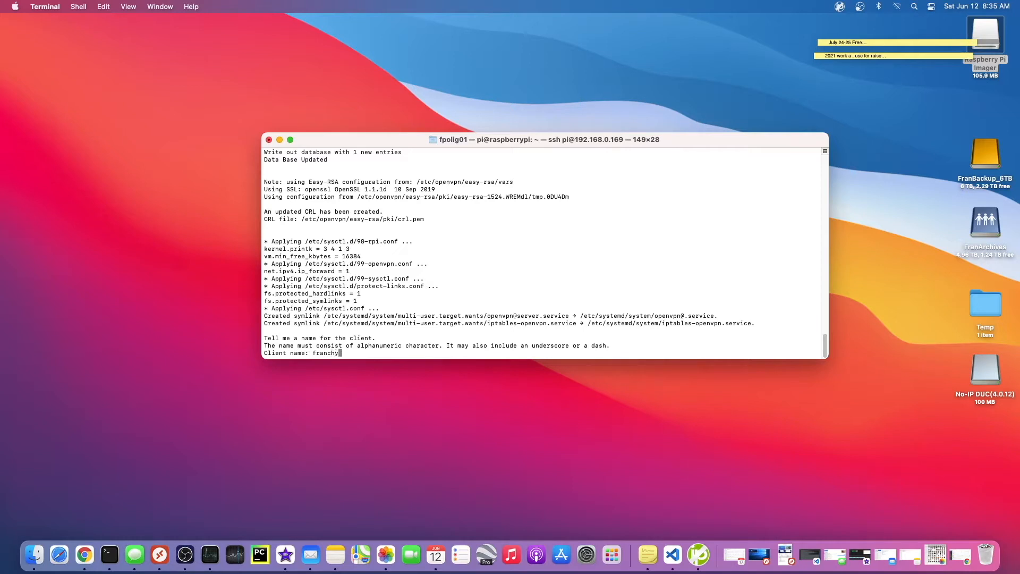
{"action": "type", "text": "ze923"}
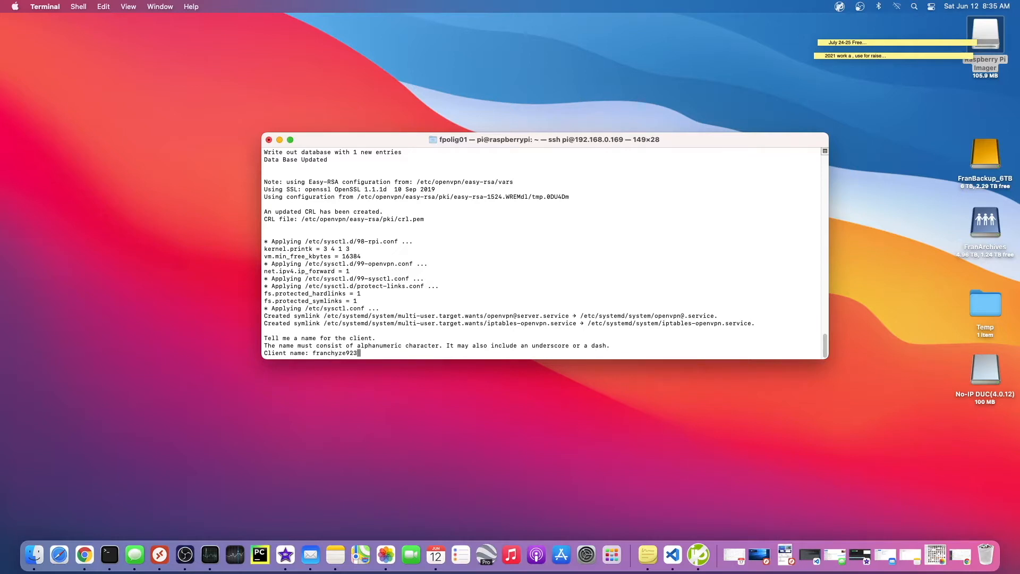
{"action": "type", "text": "_iphone"}
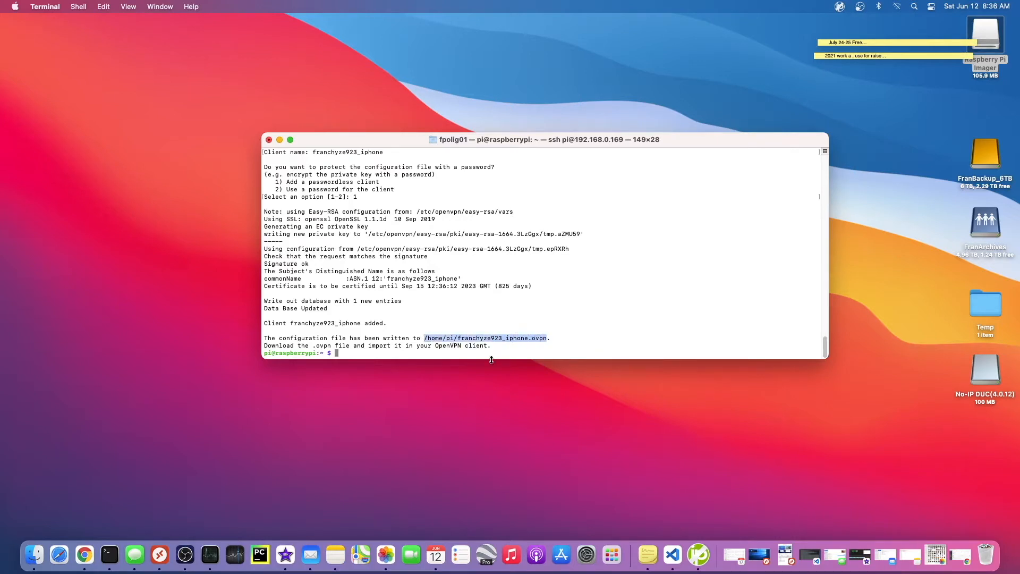
{"action": "mouse_move", "coordinate": [580, 285]}
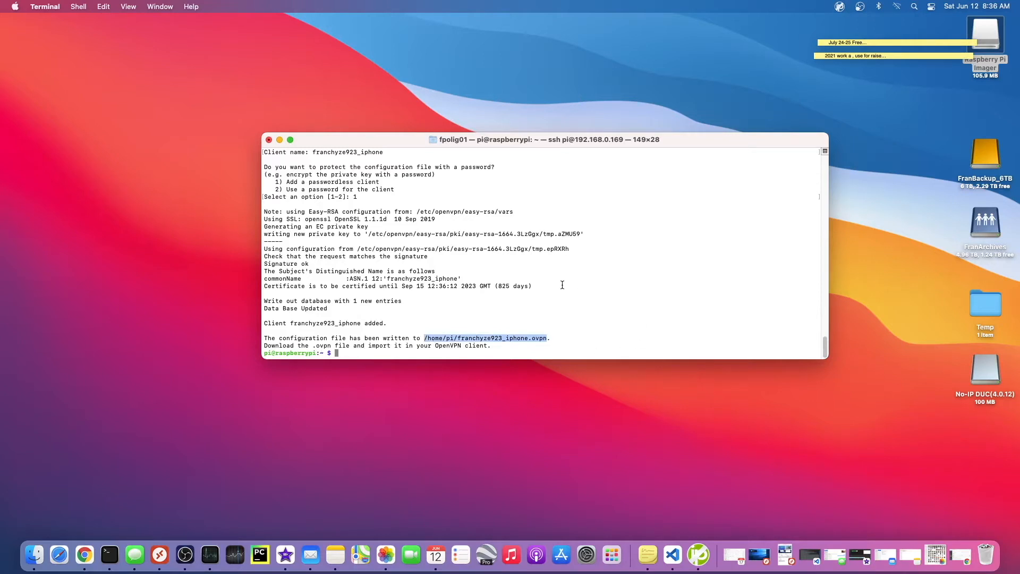
{"action": "mouse_move", "coordinate": [364, 359]}
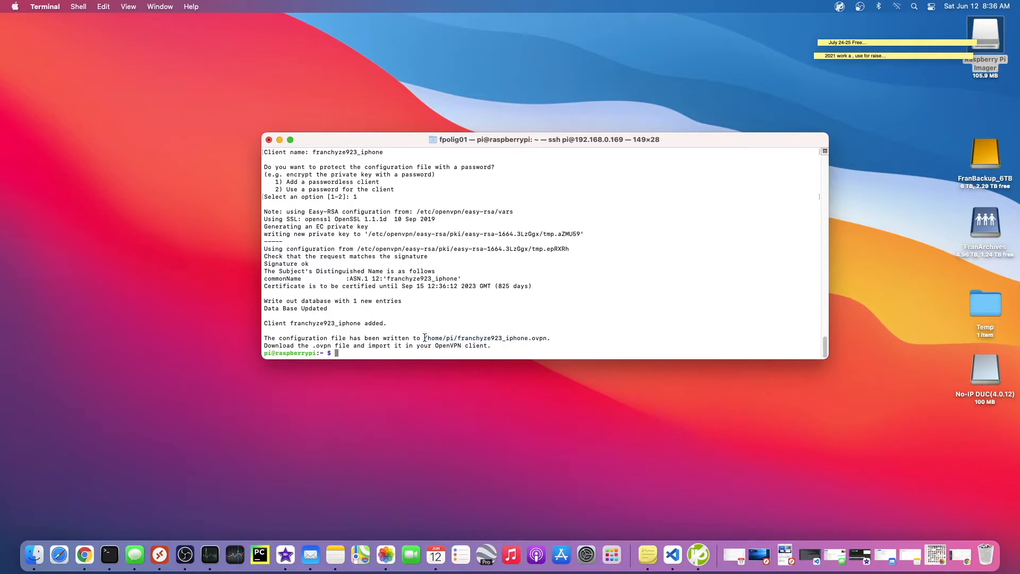
Put the generated path /home/pi/franchyze923_iphone.ovpn onto the command line.
{"action": "right_click", "coordinate": [481, 338]}
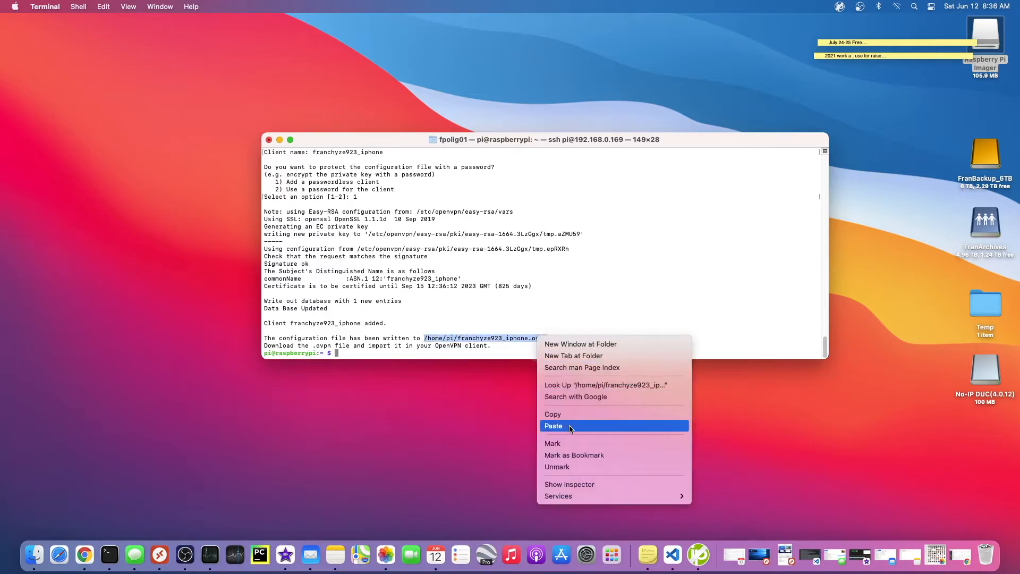
{"action": "left_click", "coordinate": [552, 425]}
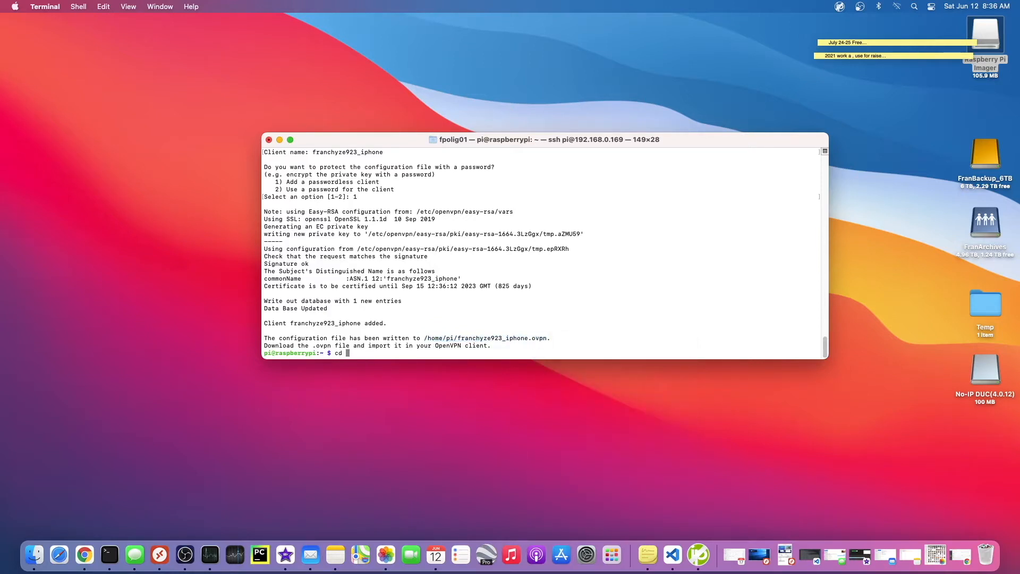
{"action": "type", "text": "/home/pi/franchyze923_iphone.ovpn"}
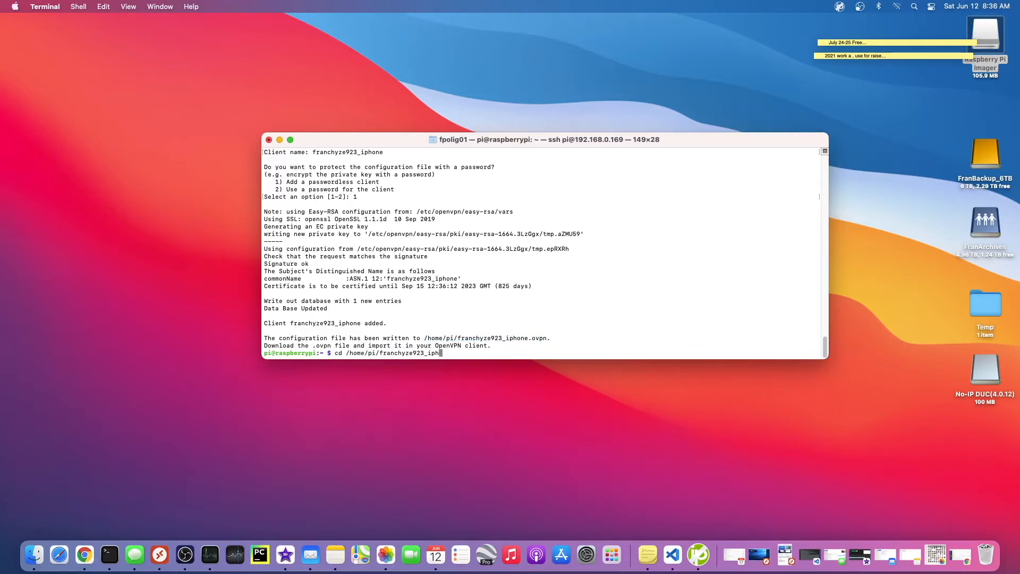
{"action": "key", "text": "Backspace"}
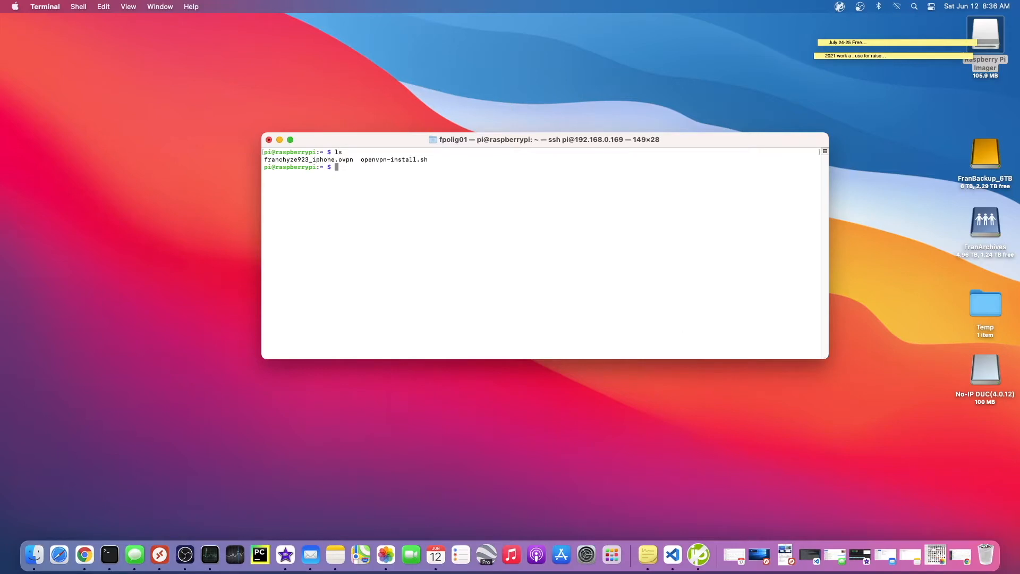
{"action": "mouse_move", "coordinate": [200, 519]}
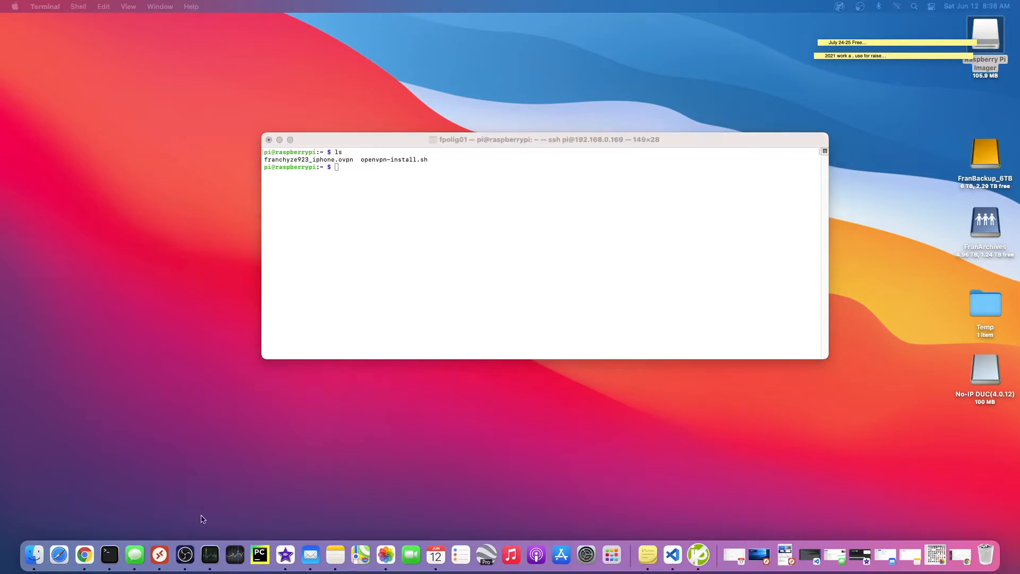
Search Google for 'scp copy' and read the Stack Overflow answer on remote copying.
{"action": "type", "text": "scp"}
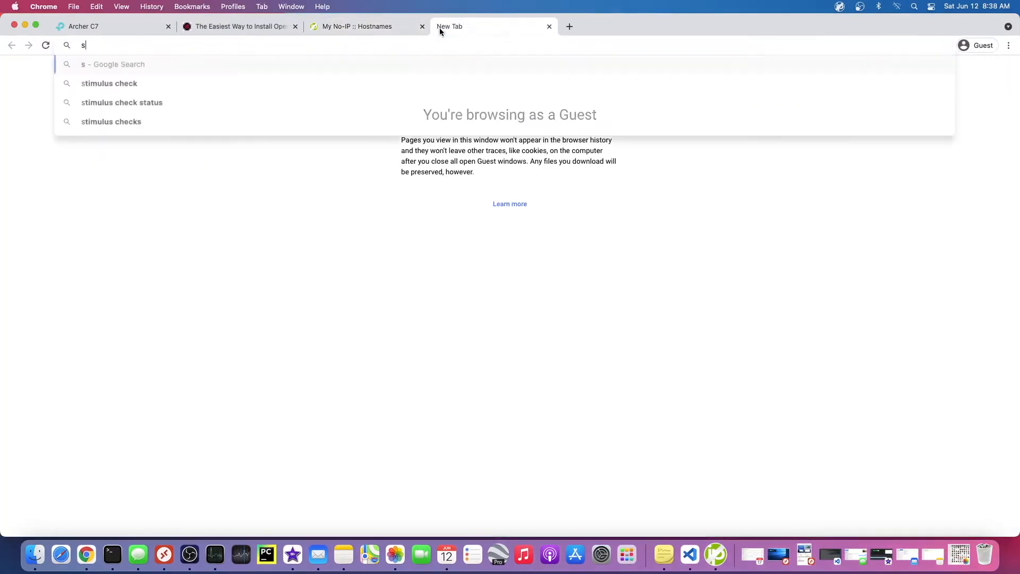
{"action": "type", "text": "scp copy"}
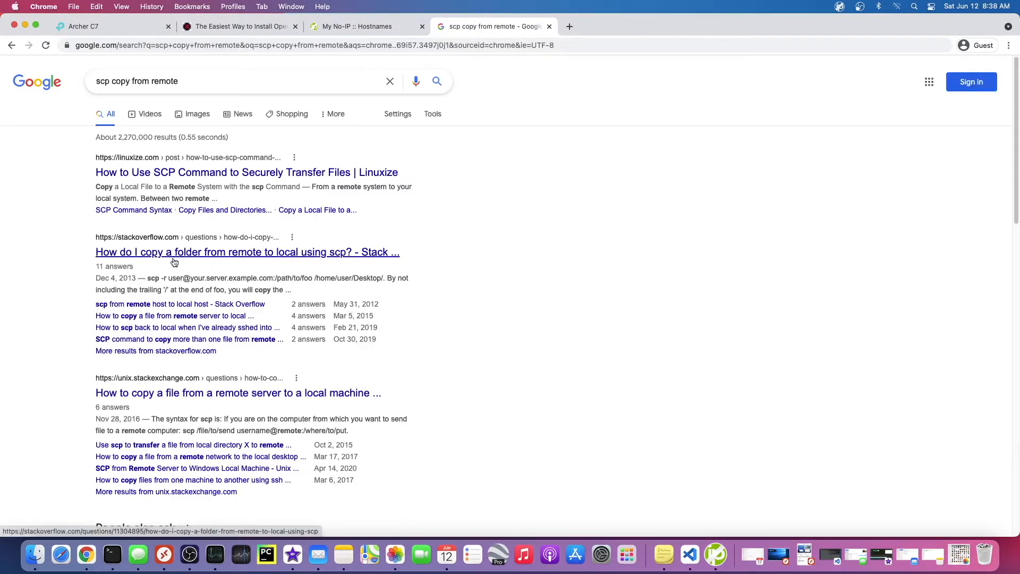
{"action": "left_click", "coordinate": [247, 252]}
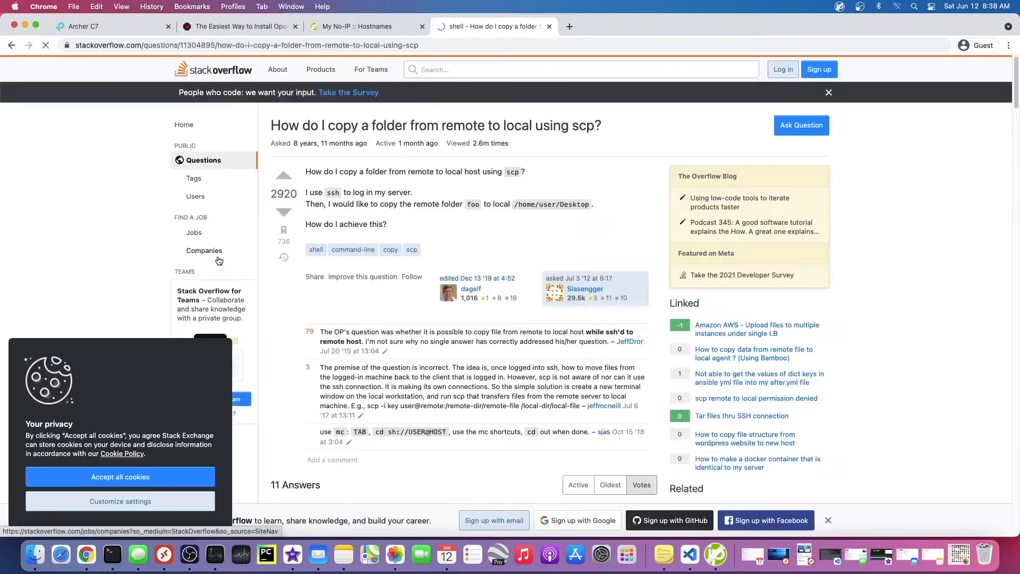
{"action": "scroll", "scroll_direction": "down", "scroll_amount": 3}
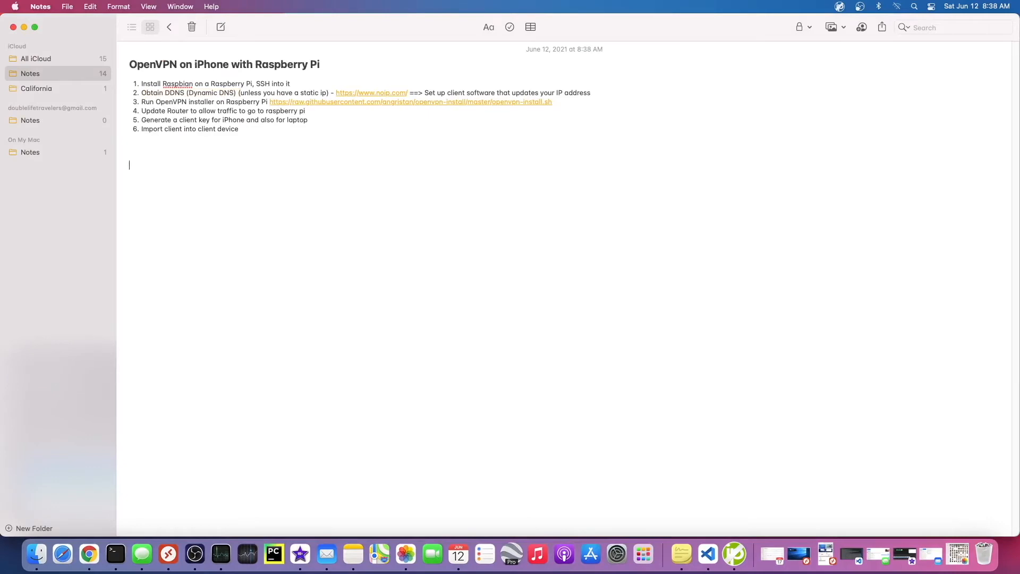
Paste the scp -r example into the note and point its host at the Pi's .168 address.
{"action": "type", "text": "scp -r user@your.server.example.com:/path/to/foo /home/user/Desktop/"}
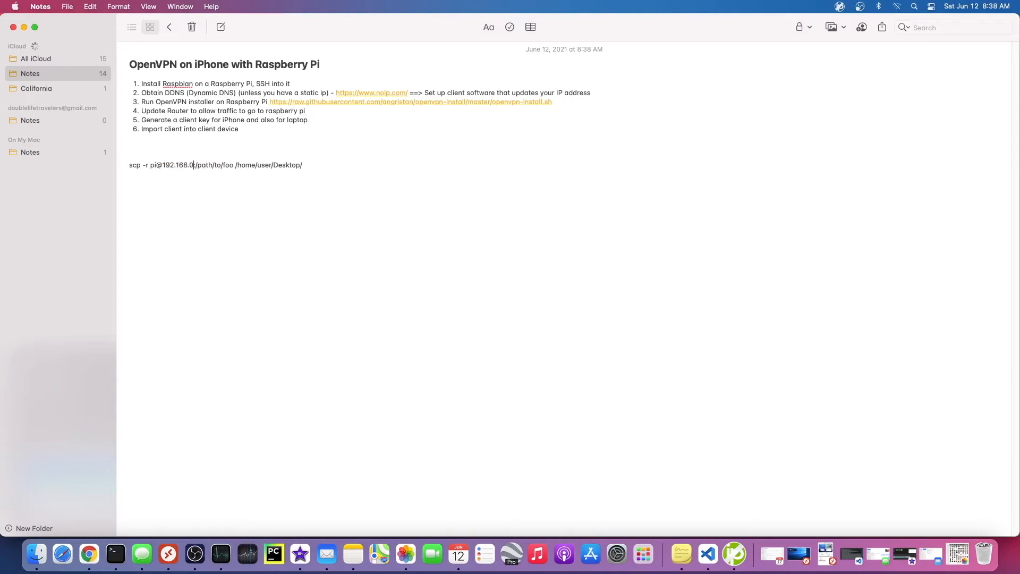
{"action": "type", "text": "168:"}
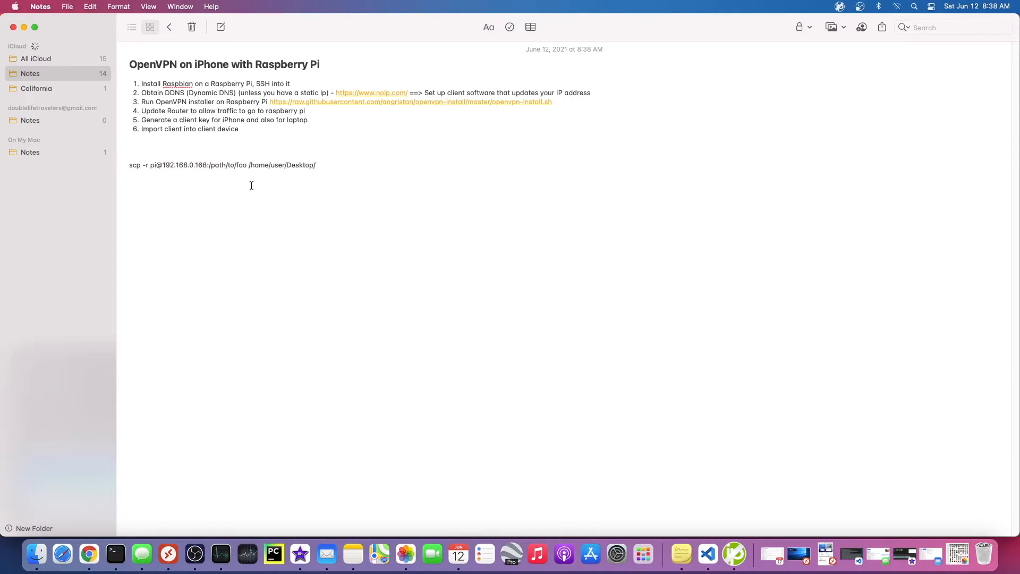
Confirm /home/pi with pwd on the Pi and select the /path/to/foo placeholder in the note.
{"action": "left_click", "coordinate": [115, 554]}
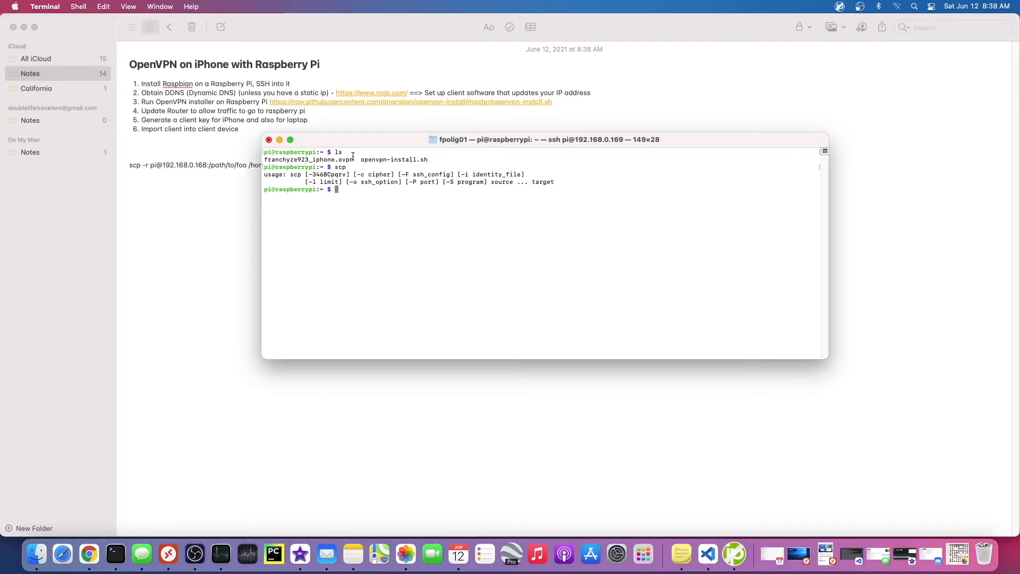
{"action": "type", "text": "pwd"}
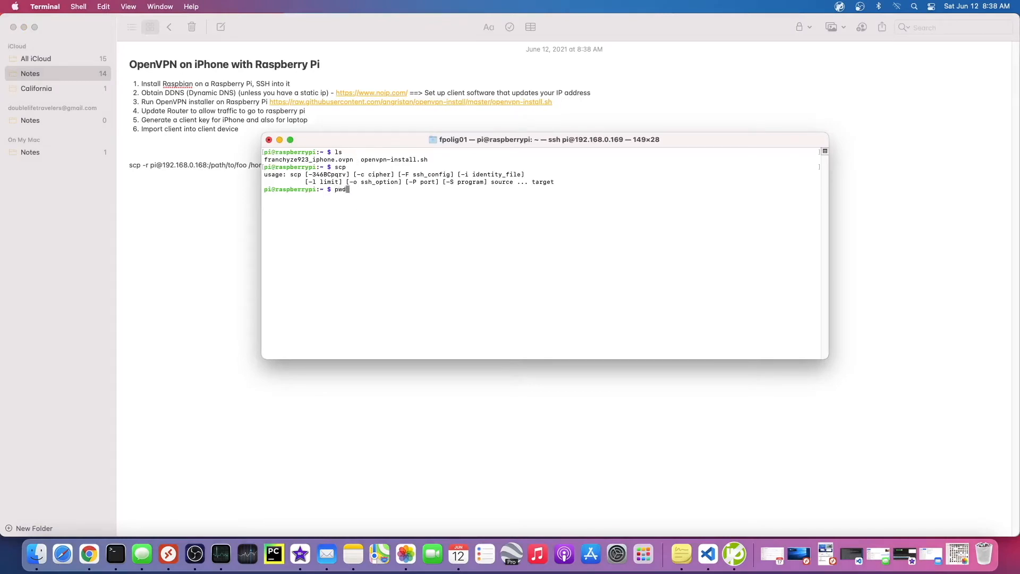
{"action": "key", "text": "Return"}
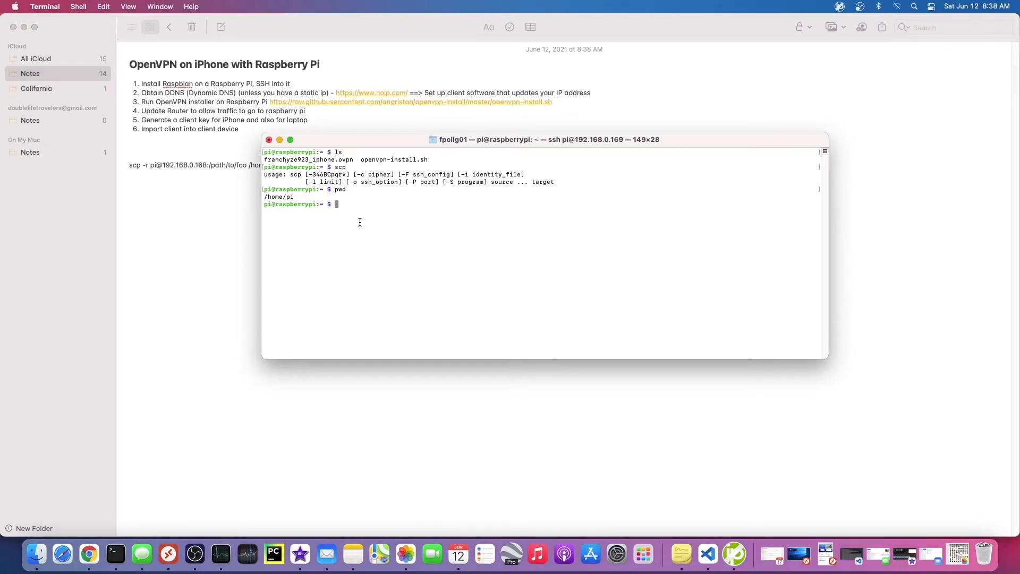
{"action": "type", "text": "wget https://raw.githubusercontent.com/angristan/openvpn-install/master/openvpn-install.sh -O openvpn-install.sh"}
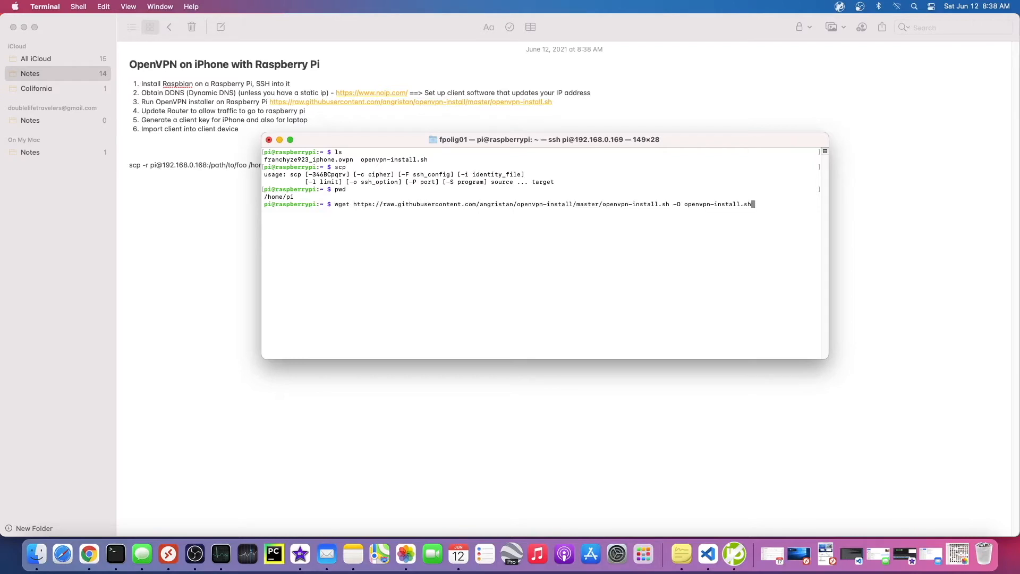
{"action": "type", "text": "cd /home/pi/"}
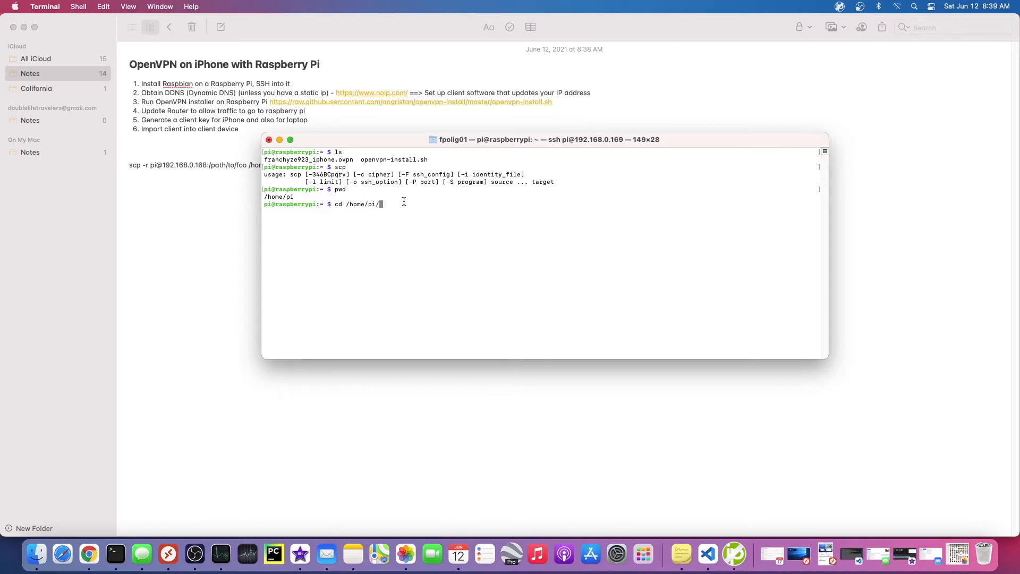
{"action": "double_click", "coordinate": [360, 204]}
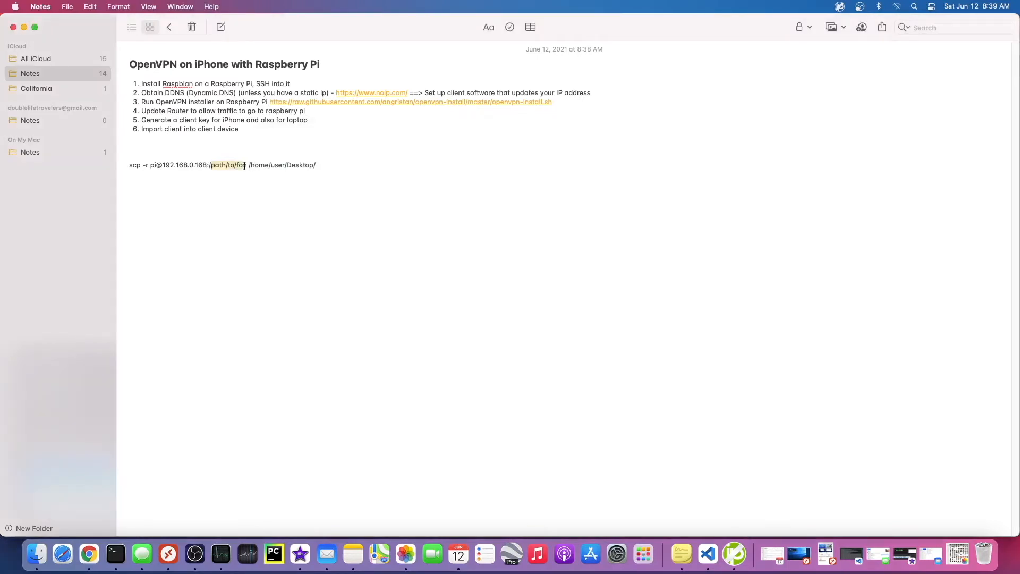
Set the scp source to /home/pi/franchyze923_iphone.ovpn using the copied file name.
{"action": "type", "text": "/home/pi/"}
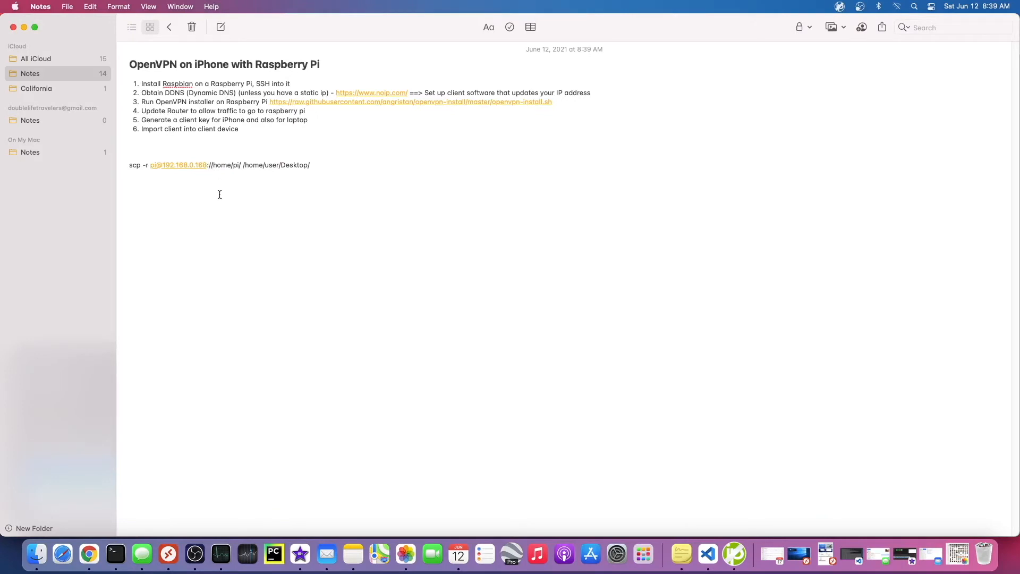
{"action": "mouse_move", "coordinate": [115, 554]}
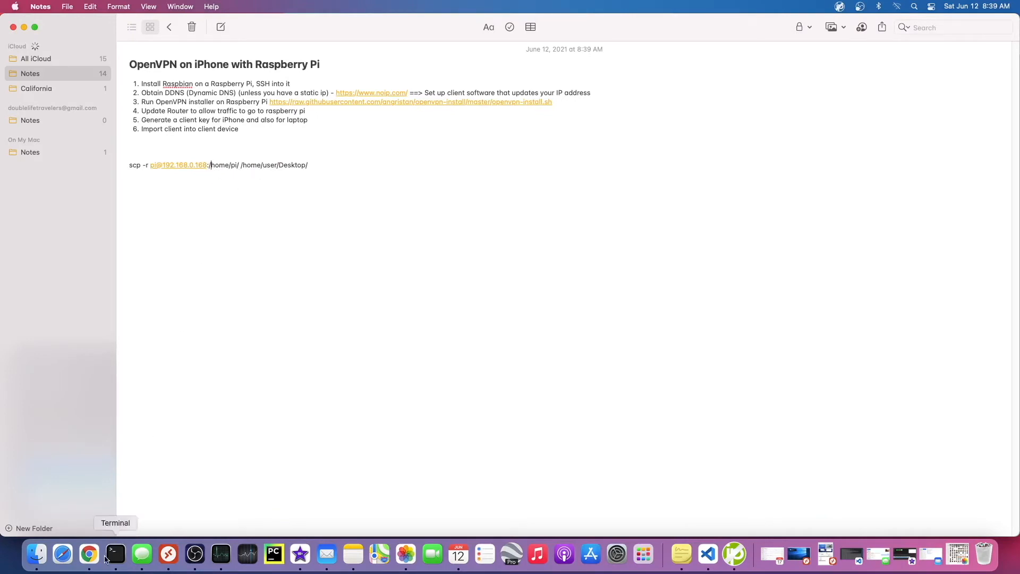
{"action": "left_click", "coordinate": [114, 555]}
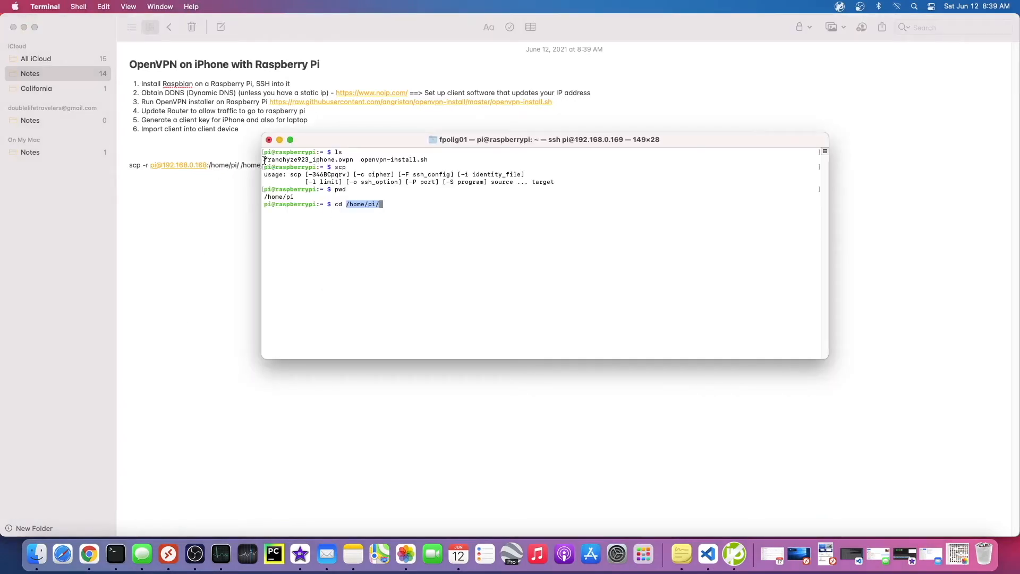
{"action": "right_click", "coordinate": [306, 160]}
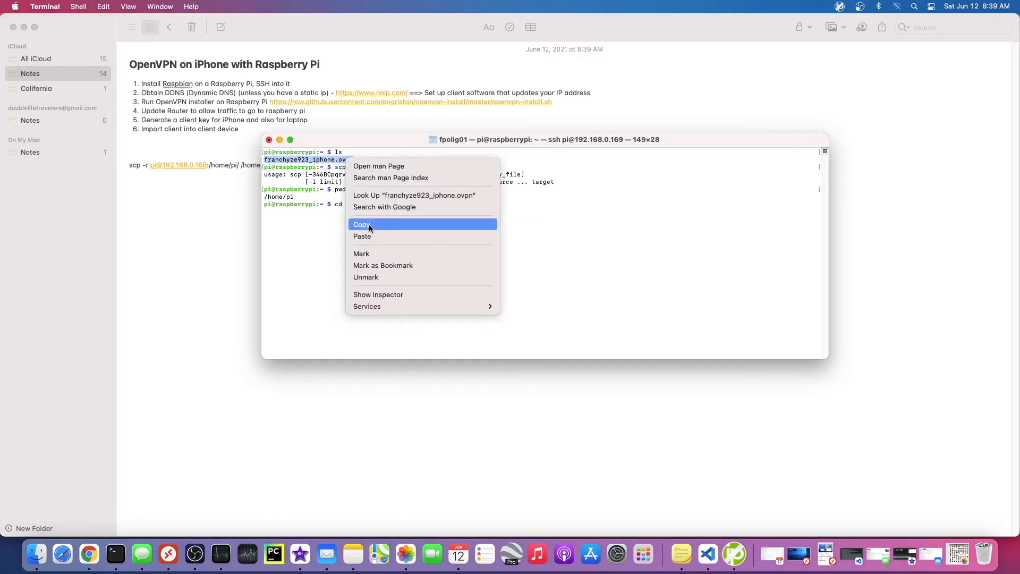
{"action": "left_click", "coordinate": [361, 224]}
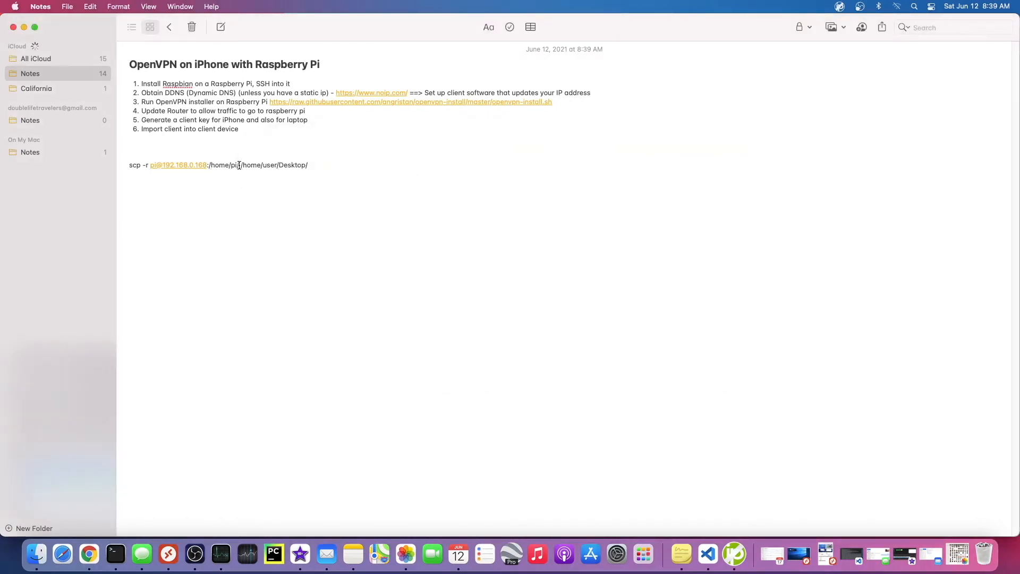
{"action": "type", "text": "franchyze923_iphone.ovpn /"}
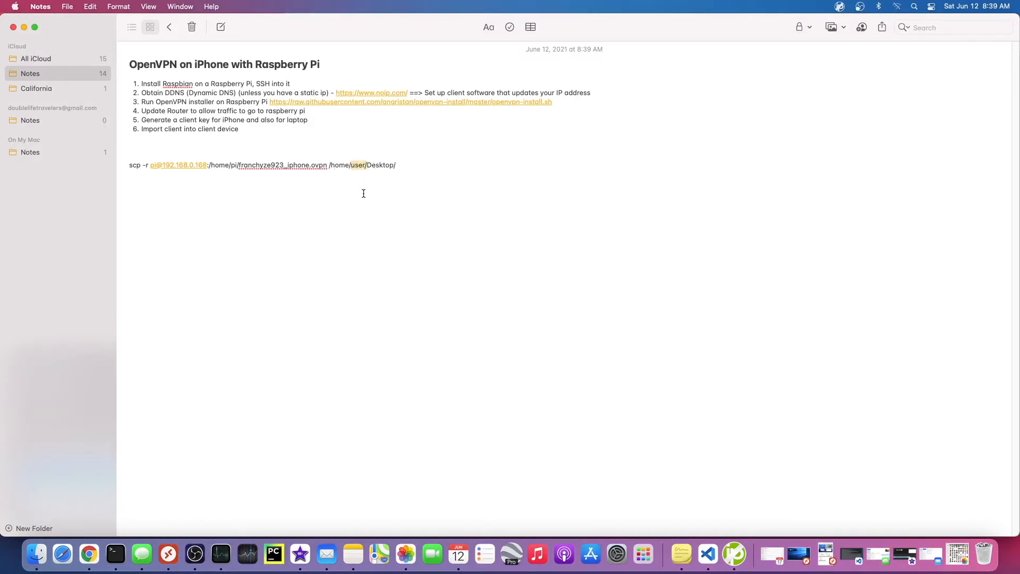
{"action": "type", "text": "fpolig01"}
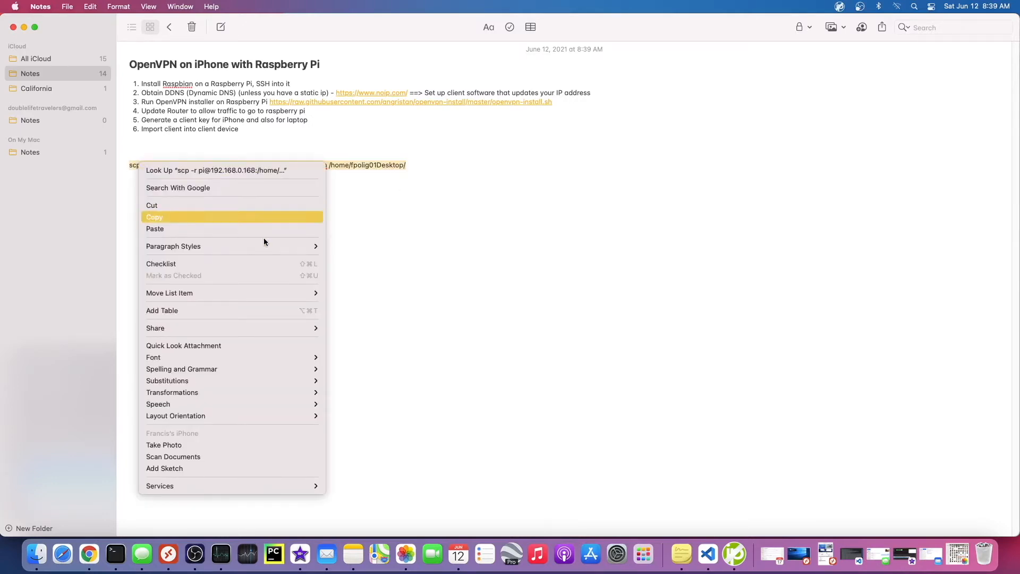
{"action": "left_click", "coordinate": [154, 217]}
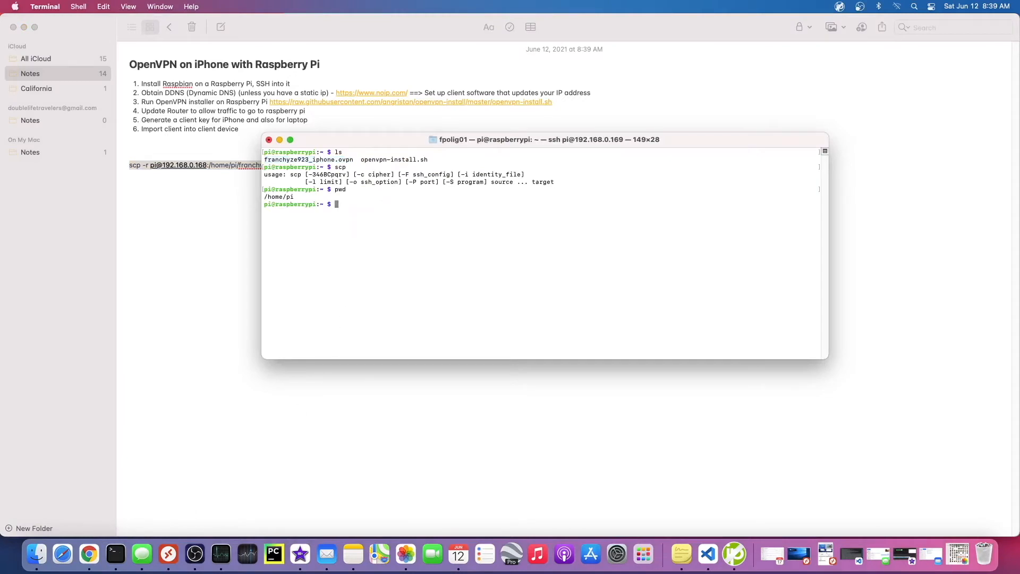
{"action": "mouse_move", "coordinate": [362, 149]}
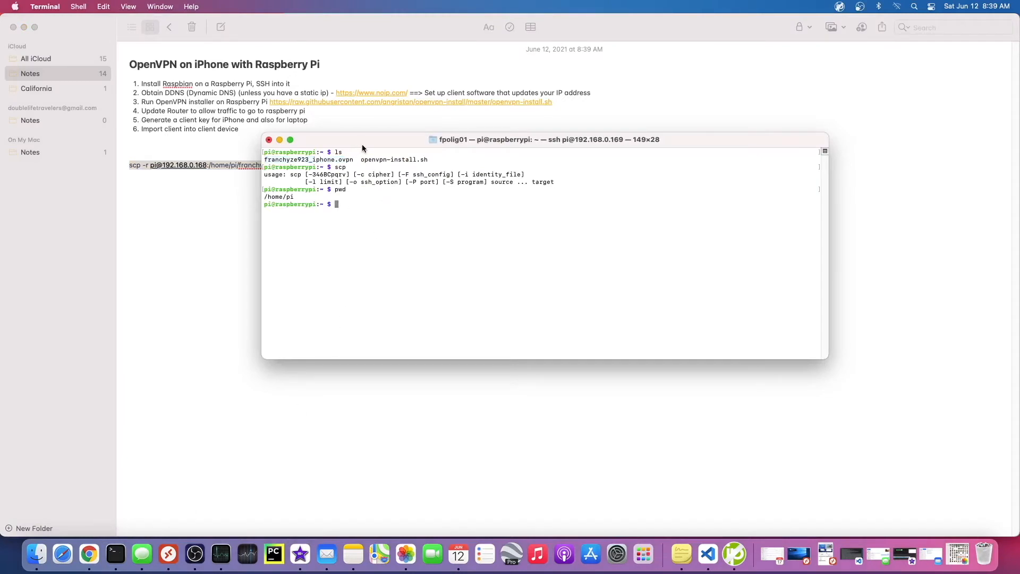
Paste the scp command at the Raspberry Pi shell prompt without running it.
{"action": "right_click", "coordinate": [355, 262]}
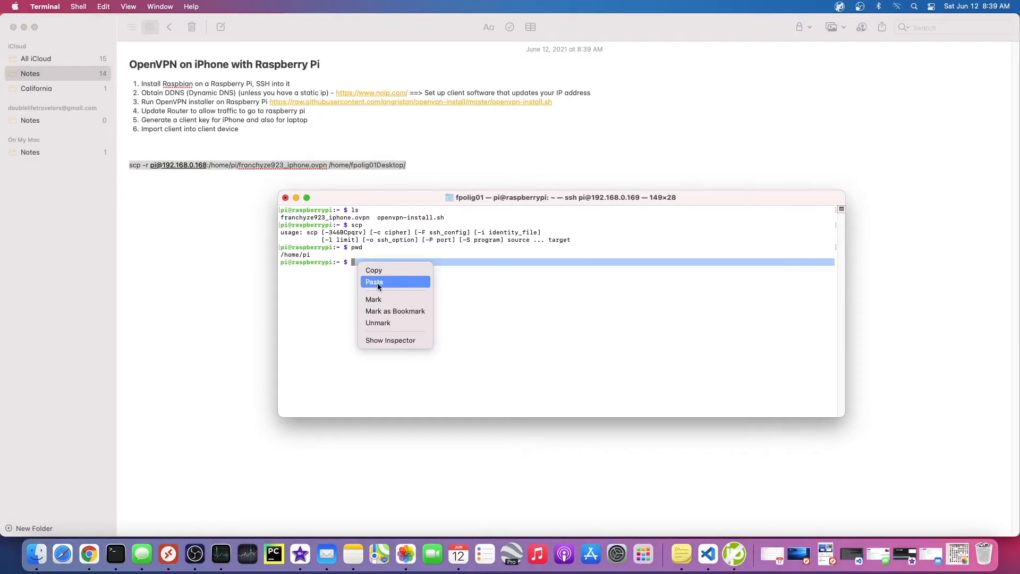
{"action": "left_click", "coordinate": [374, 281]}
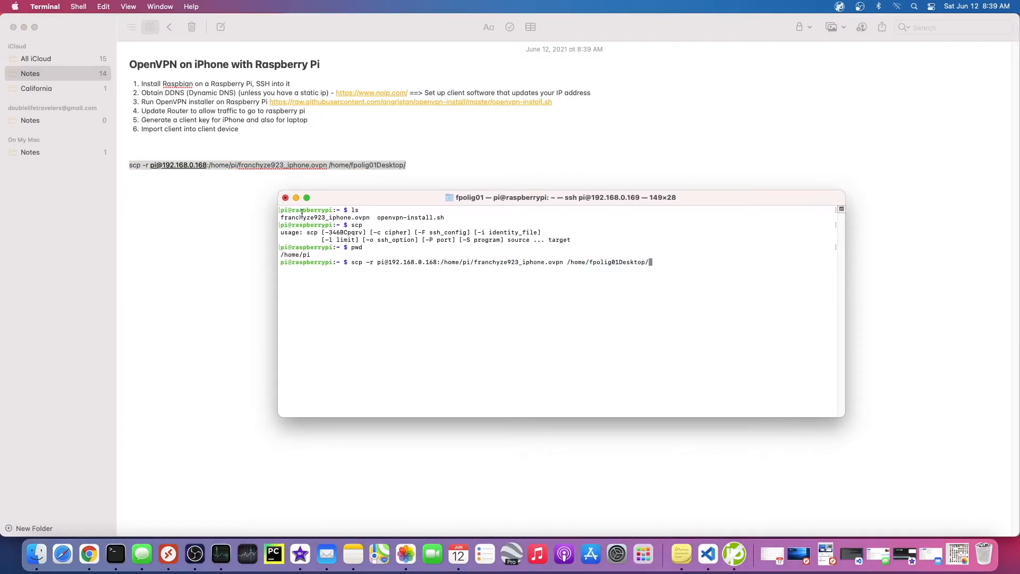
{"action": "right_click", "coordinate": [115, 553]}
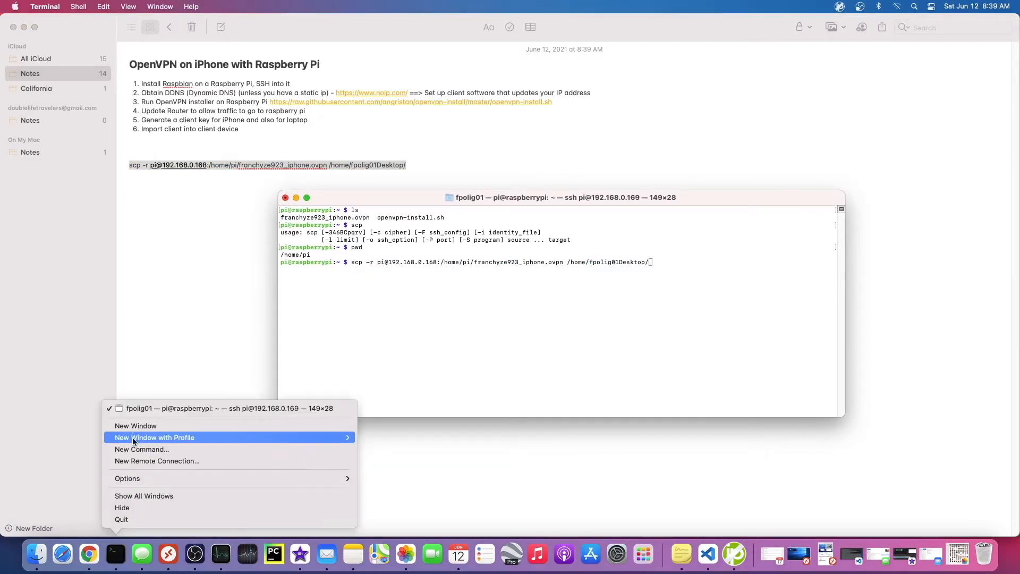
{"action": "left_click", "coordinate": [135, 425]}
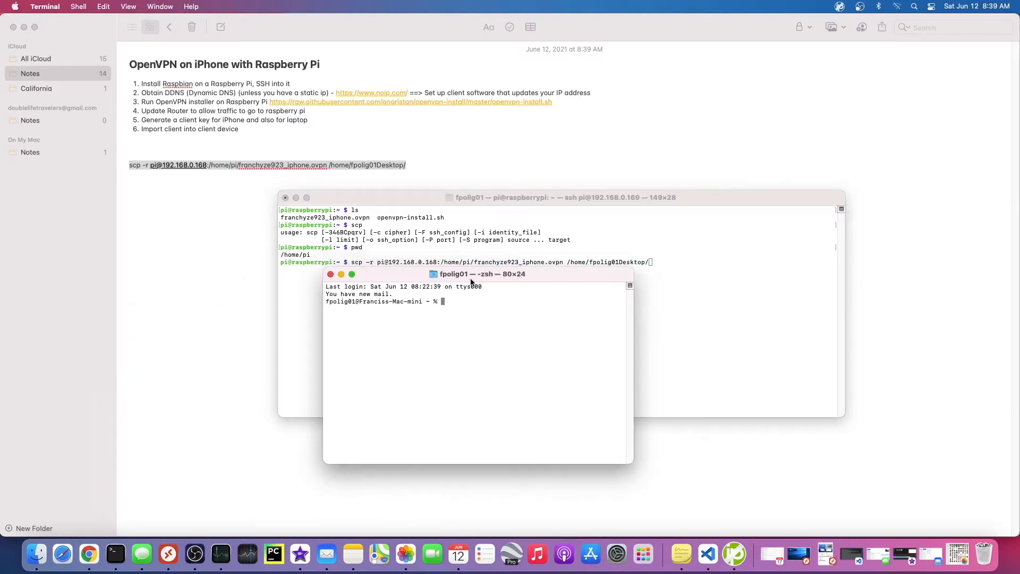
{"action": "type", "text": "scp -r pi@192.168.0.168:/home/pi/franchyze923_iphone.ovpn /home/fpolig01Desktop/"}
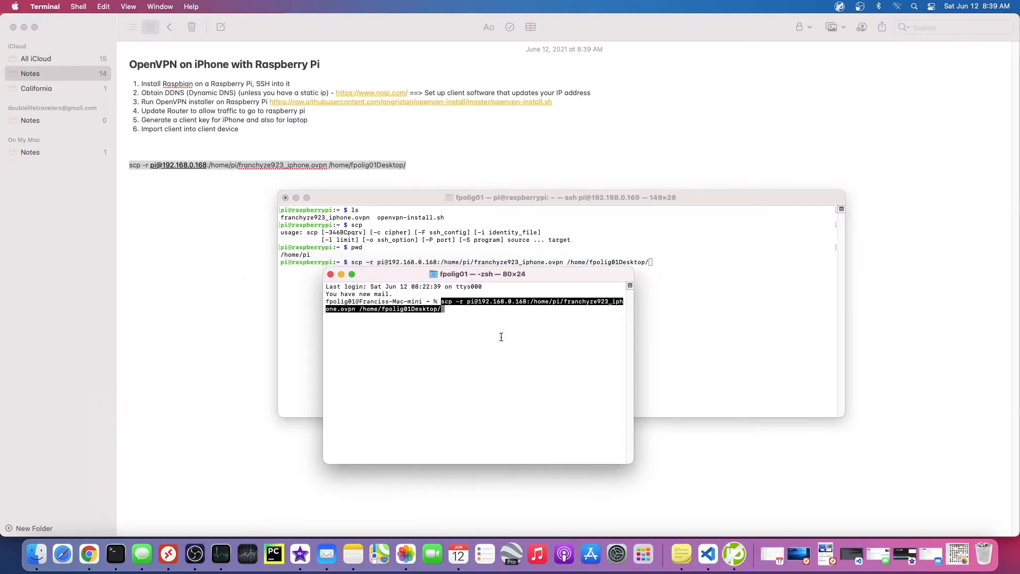
{"action": "key", "text": "Return"}
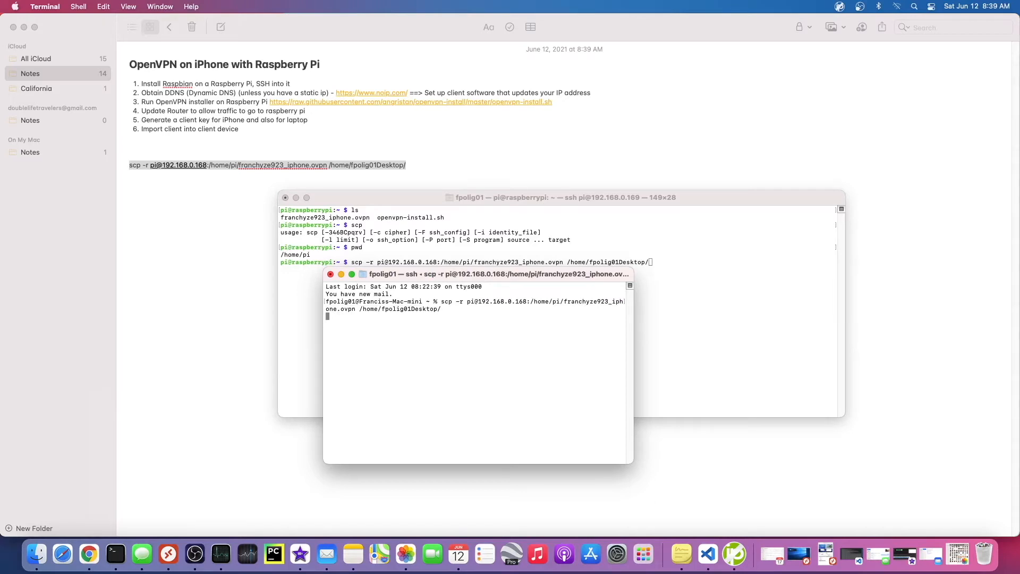
{"action": "mouse_move", "coordinate": [724, 327]}
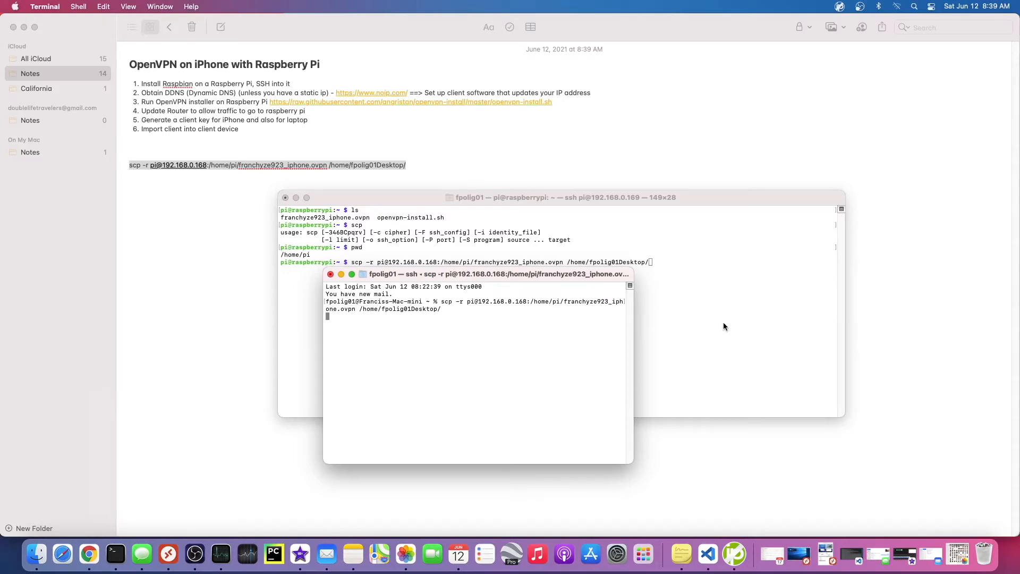
{"action": "mouse_move", "coordinate": [592, 317]}
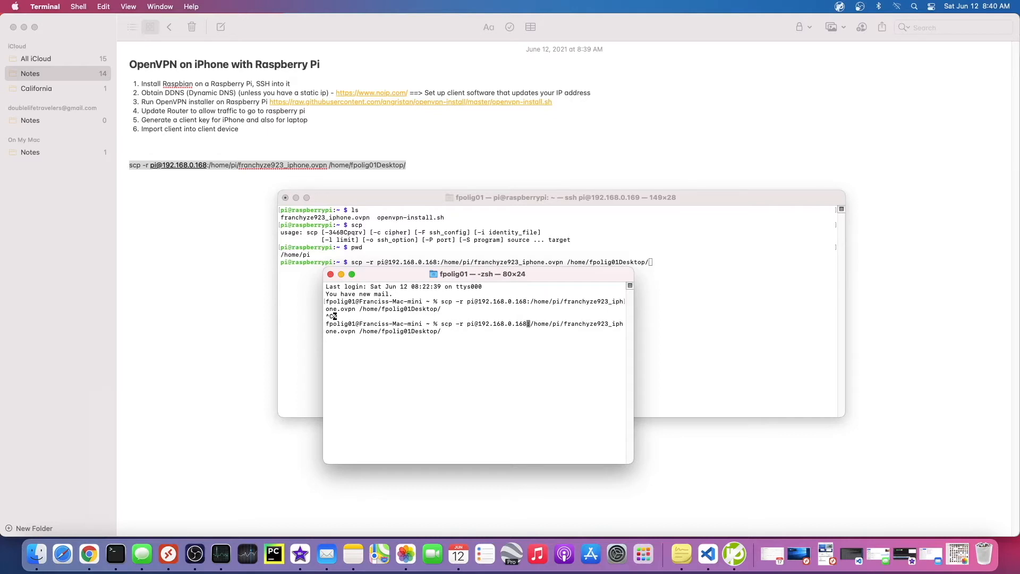
Retry scp with the address corrected to .169 and an edited destination, entering the Pi password.
{"action": "key", "text": "Return"}
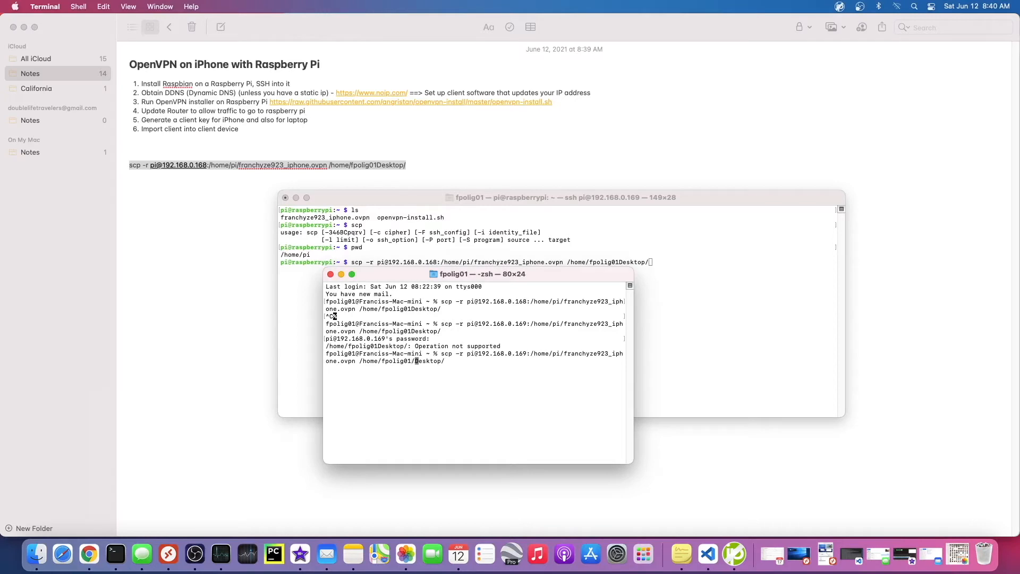
{"action": "key", "text": "Return"}
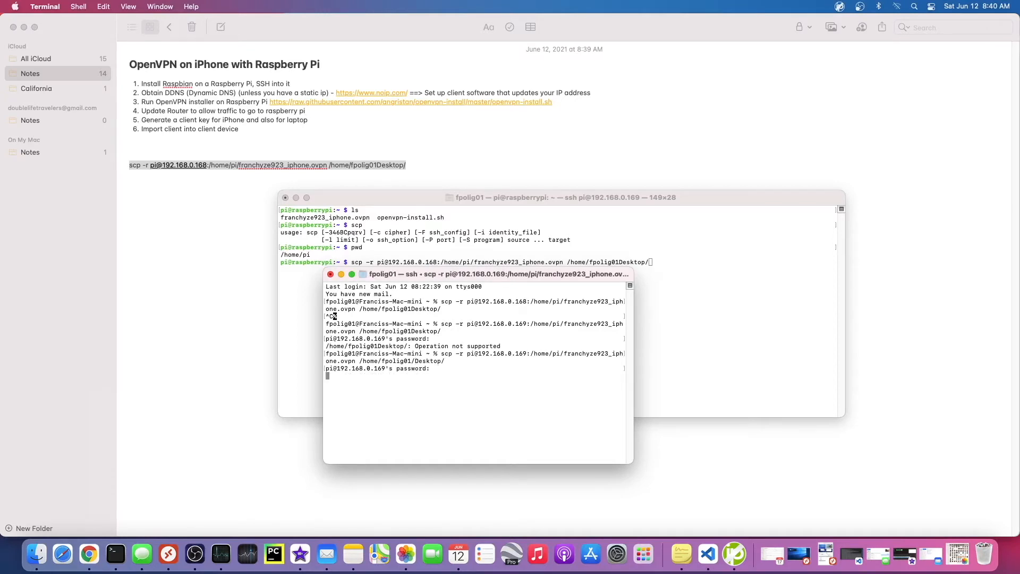
{"action": "key", "text": "Return"}
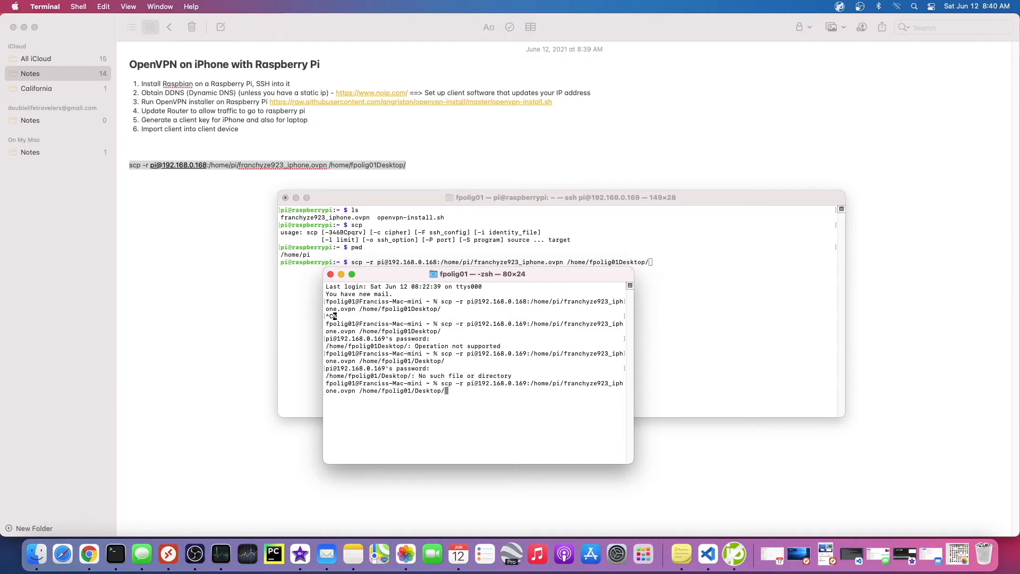
{"action": "mouse_move", "coordinate": [598, 361]}
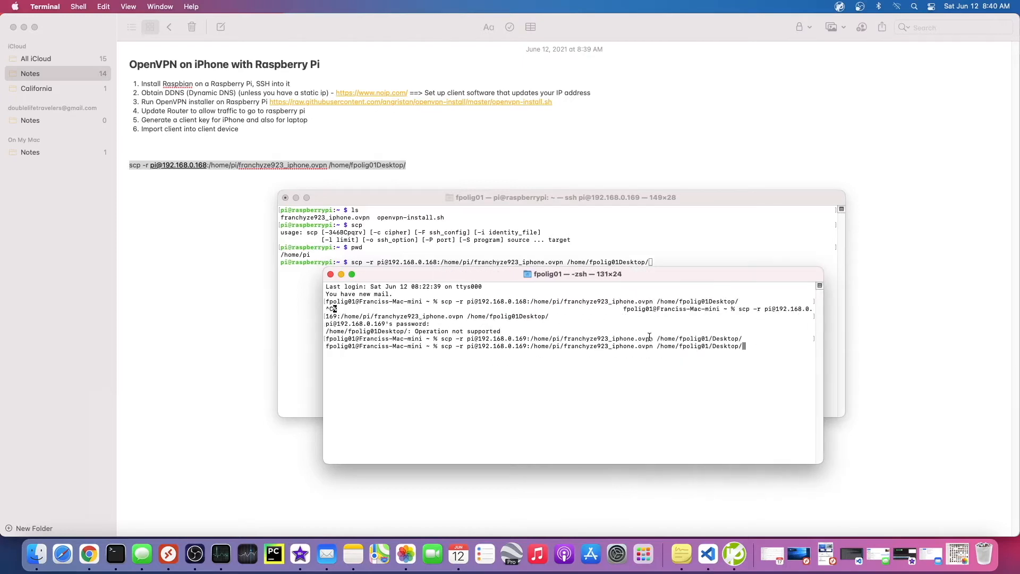
Run scp for franchyze923_iphone.ovpn with the full destination and submit the Pi password.
{"action": "right_click", "coordinate": [569, 337]}
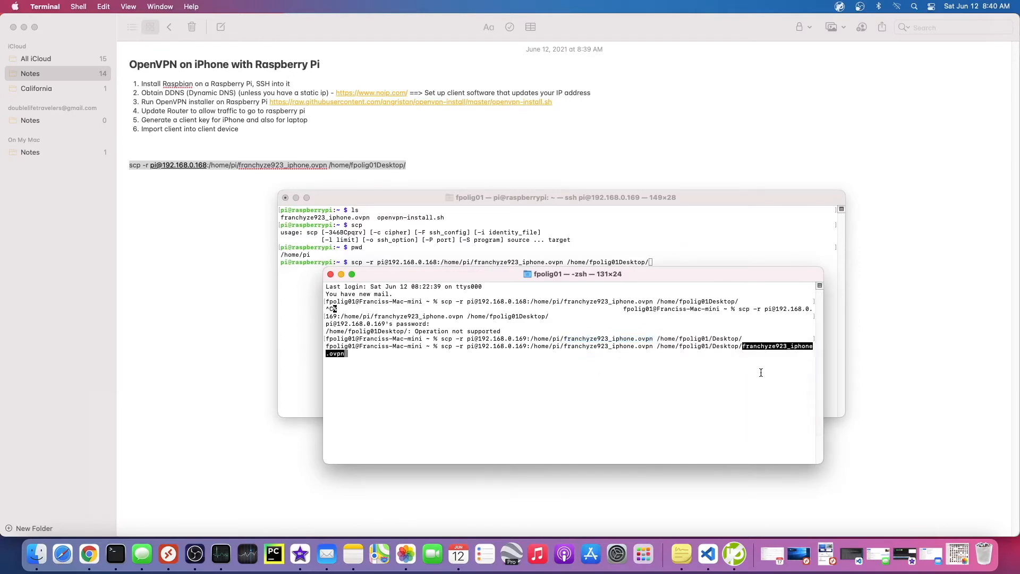
{"action": "key", "text": "Return"}
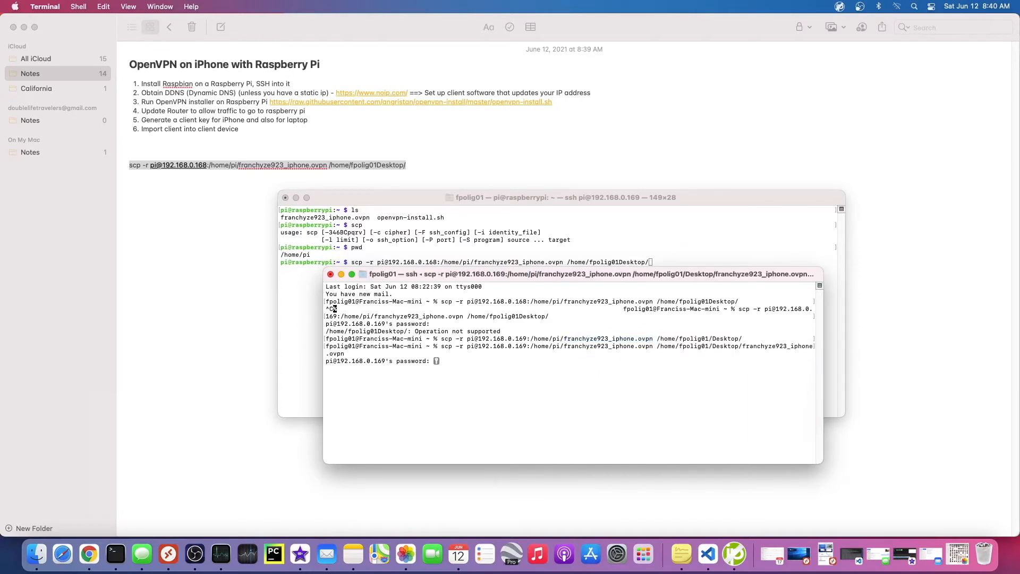
{"action": "key", "text": "Return"}
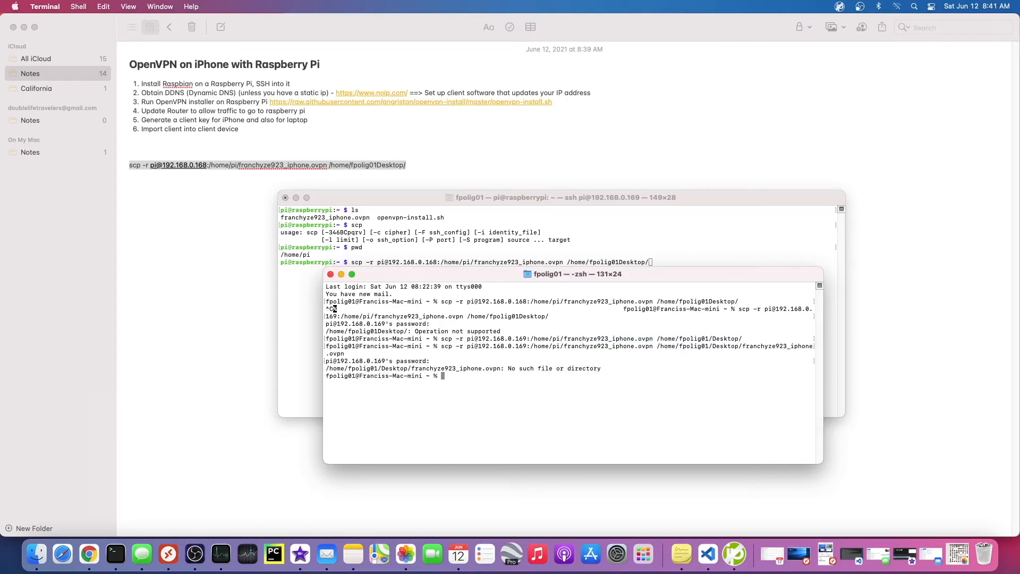
{"action": "mouse_move", "coordinate": [257, 402]}
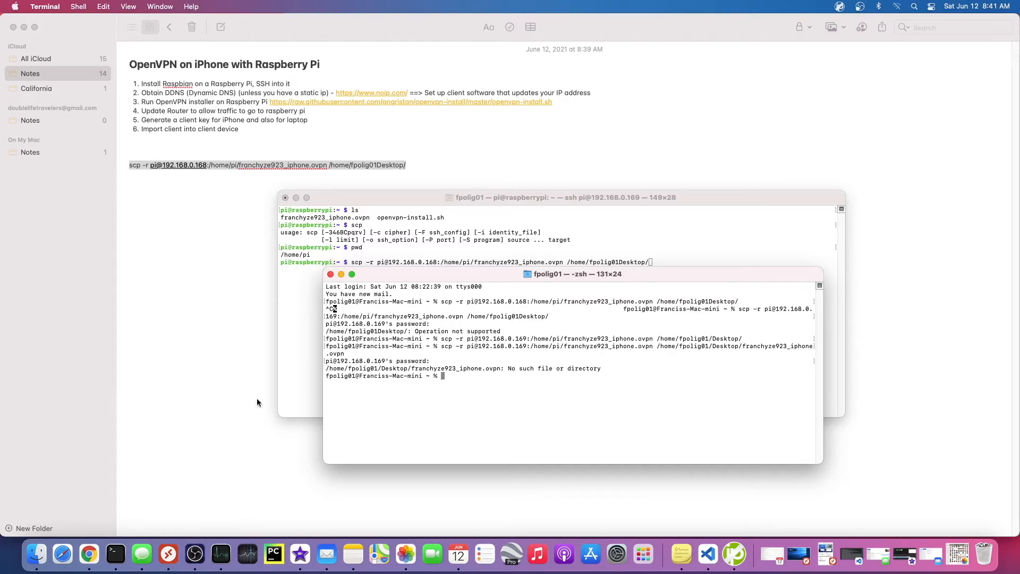
{"action": "mouse_move", "coordinate": [40, 555]}
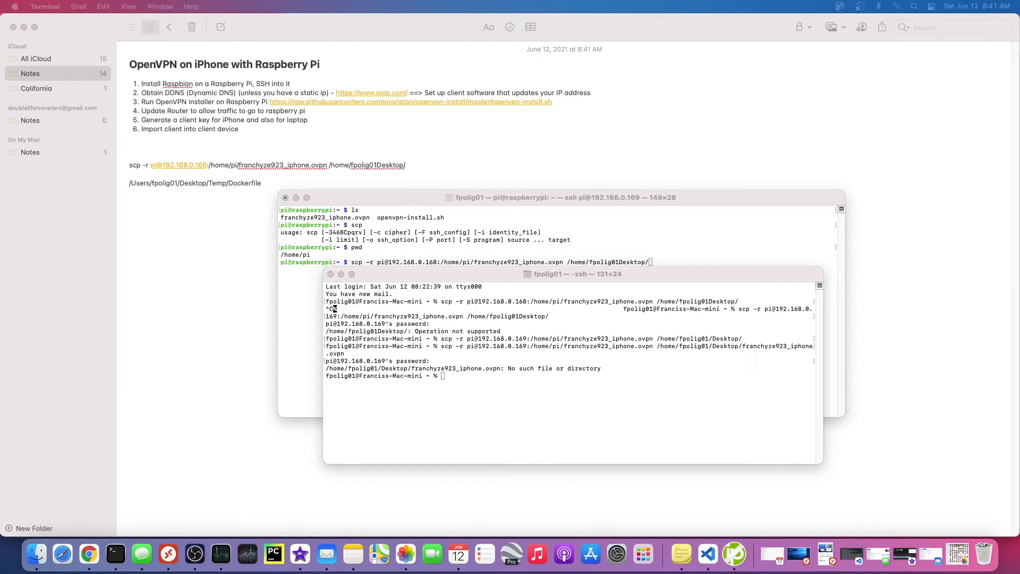
Re-run scp copying franchyze923_iphone.ovpn from the Pi to /Users/fpolig01/Desktop/.
{"action": "type", "text": "scp -r pi@192.168.0.169:/home/pi/franchyze923_iphone.ovpn /home/fpolig01/Desktop/franchyze923_iphone.ovpn"}
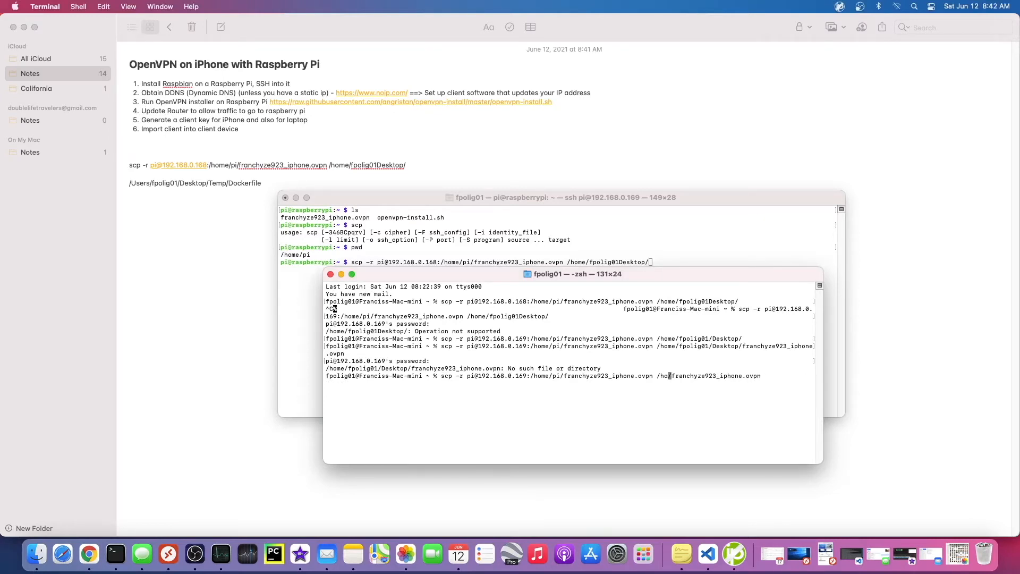
{"action": "type", "text": "Users/fpolig01/Desktop"}
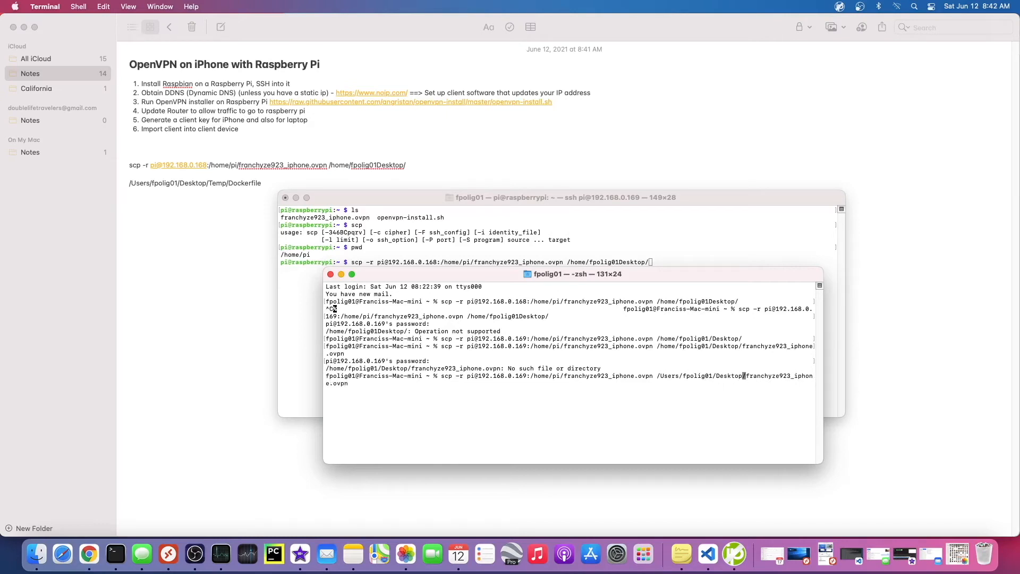
{"action": "key", "text": "Return"}
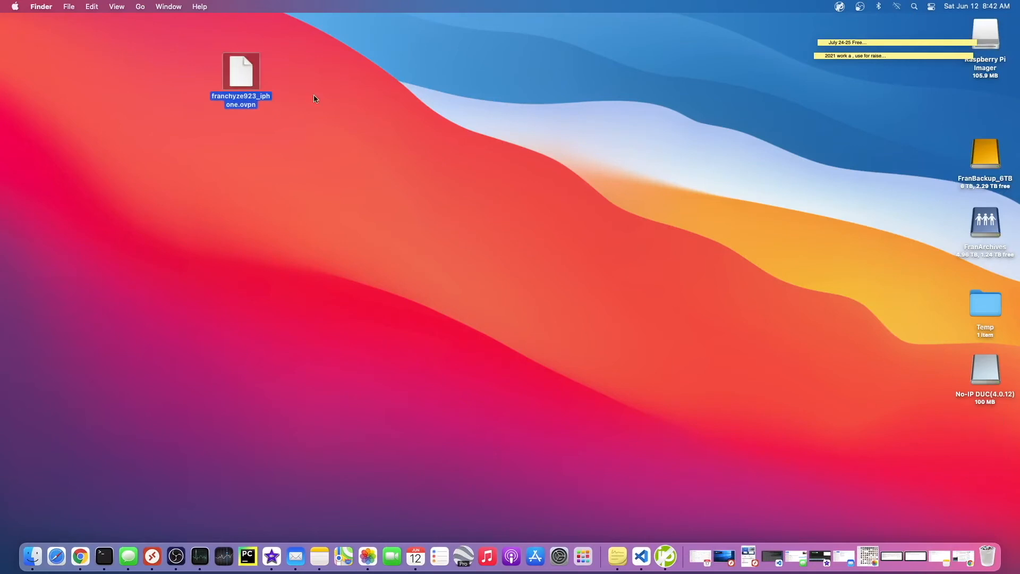
Select franchyze923_iphone.ovpn on the desktop to confirm the copy, then deselect it.
{"action": "left_click", "coordinate": [293, 110]}
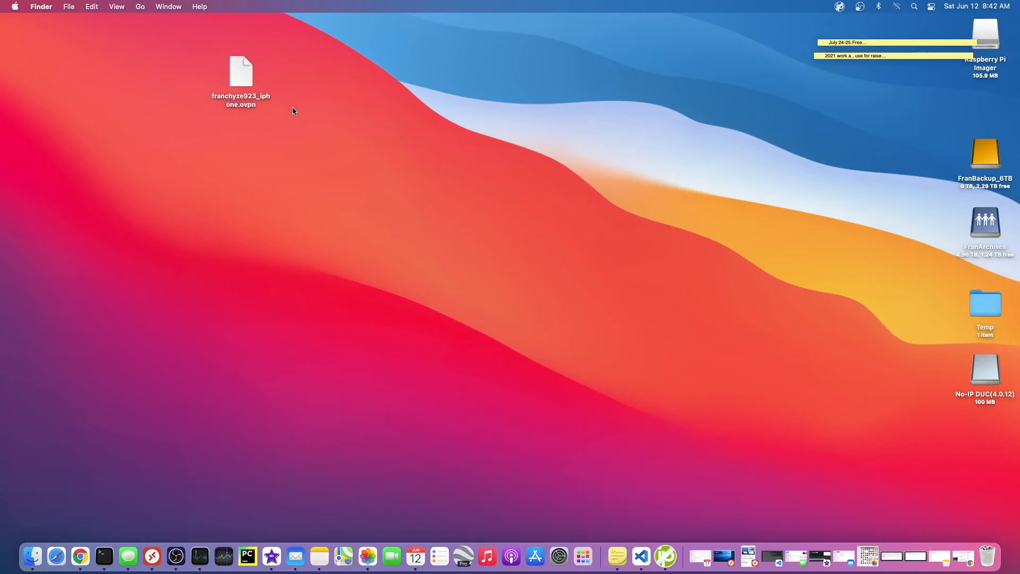
{"action": "left_click", "coordinate": [240, 71]}
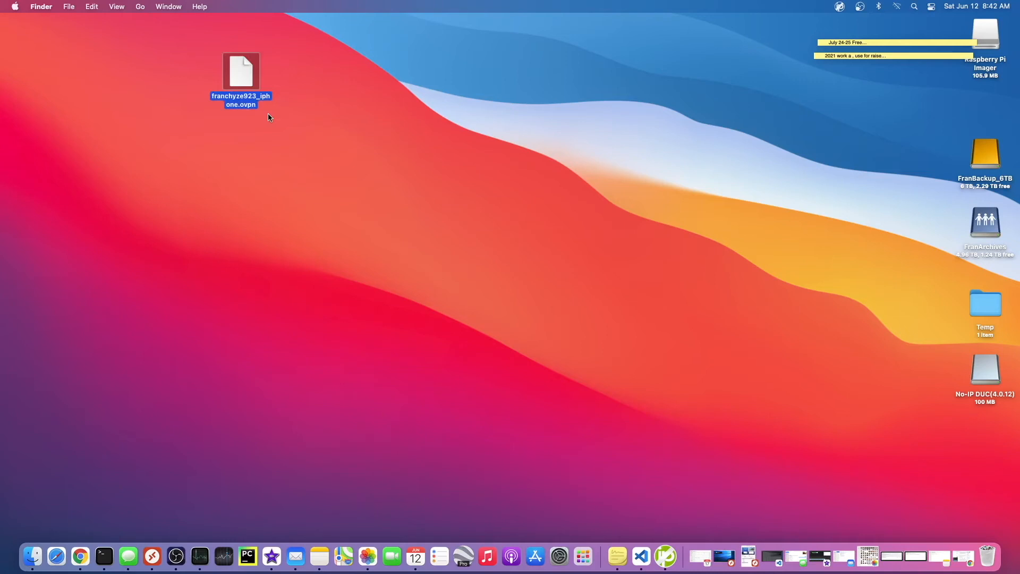
{"action": "left_click", "coordinate": [306, 139]}
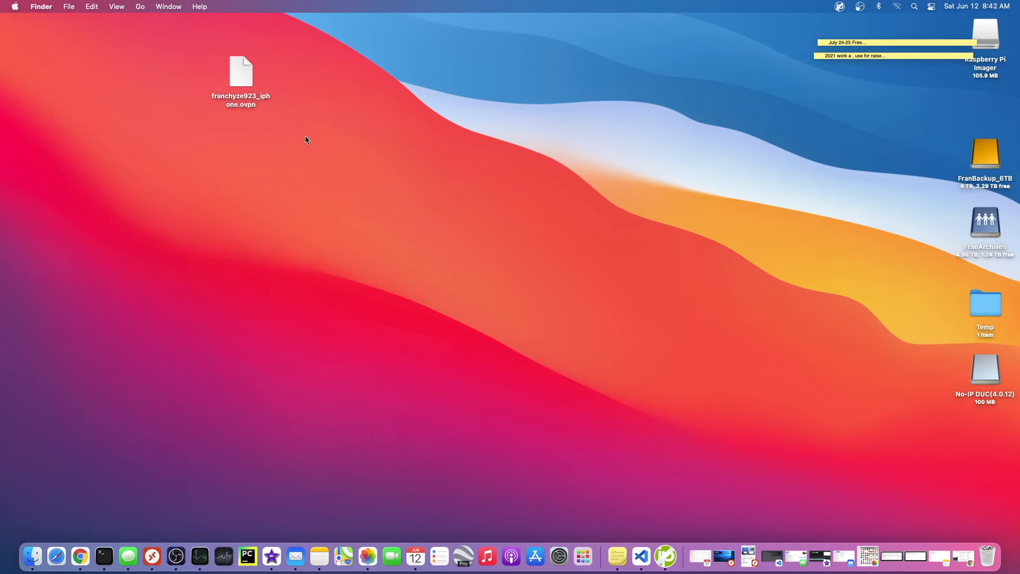
{"action": "mouse_move", "coordinate": [150, 60]}
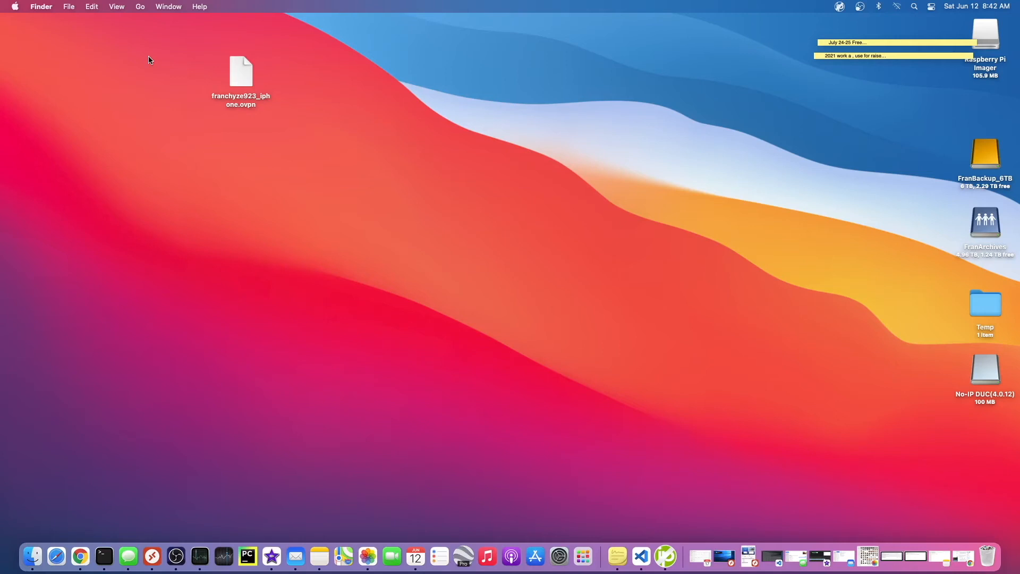
{"action": "mouse_move", "coordinate": [300, 193]}
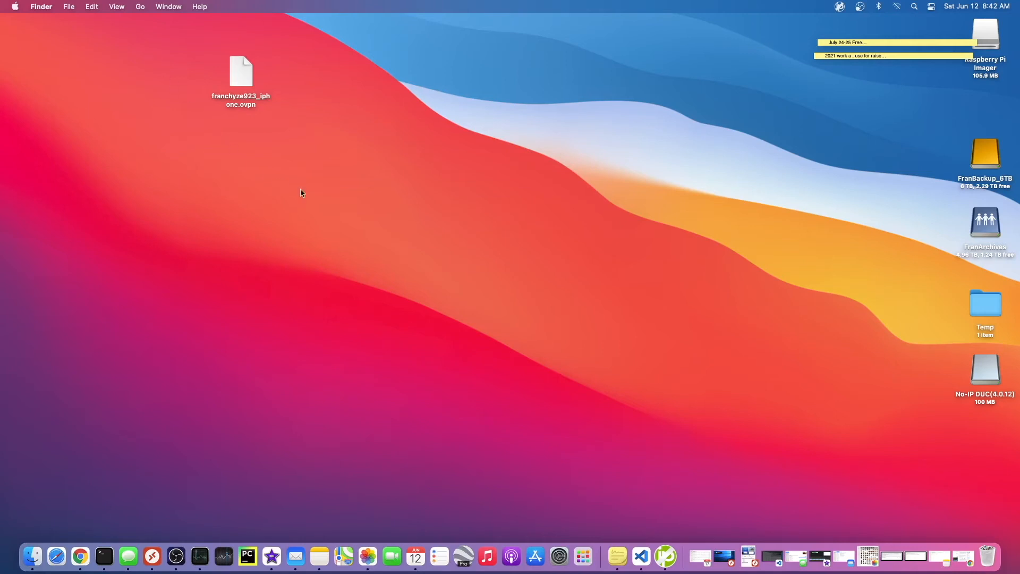
{"action": "mouse_move", "coordinate": [319, 203]}
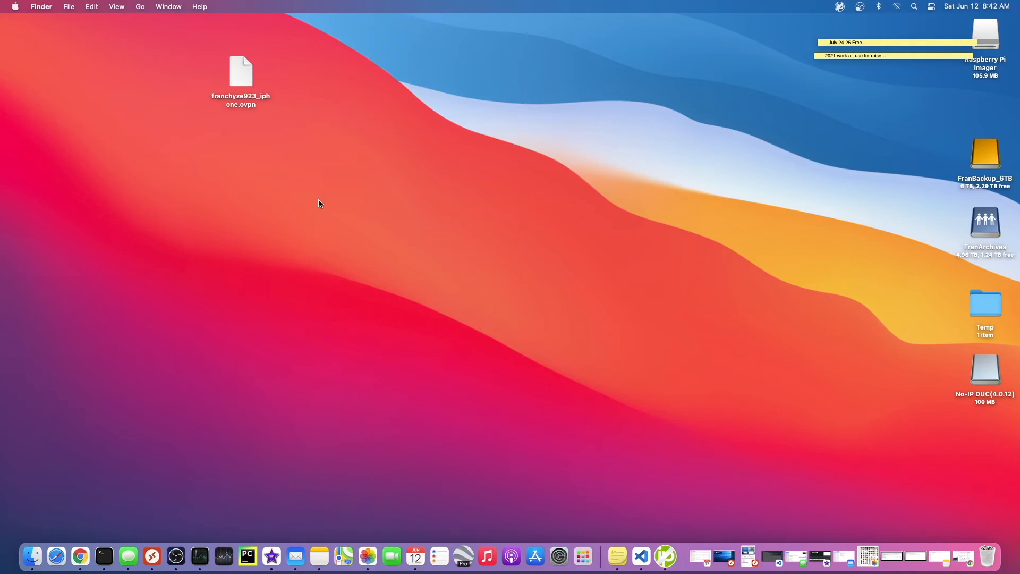
{"action": "mouse_move", "coordinate": [284, 160]}
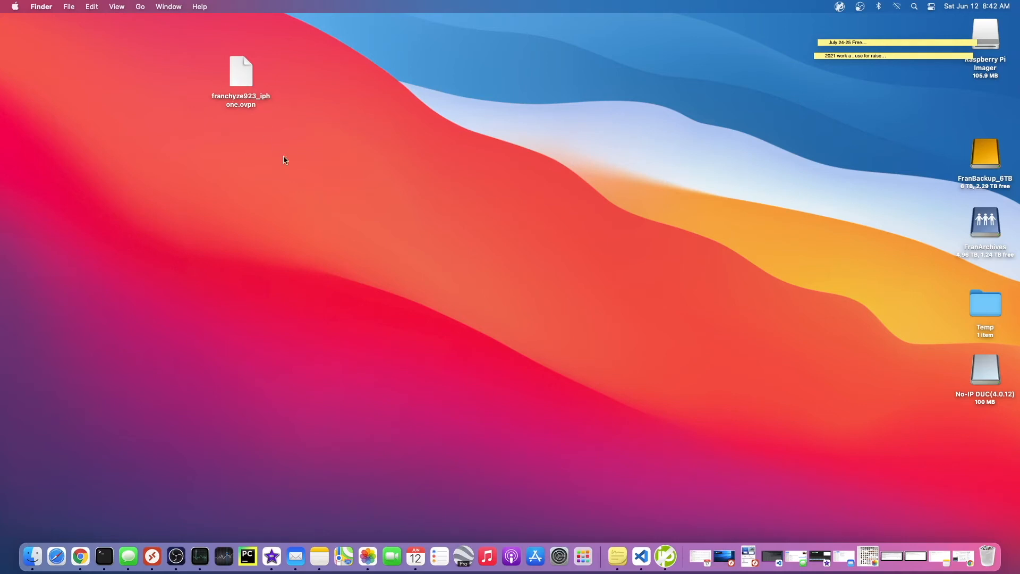
{"action": "left_click", "coordinate": [241, 71]}
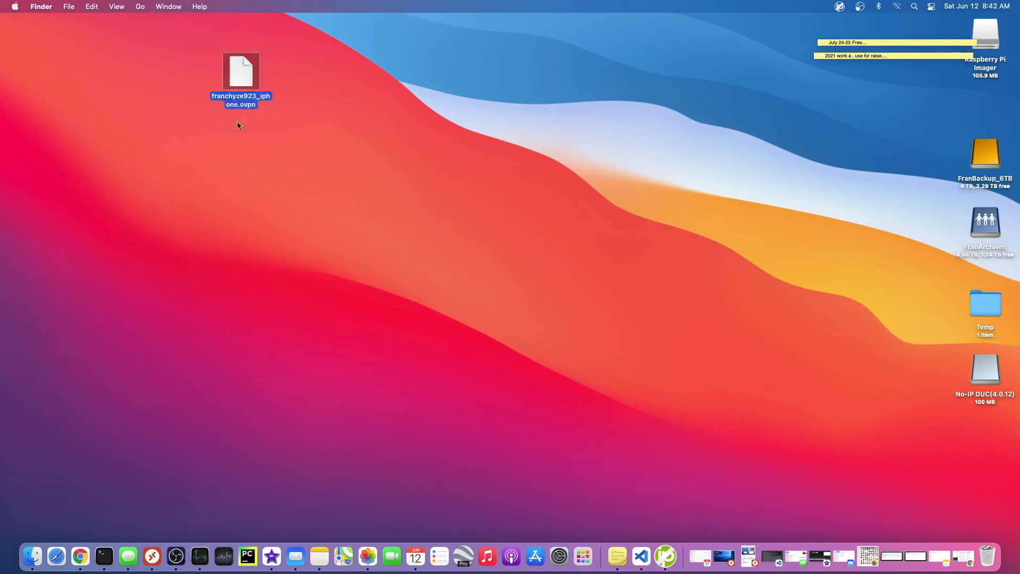
{"action": "left_click", "coordinate": [258, 130]}
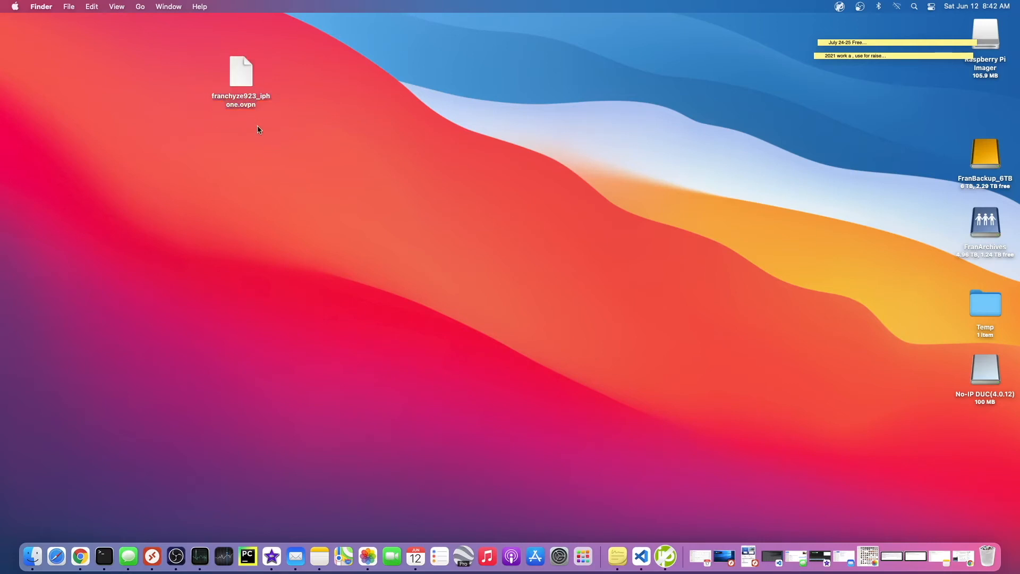
{"action": "mouse_move", "coordinate": [269, 139]}
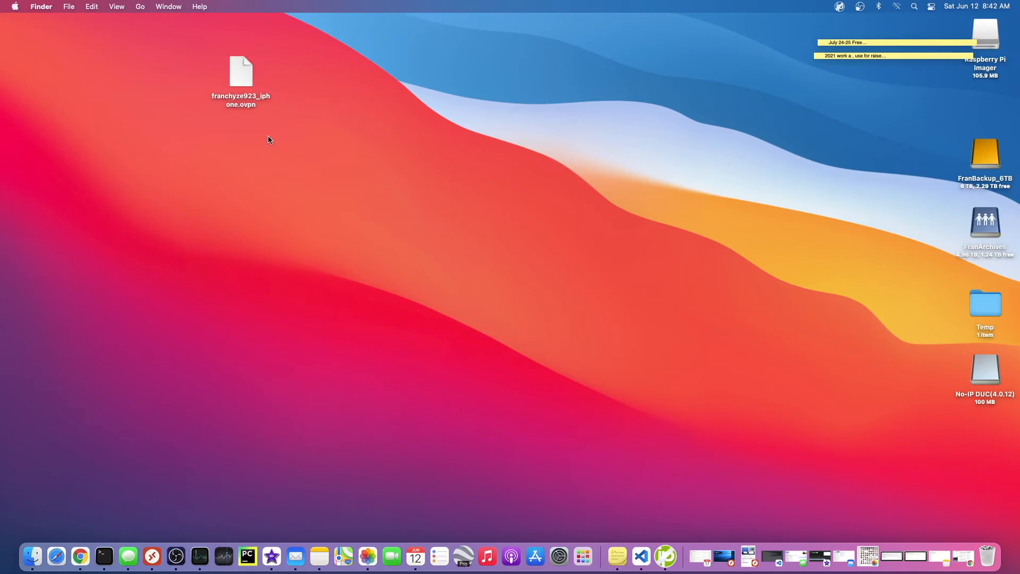
{"action": "mouse_move", "coordinate": [383, 143]}
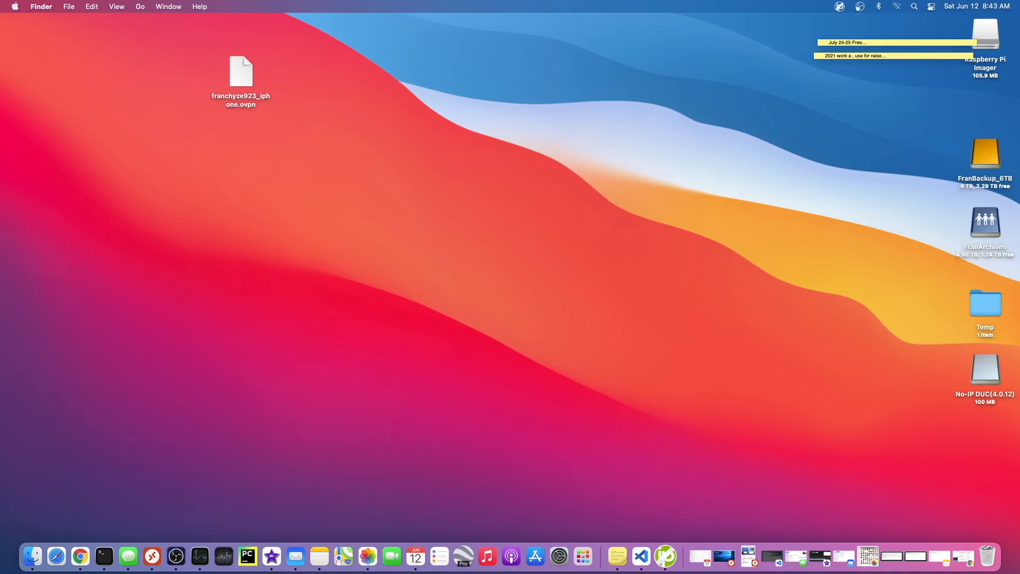
{"action": "mouse_move", "coordinate": [908, 352]}
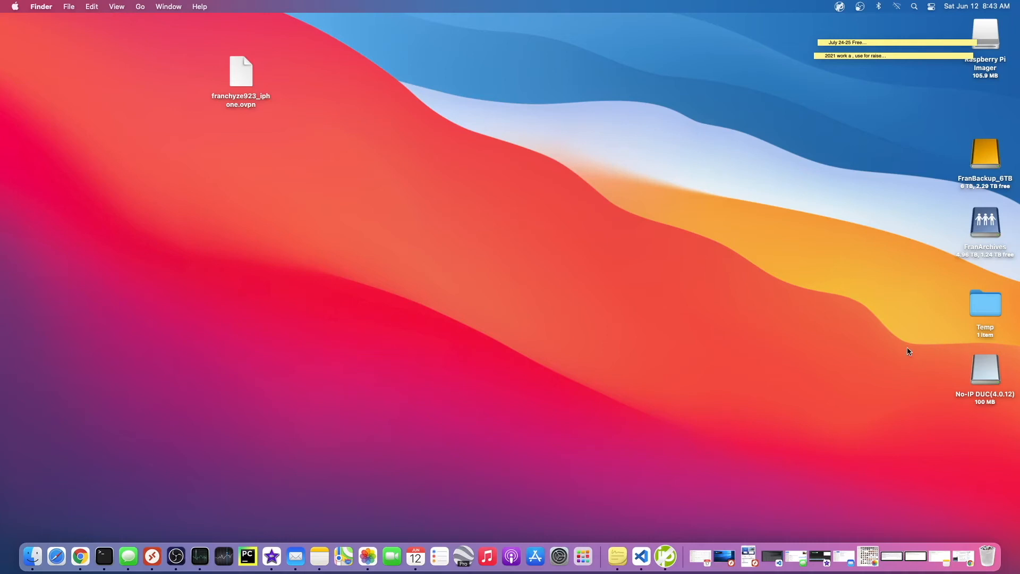
{"action": "mouse_move", "coordinate": [275, 113]}
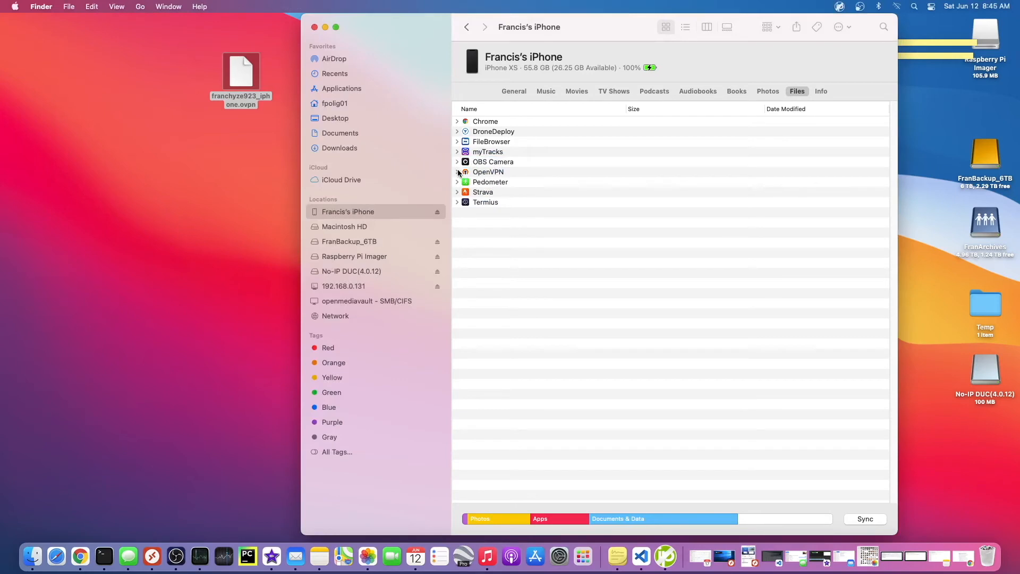
{"action": "left_click", "coordinate": [457, 173]}
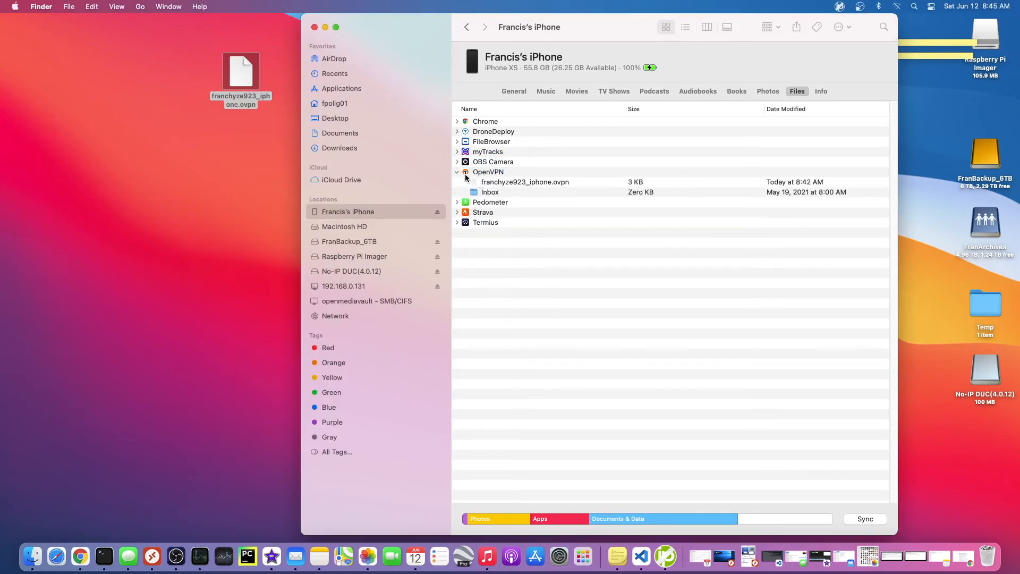
{"action": "left_click", "coordinate": [457, 172]}
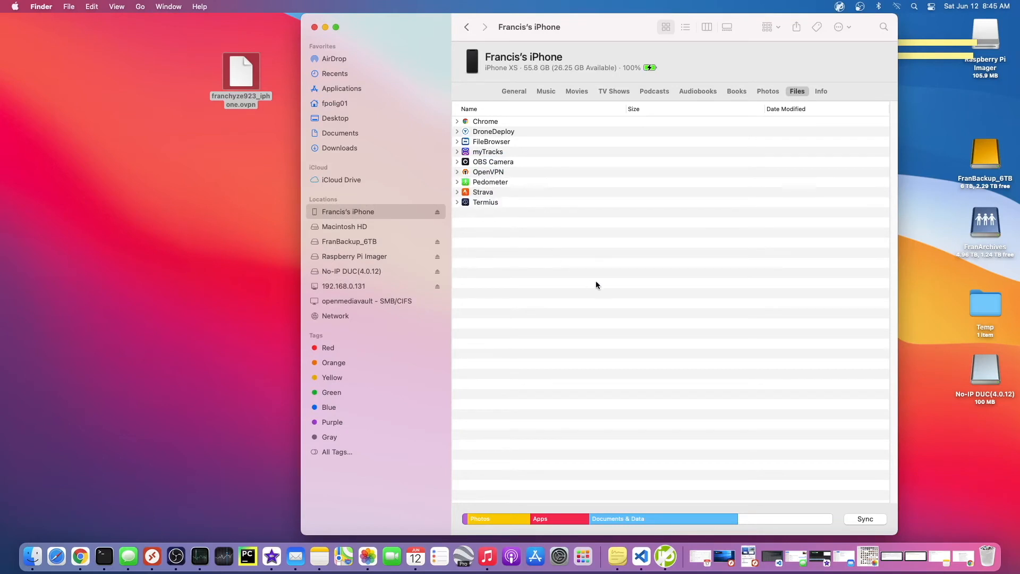
{"action": "mouse_move", "coordinate": [603, 288]}
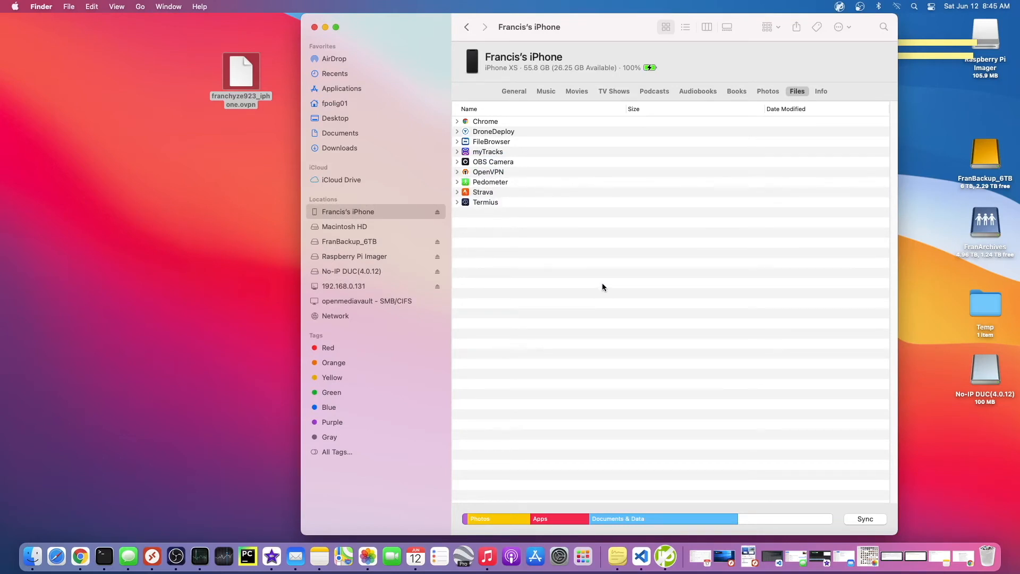
{"action": "mouse_move", "coordinate": [499, 201]}
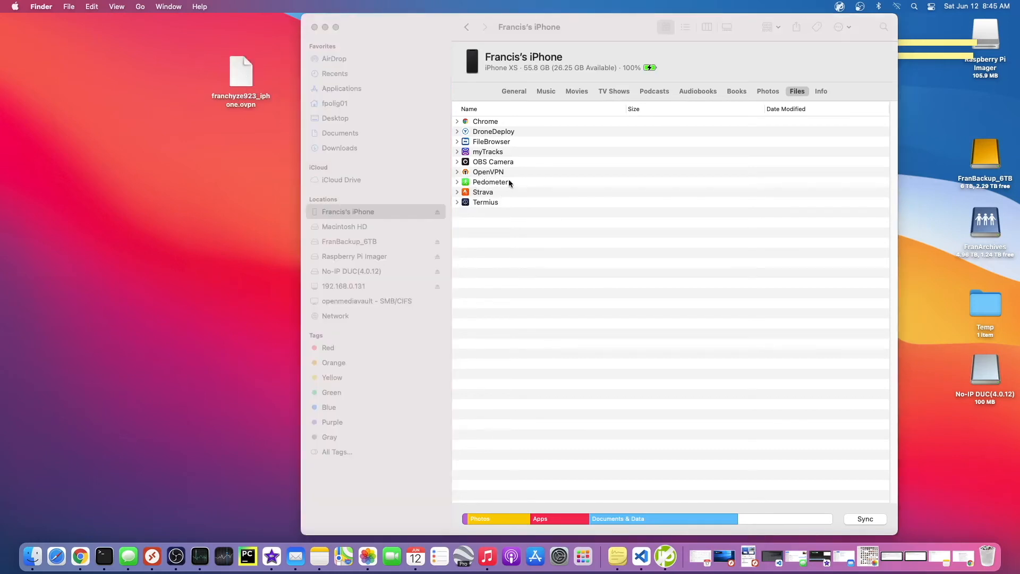
{"action": "mouse_move", "coordinate": [487, 173]}
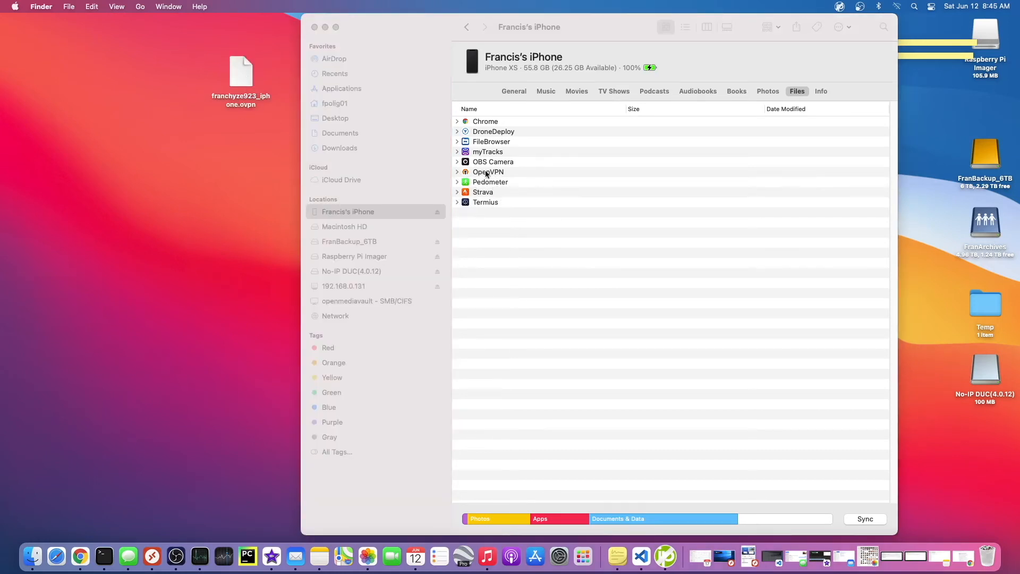
{"action": "left_click", "coordinate": [457, 172]}
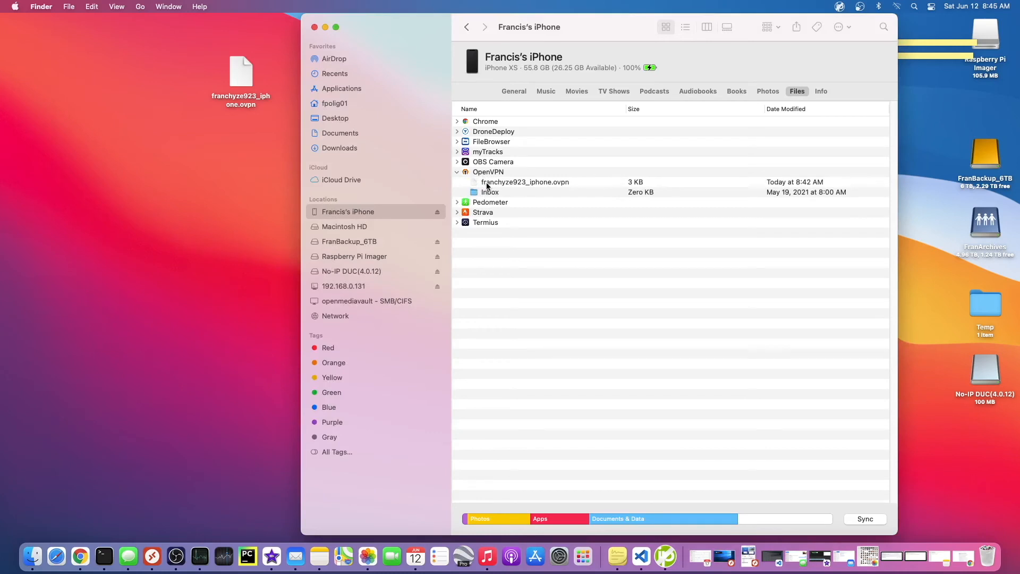
{"action": "left_click", "coordinate": [457, 172]}
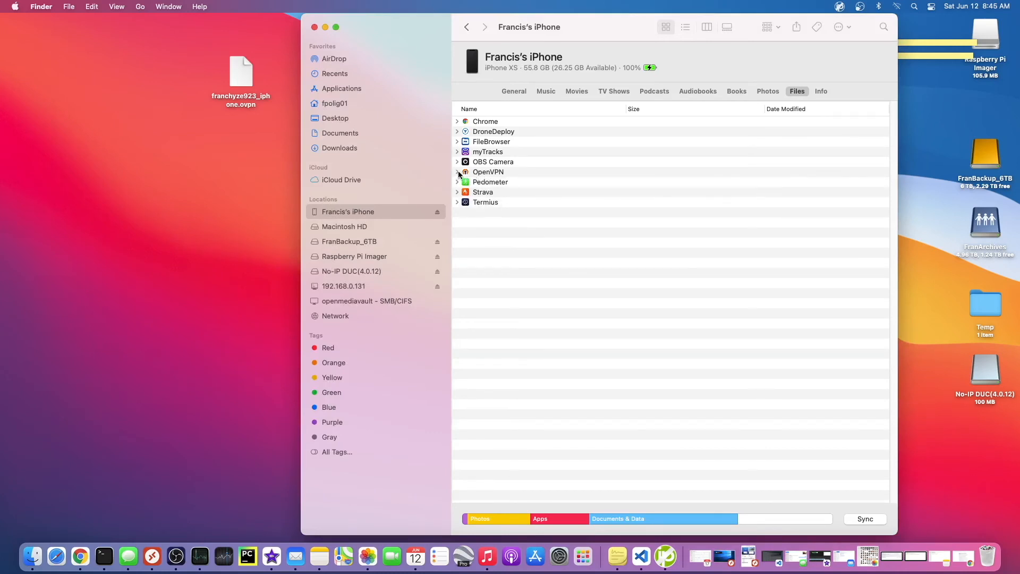
{"action": "mouse_move", "coordinate": [581, 306]}
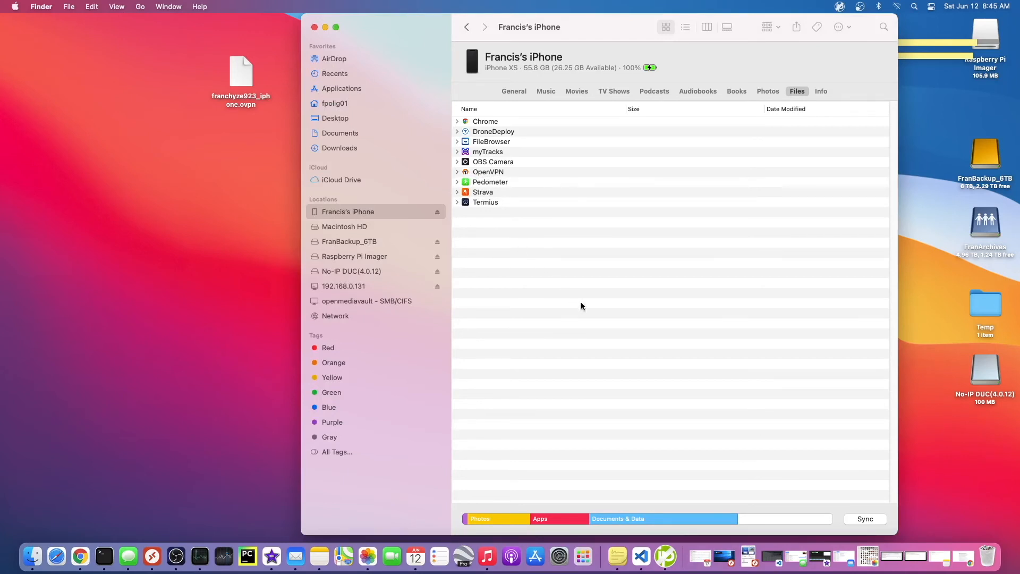
{"action": "mouse_move", "coordinate": [922, 384]}
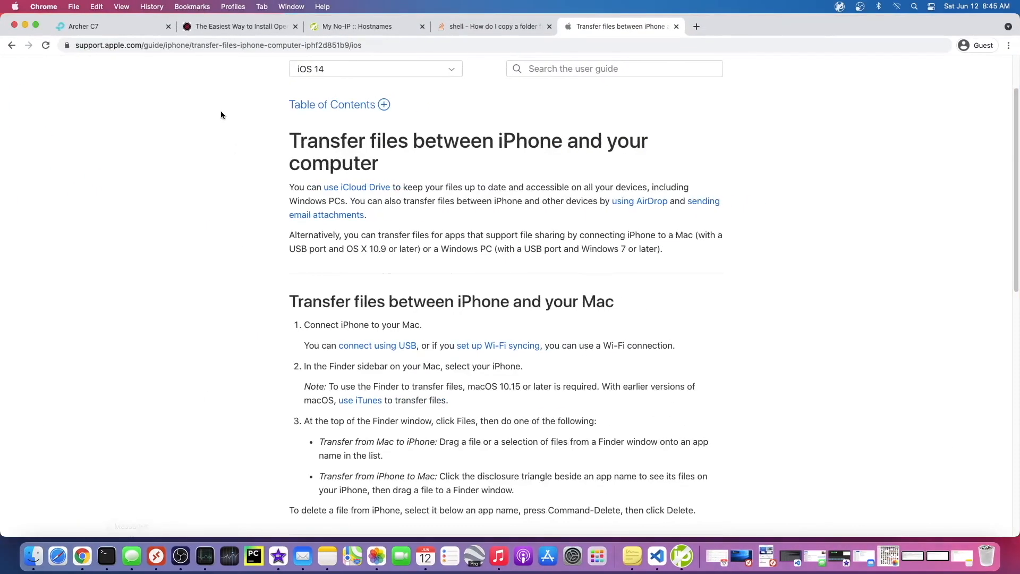
Log back into the Archer C7 admin, Advanced view, and expand VPN Server to OpenVPN and PPTP VPN.
{"action": "left_click", "coordinate": [111, 25]}
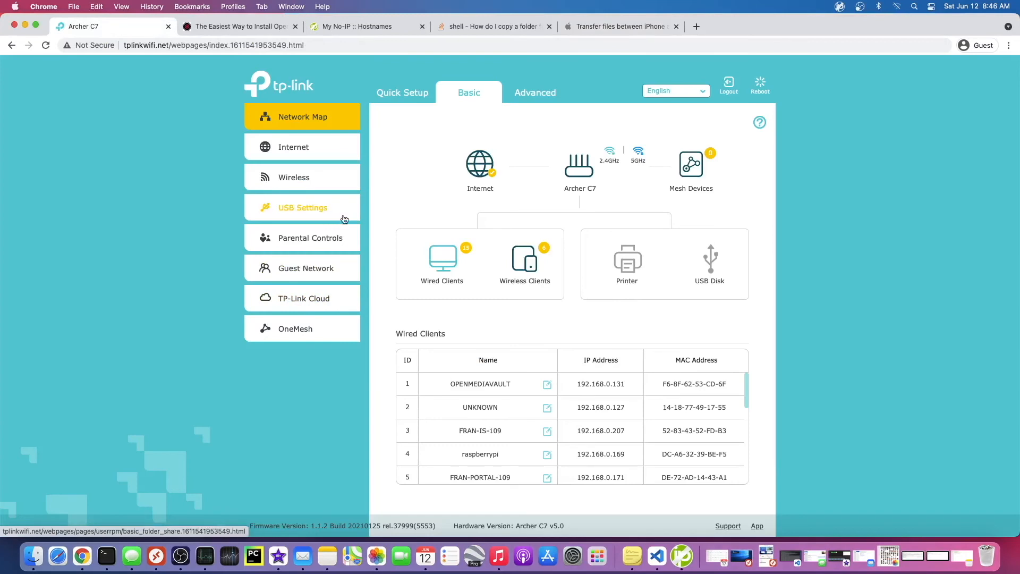
{"action": "left_click", "coordinate": [534, 93]}
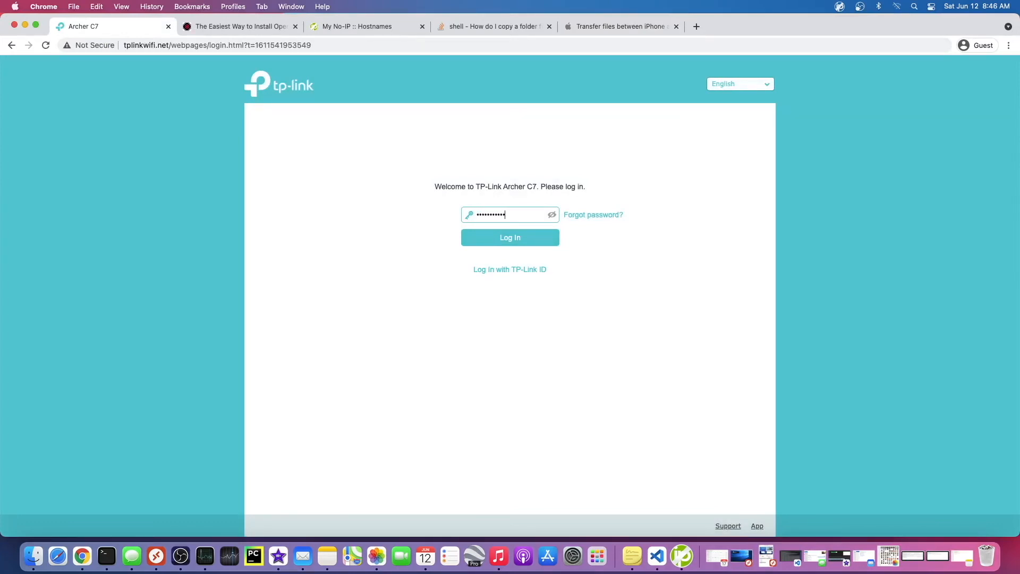
{"action": "left_click", "coordinate": [509, 237]}
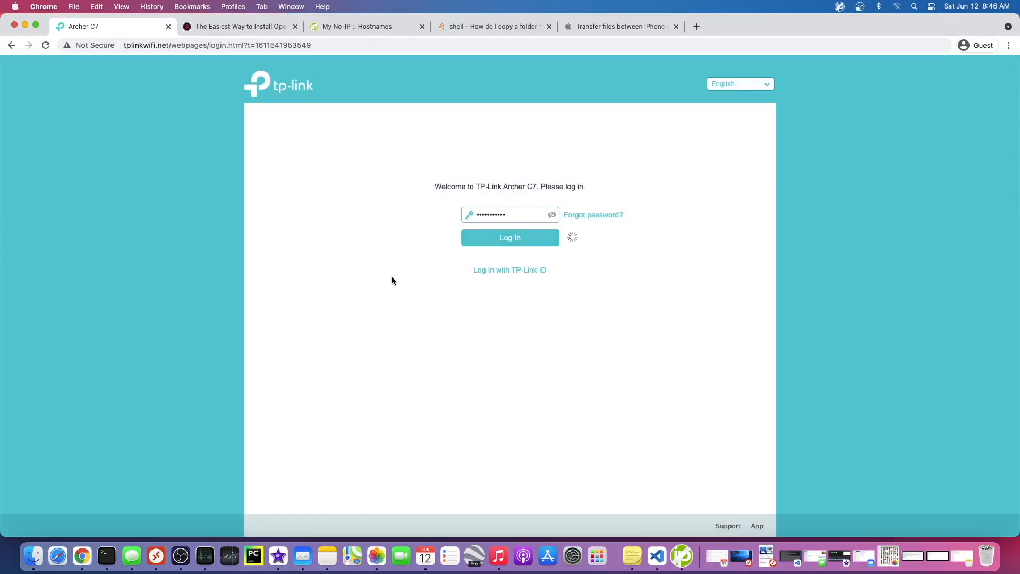
{"action": "left_click", "coordinate": [509, 237]}
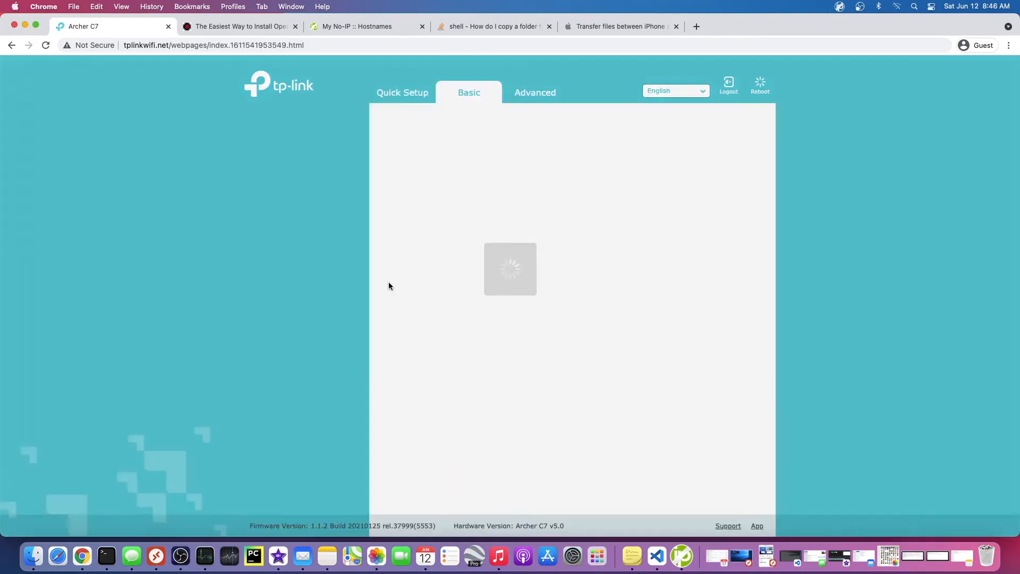
{"action": "left_click", "coordinate": [535, 92]}
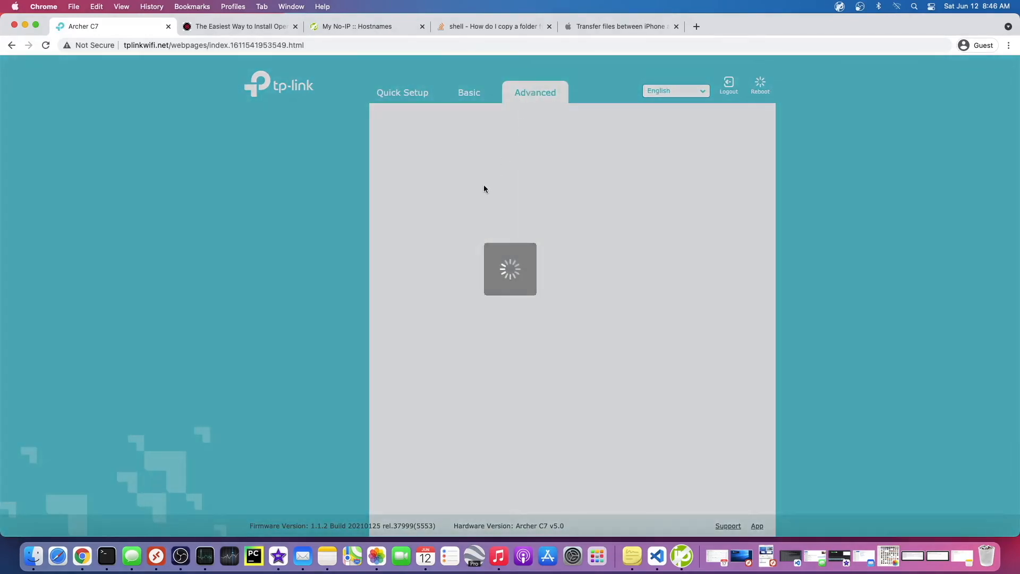
{"action": "mouse_move", "coordinate": [364, 320]}
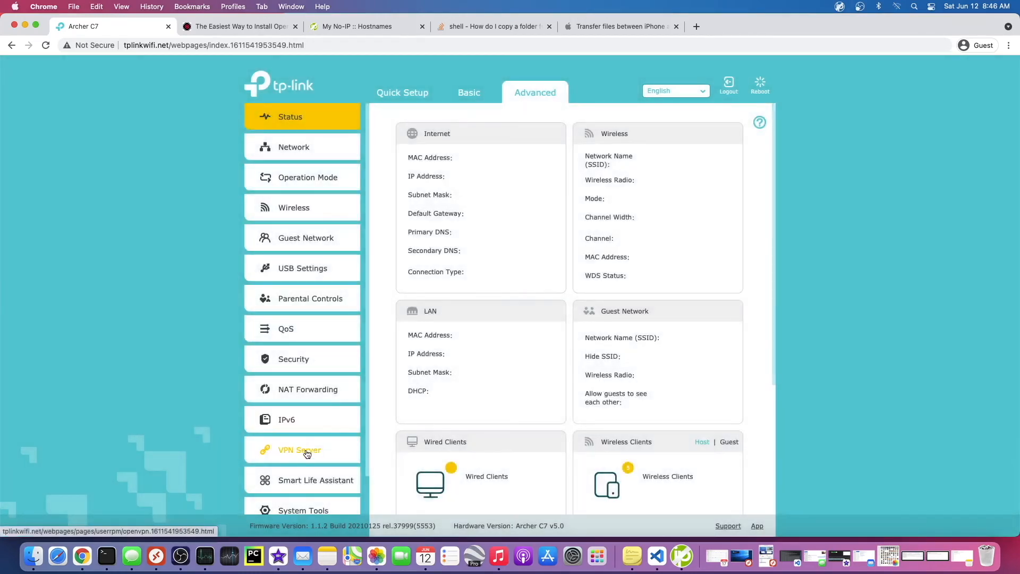
{"action": "left_click", "coordinate": [300, 450]}
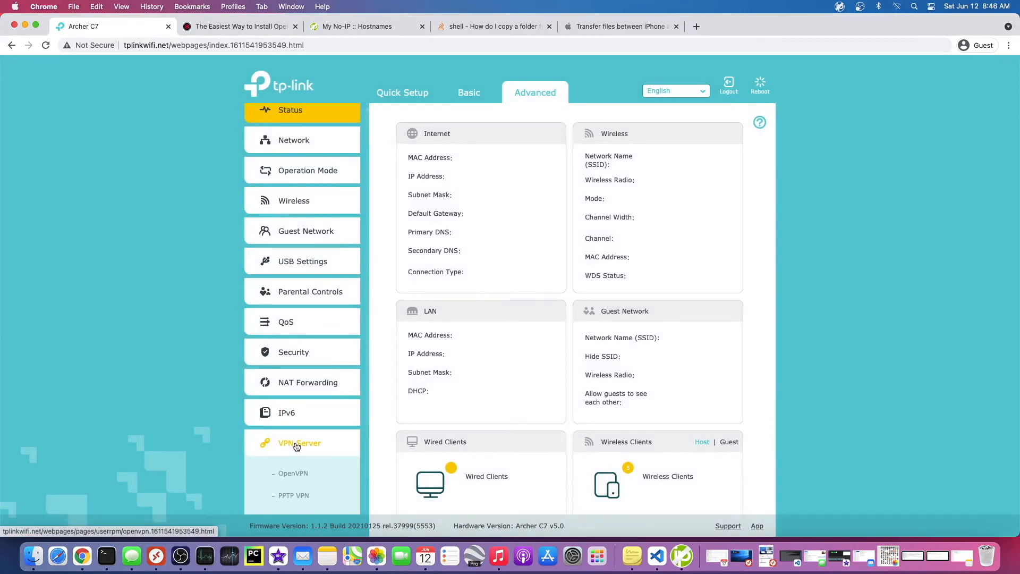
In NAT Forwarding > Virtual Servers, change the openvpn rule's internal IP to 192.168.0.169 and save.
{"action": "left_click", "coordinate": [307, 381]}
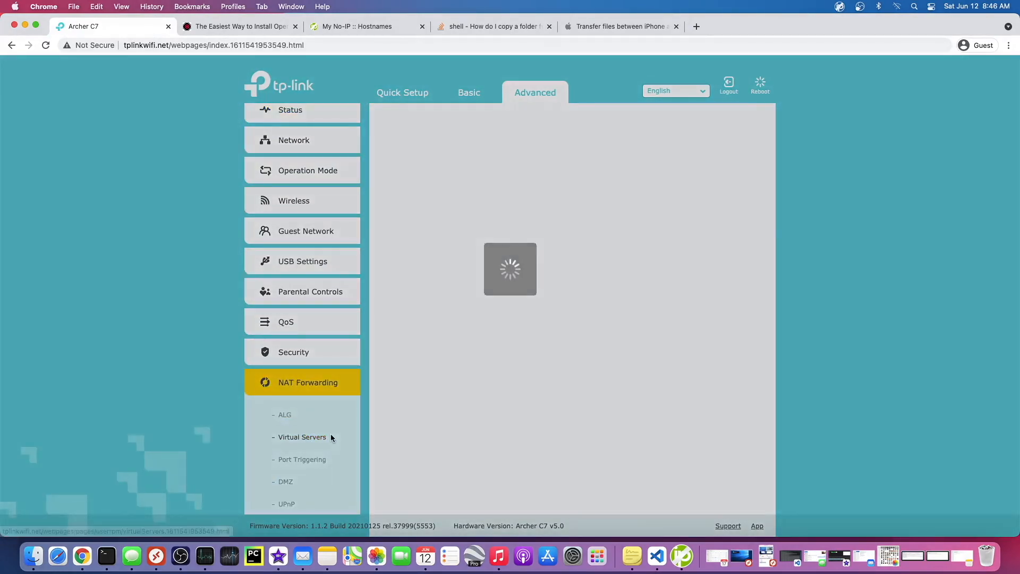
{"action": "left_click", "coordinate": [301, 437]}
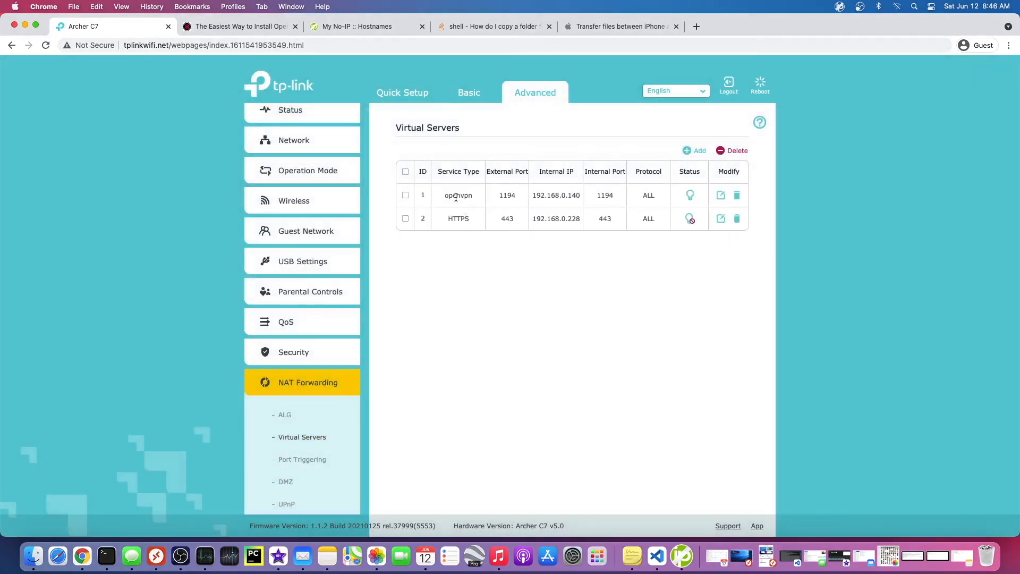
{"action": "mouse_move", "coordinate": [729, 197]}
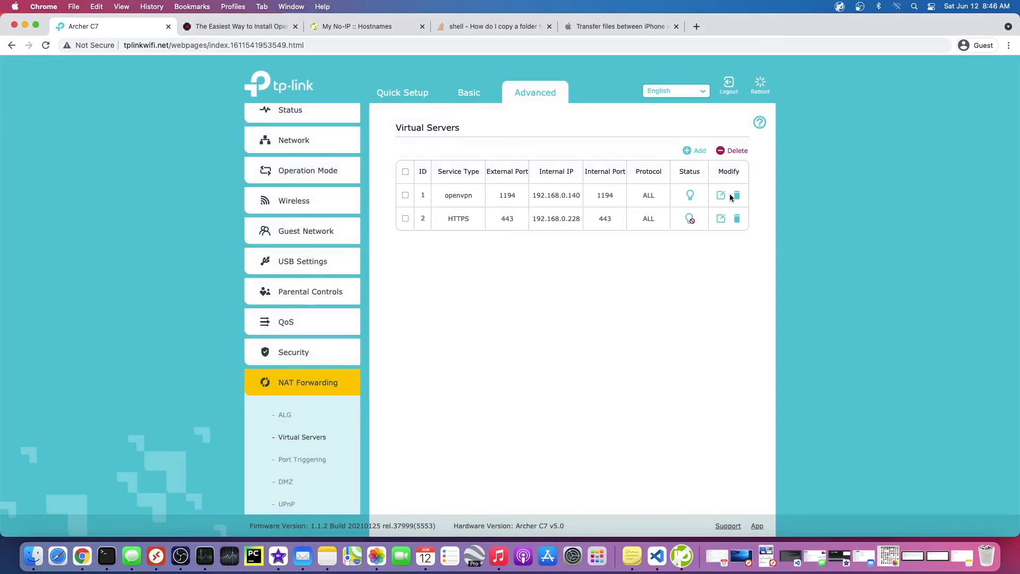
{"action": "left_click", "coordinate": [720, 195]}
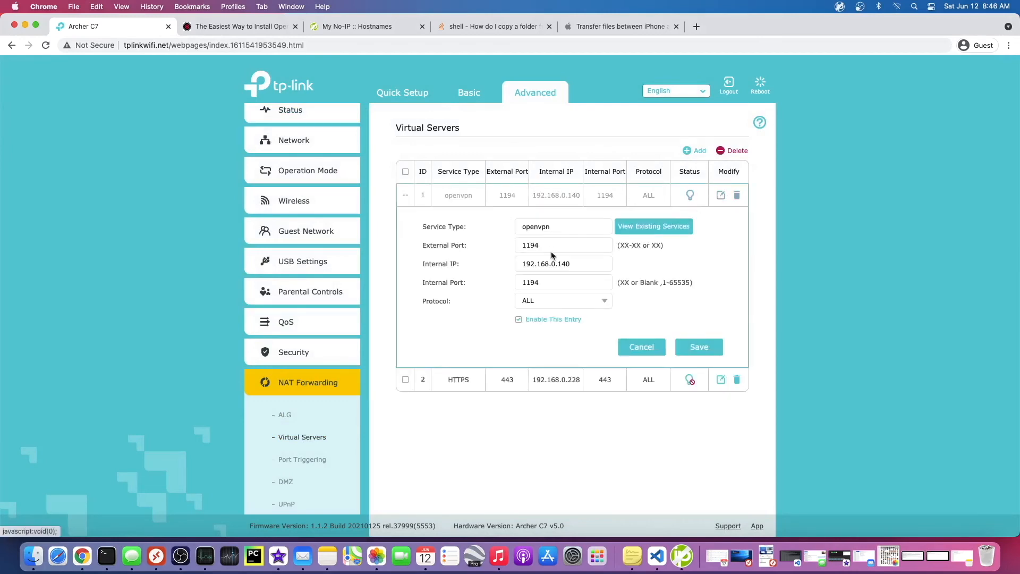
{"action": "left_click", "coordinate": [563, 263]}
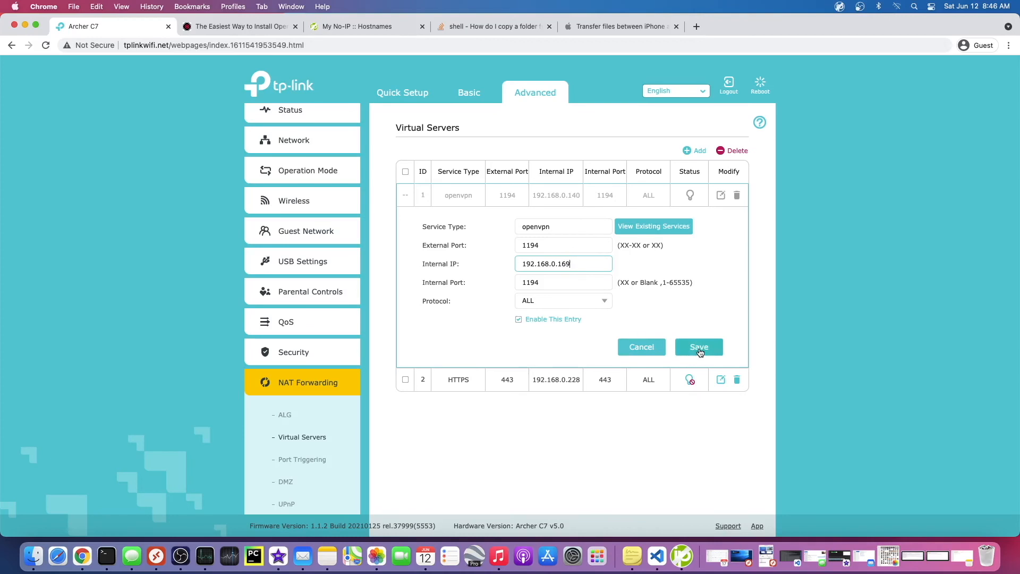
{"action": "left_click", "coordinate": [698, 346]}
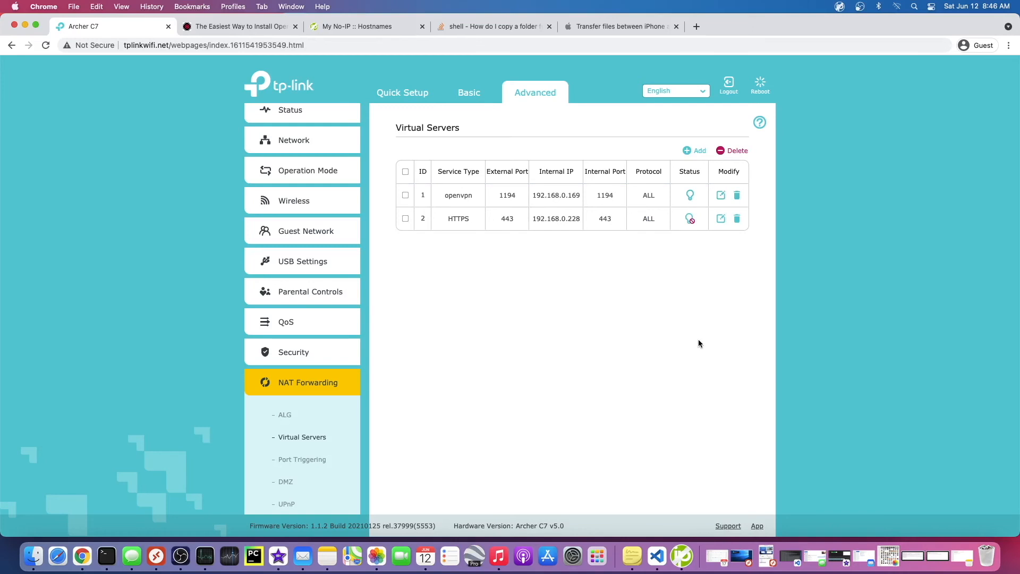
{"action": "mouse_move", "coordinate": [470, 330]}
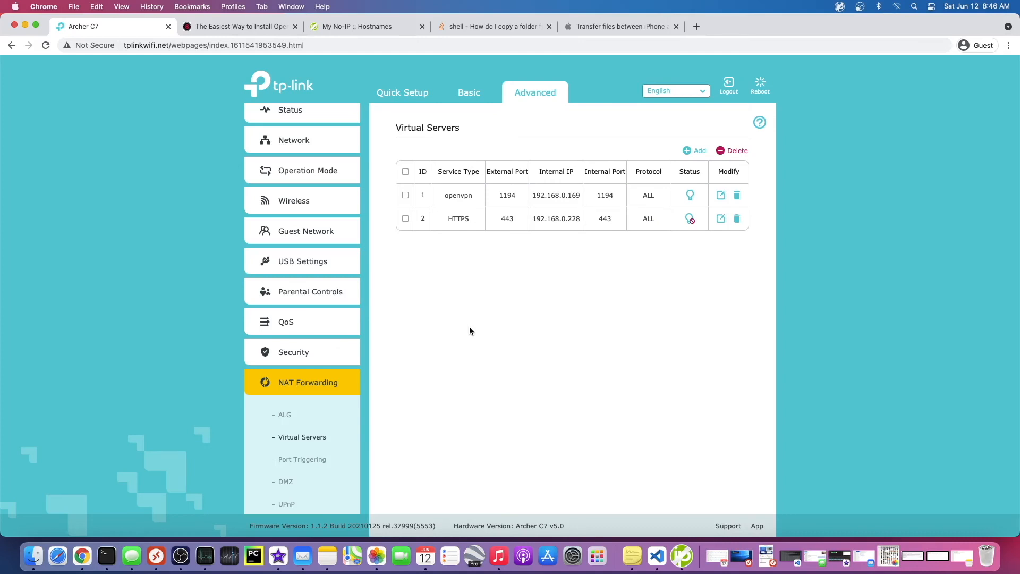
{"action": "mouse_move", "coordinate": [481, 347]}
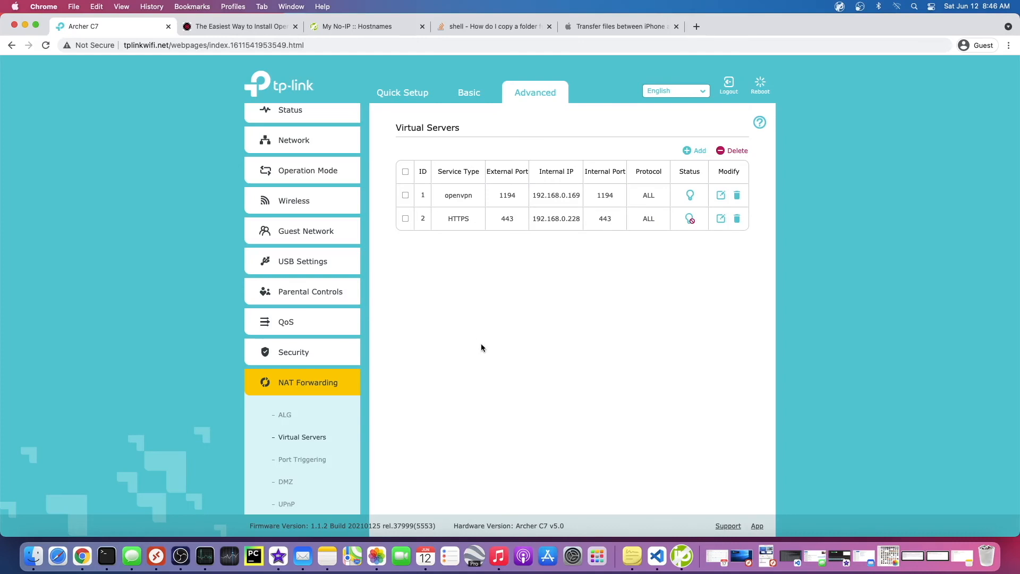
{"action": "mouse_move", "coordinate": [991, 377]}
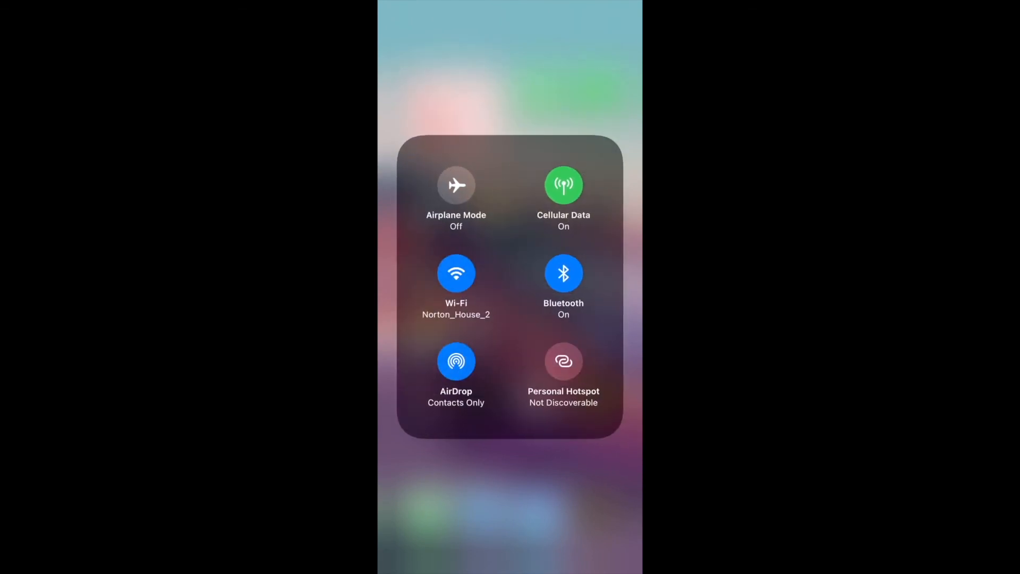
Dismiss Control Center and launch OpenVPN Connect on the iPhone.
{"action": "left_click", "coordinate": [510, 494]}
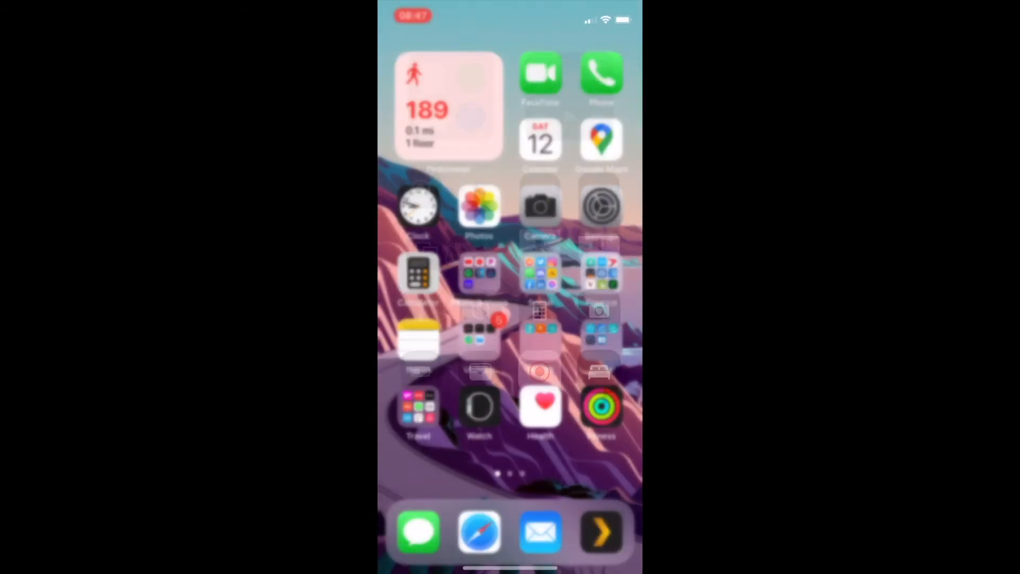
{"action": "scroll", "scroll_direction": "left", "scroll_amount": 3}
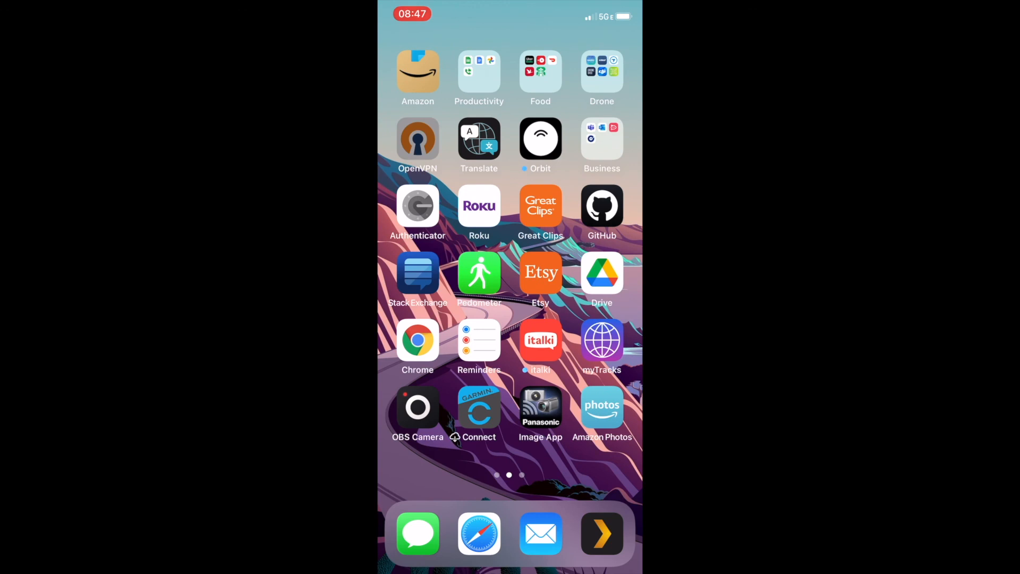
{"action": "left_click", "coordinate": [418, 137]}
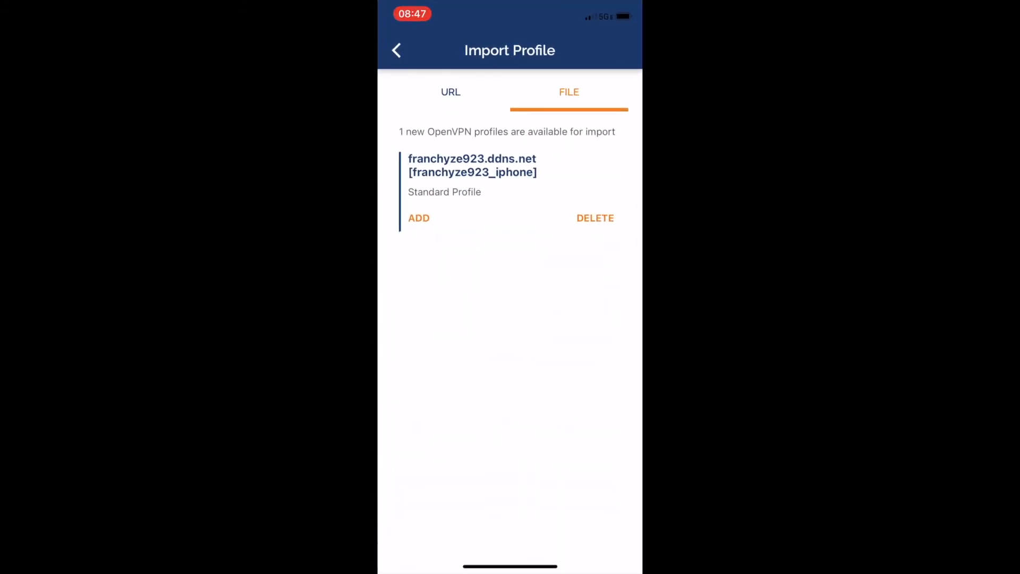
Import the franchyze923.ddns.net profile with Connect after import enabled and connect on port 1194.
{"action": "left_click", "coordinate": [418, 218]}
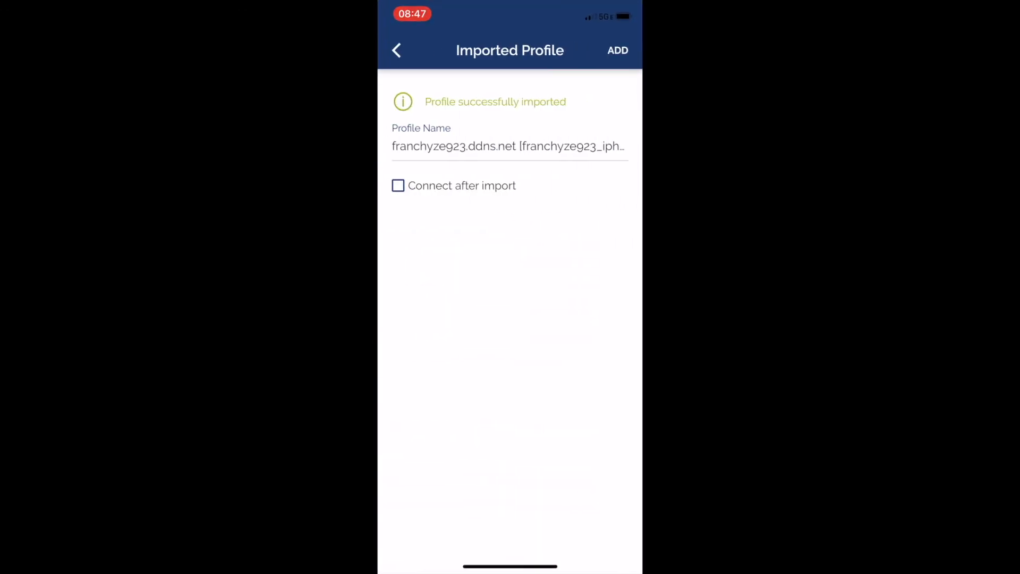
{"action": "left_click", "coordinate": [397, 185]}
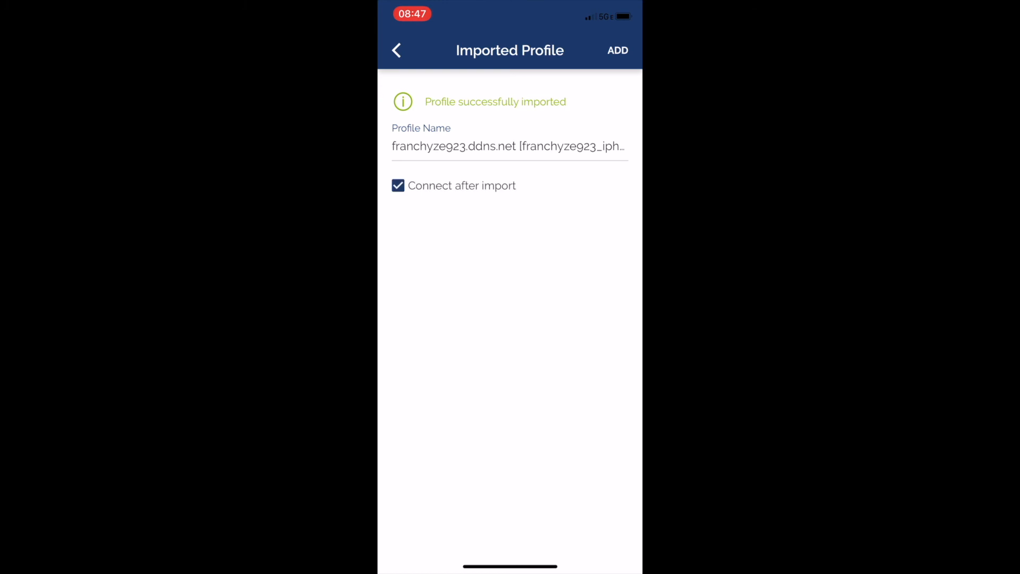
{"action": "left_click", "coordinate": [617, 50]}
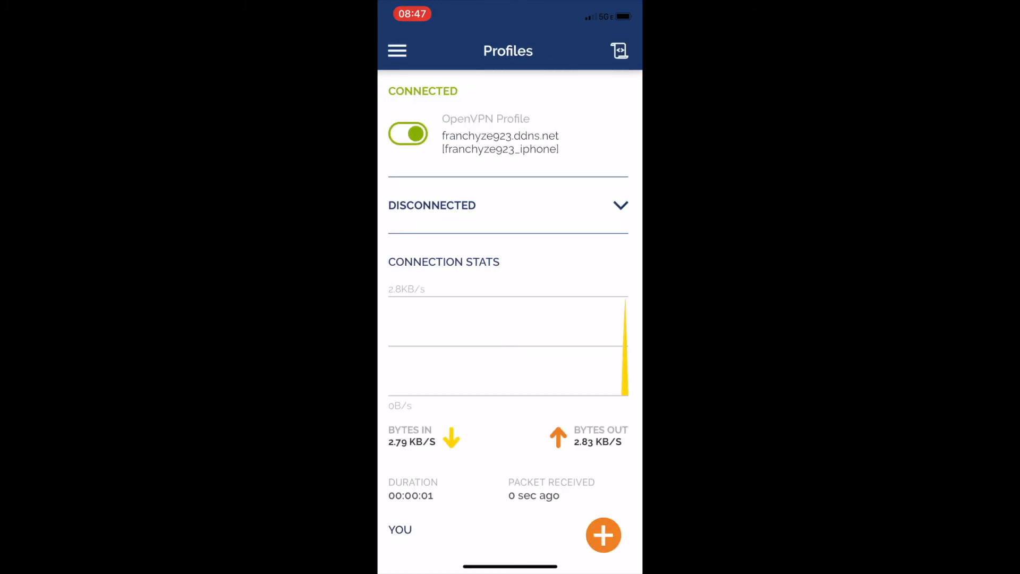
{"action": "scroll", "scroll_direction": "down", "scroll_amount": 3}
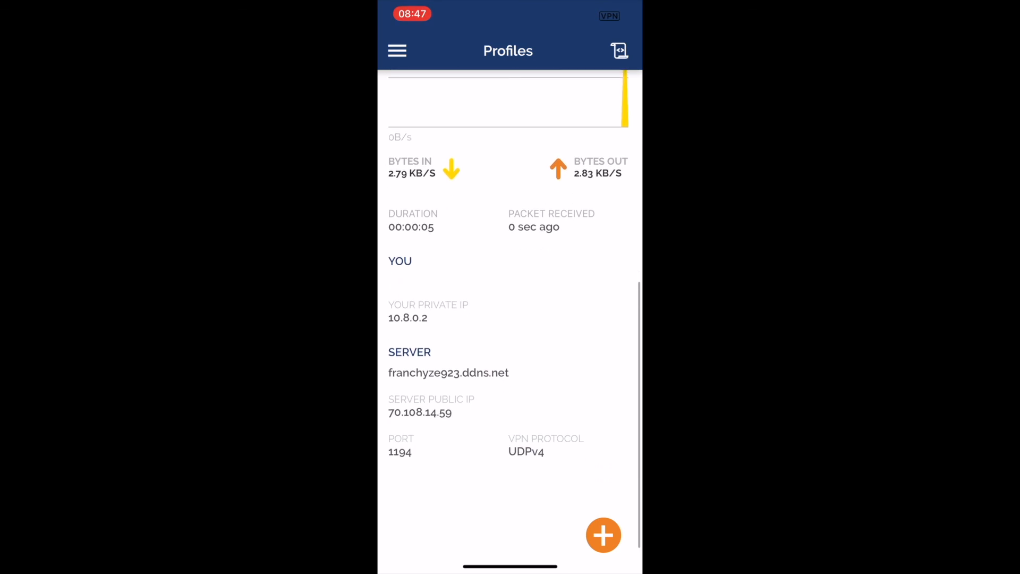
{"action": "scroll", "scroll_direction": "down", "scroll_amount": 3}
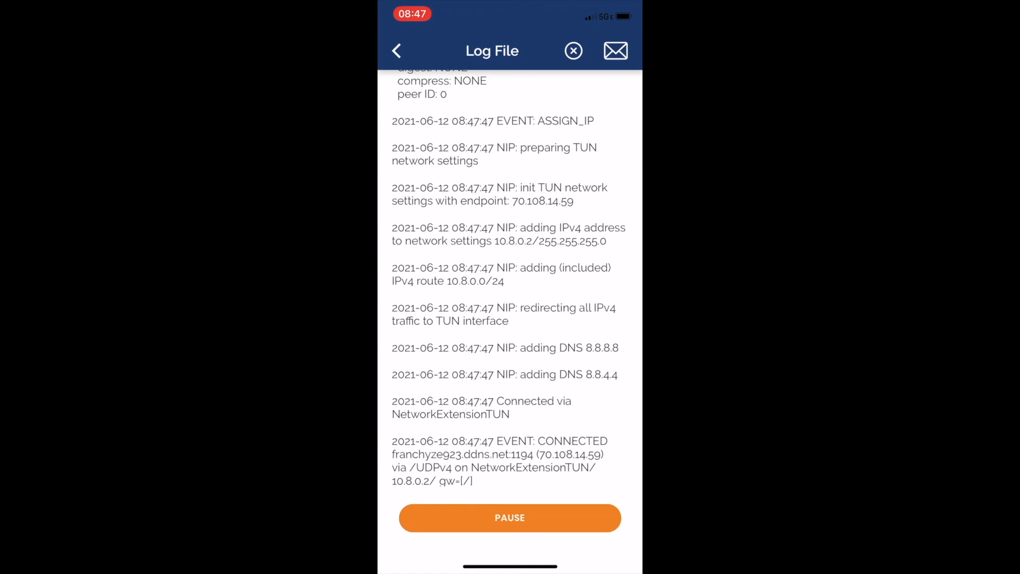
{"action": "scroll", "scroll_direction": "up", "scroll_amount": 3}
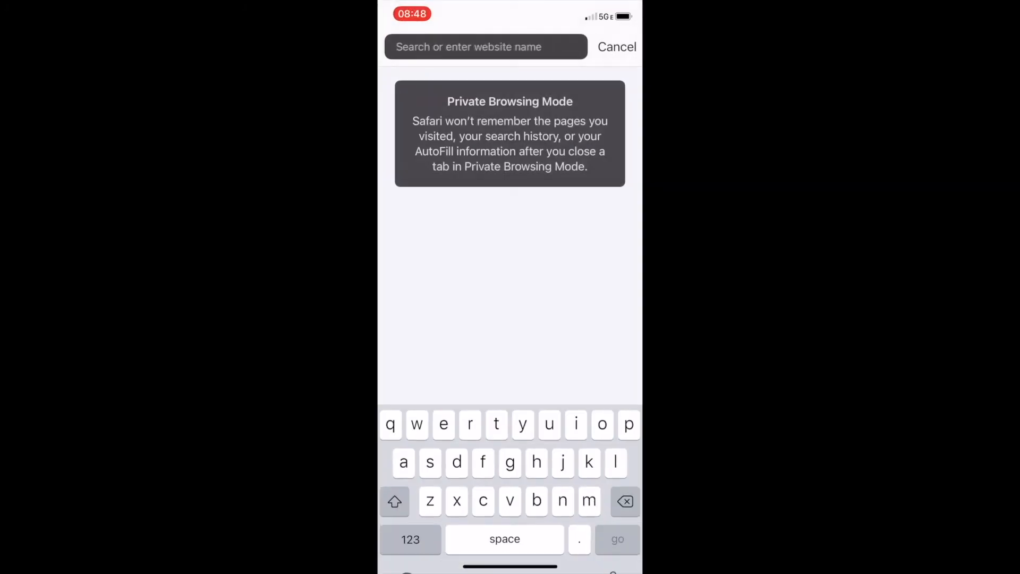
{"action": "type", "text": "what is k"}
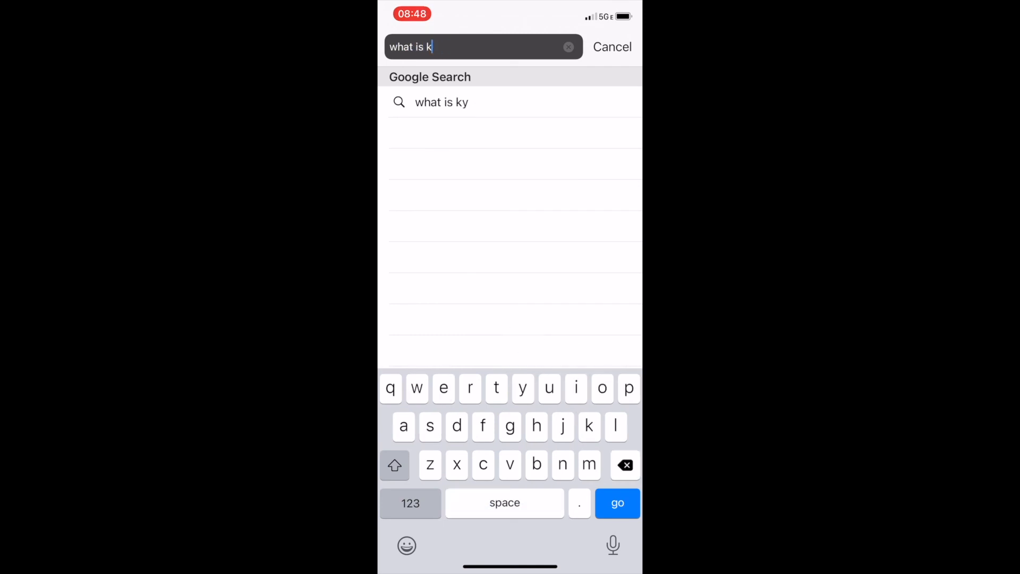
{"action": "left_click", "coordinate": [616, 502]}
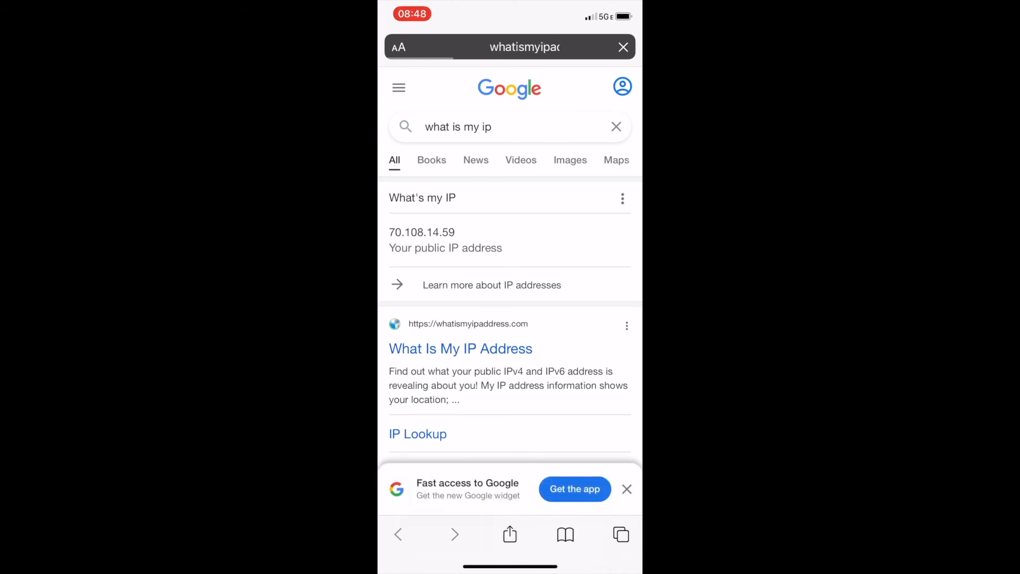
{"action": "left_click", "coordinate": [460, 348]}
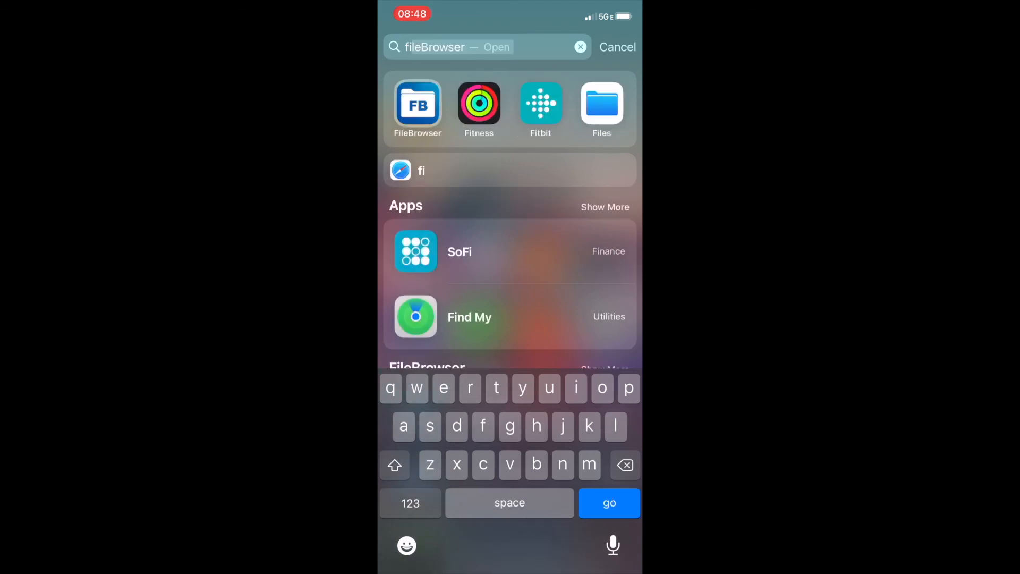
Launch FileBrowser, open the 192.168.0.131 share and dismiss the rating prompt with Not Now.
{"action": "left_click", "coordinate": [417, 104]}
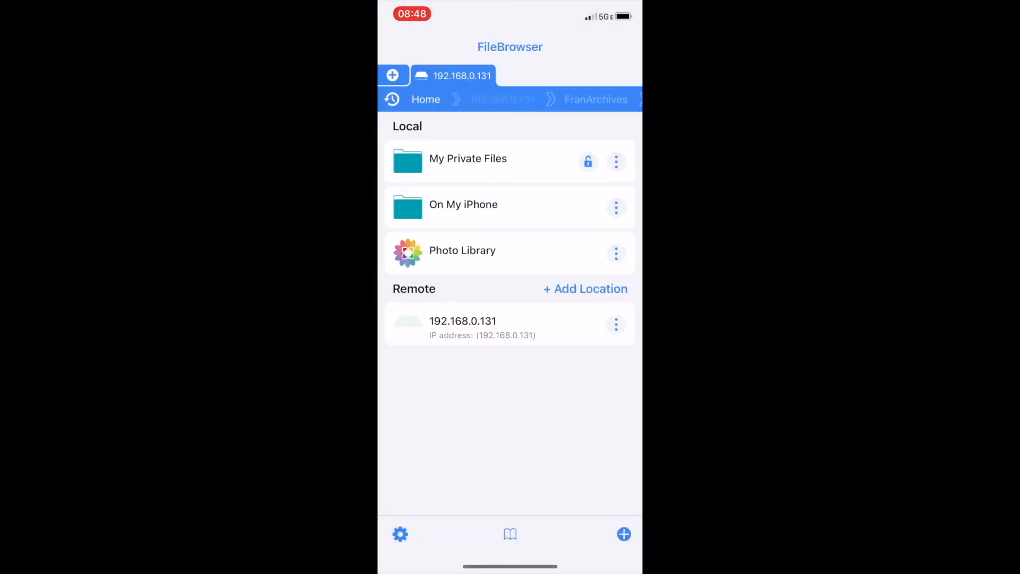
{"action": "left_click", "coordinate": [462, 321]}
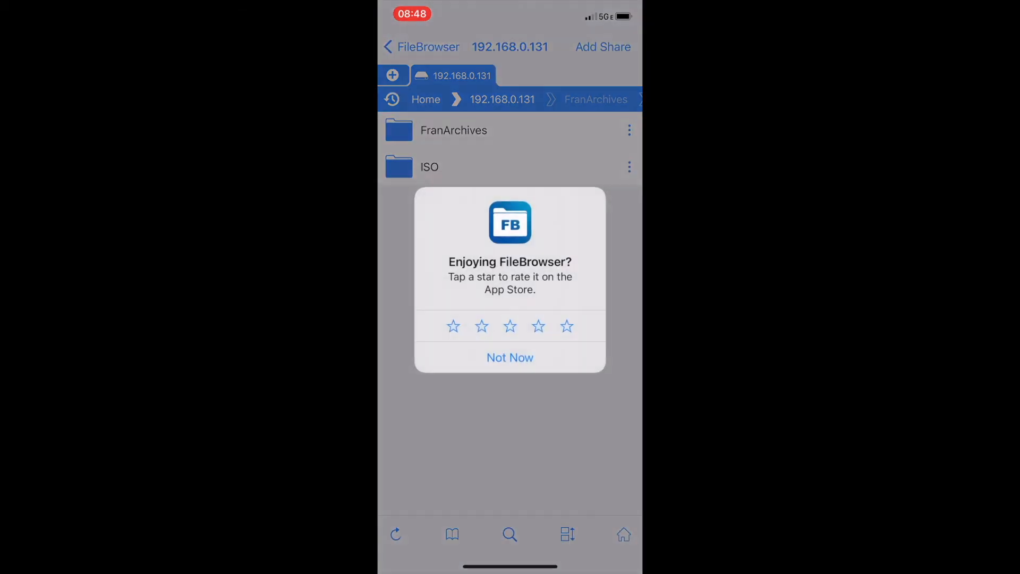
{"action": "left_click", "coordinate": [508, 357]}
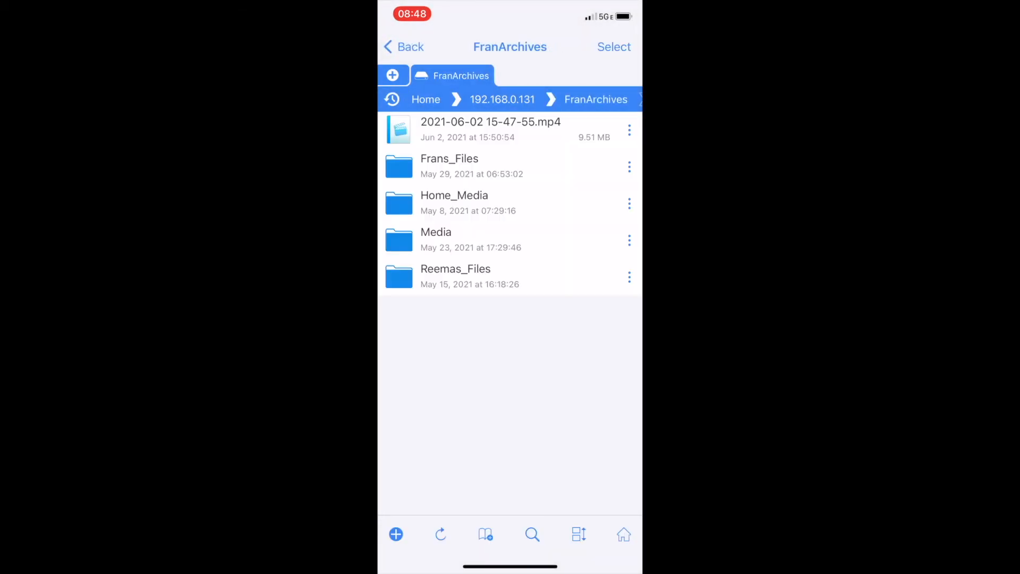